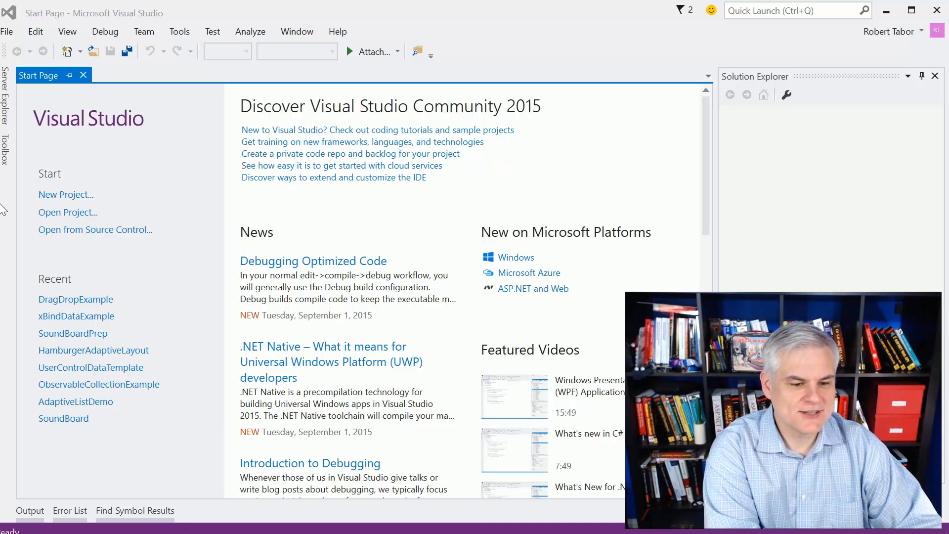
Step: Create a new Blank App (Universal Windows) project named FakeNews
click(66, 195)
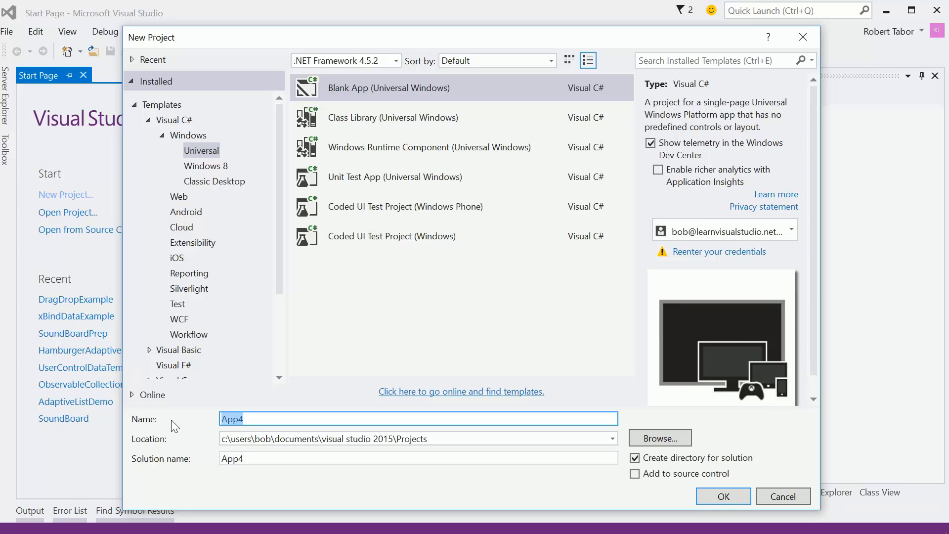
text(FakeN)
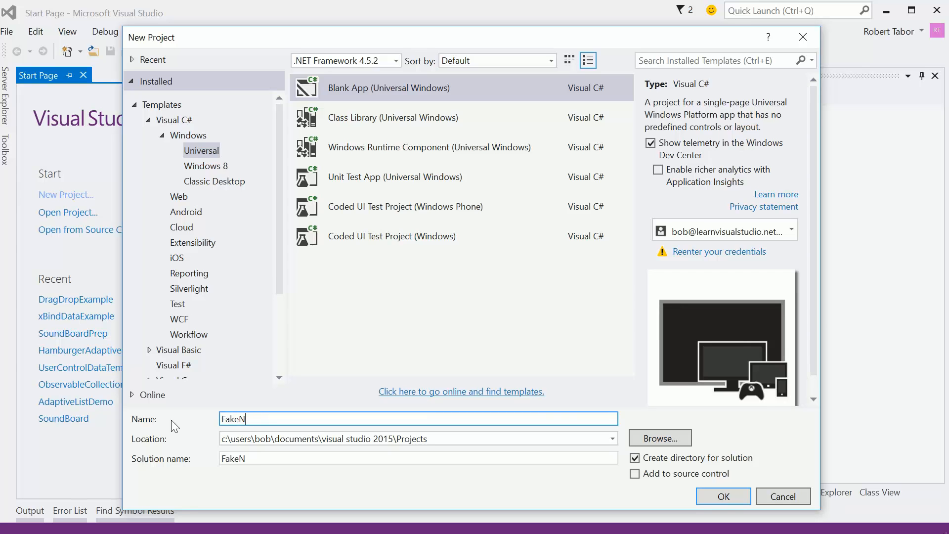
click(722, 496)
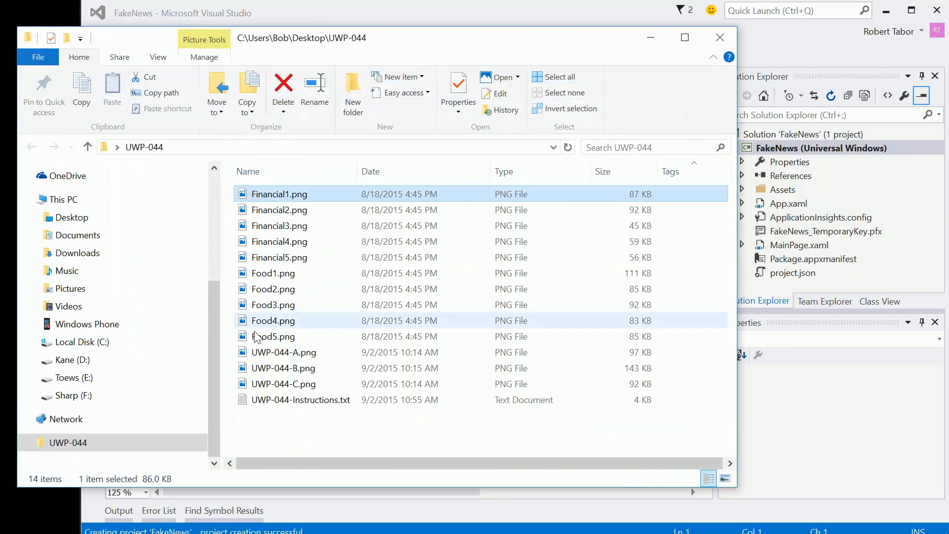
Step: Select the Financial and Food images for Assets and open UWP-044-Instructions.txt
click(284, 352)
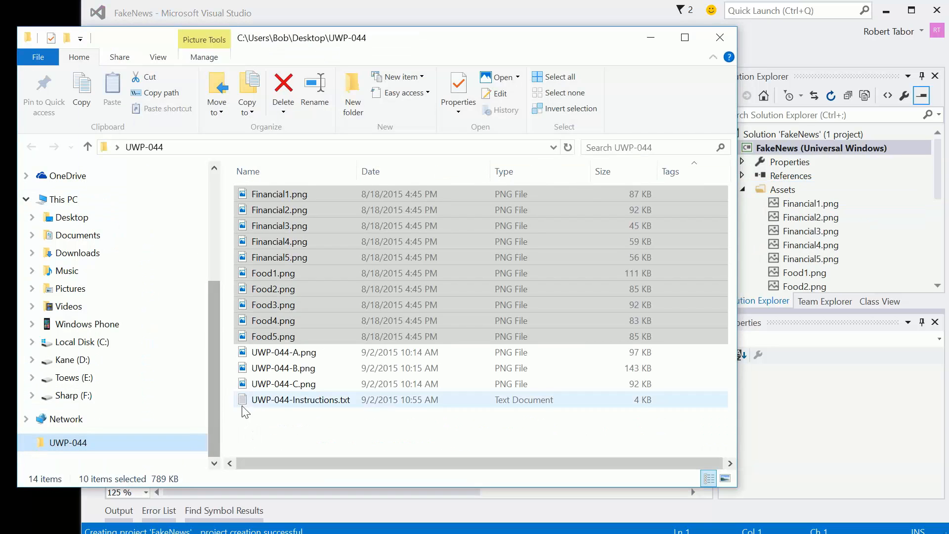
double_click(301, 399)
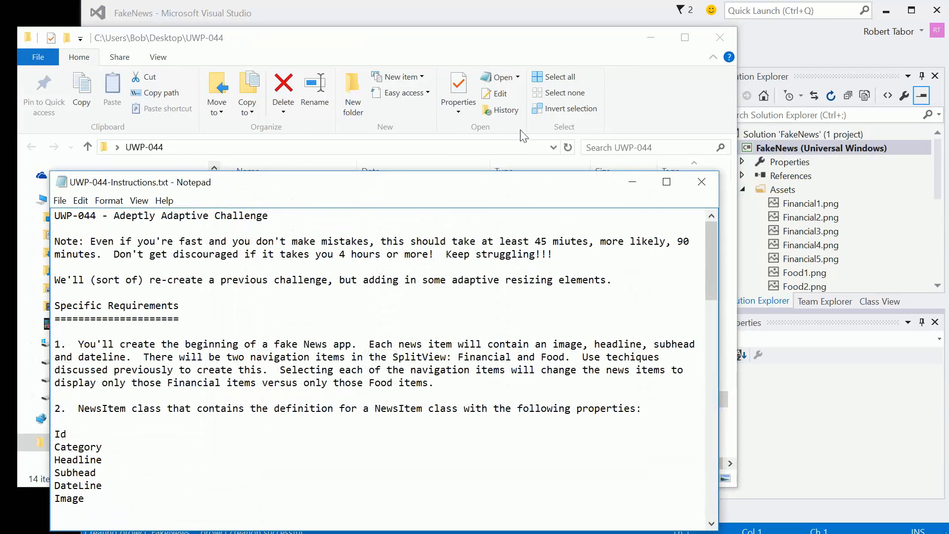
mouse_move(650, 38)
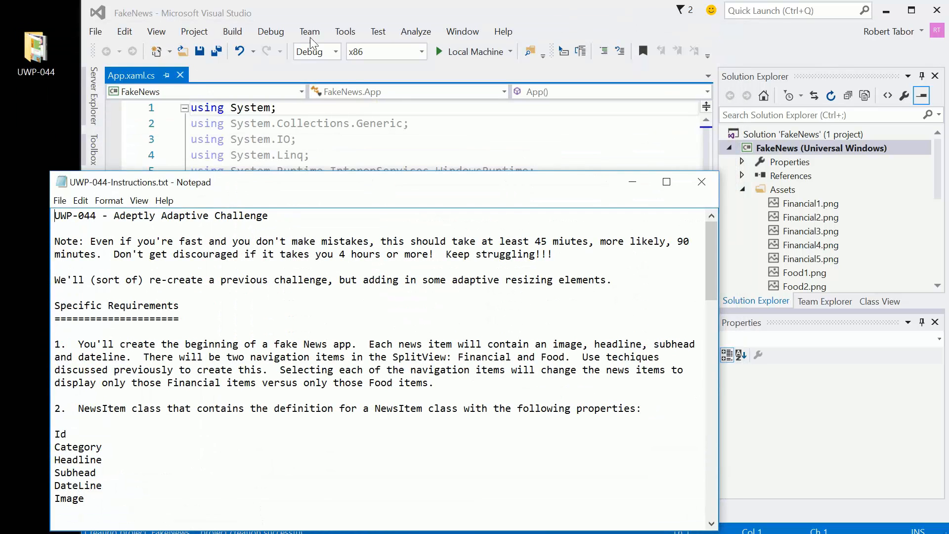
Step: Delete the #if DEBUG frame-rate counter block from OnLaunched in App.xaml.cs
click(702, 182)
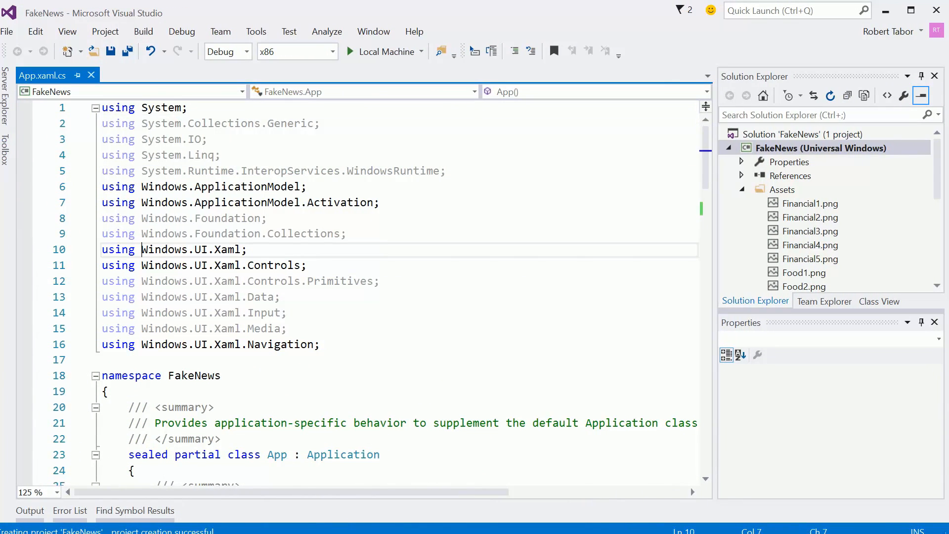
scroll(down, 3)
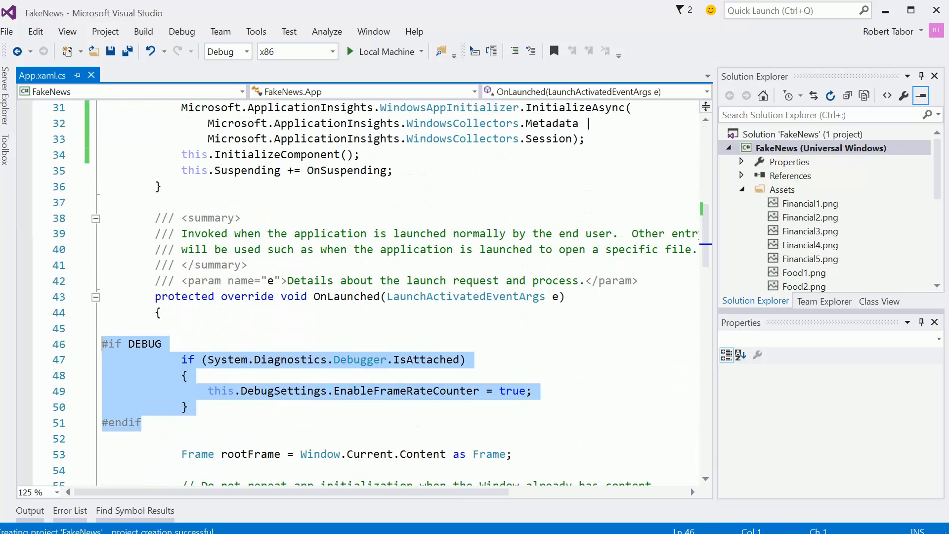
key(Delete)
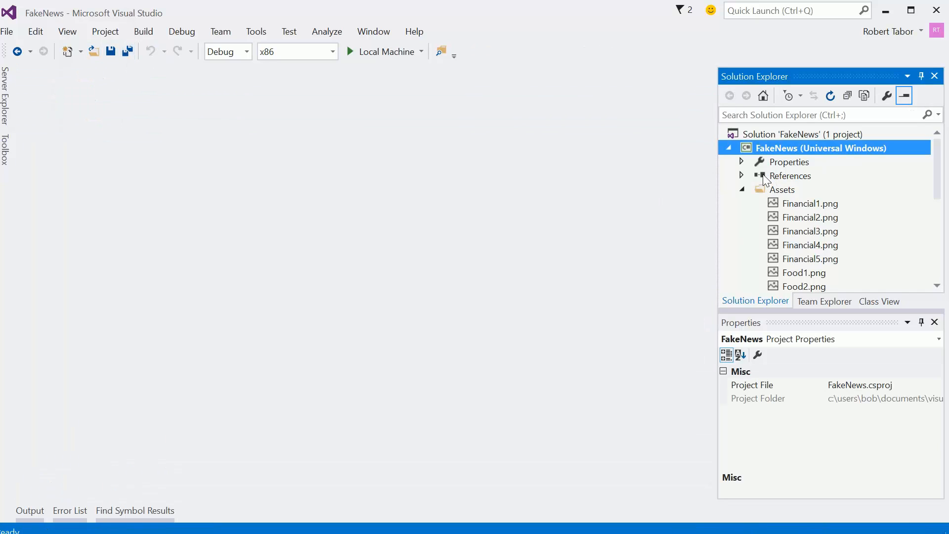
Step: In MainPage.xaml add Grid.RowDefinitions with RowDefinition Height="Auto" and Height="*"
click(741, 190)
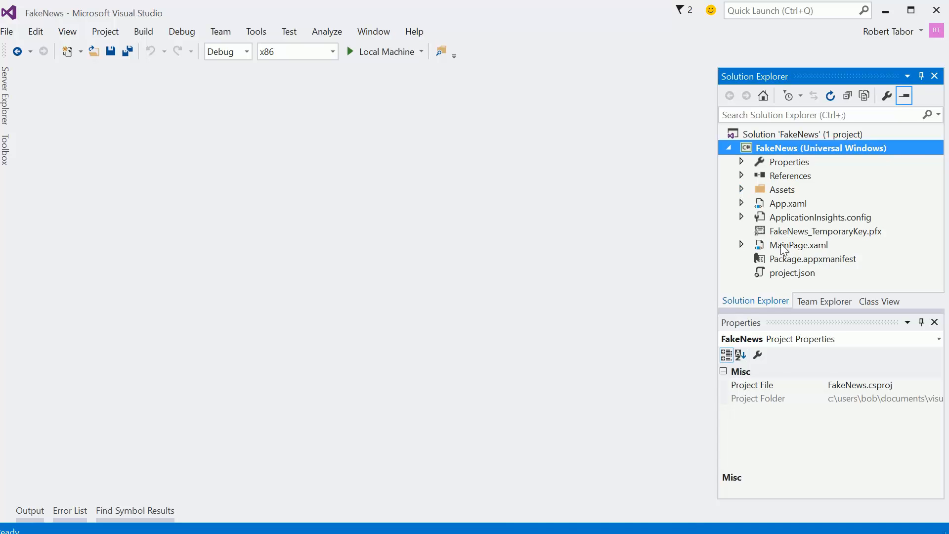
double_click(798, 244)
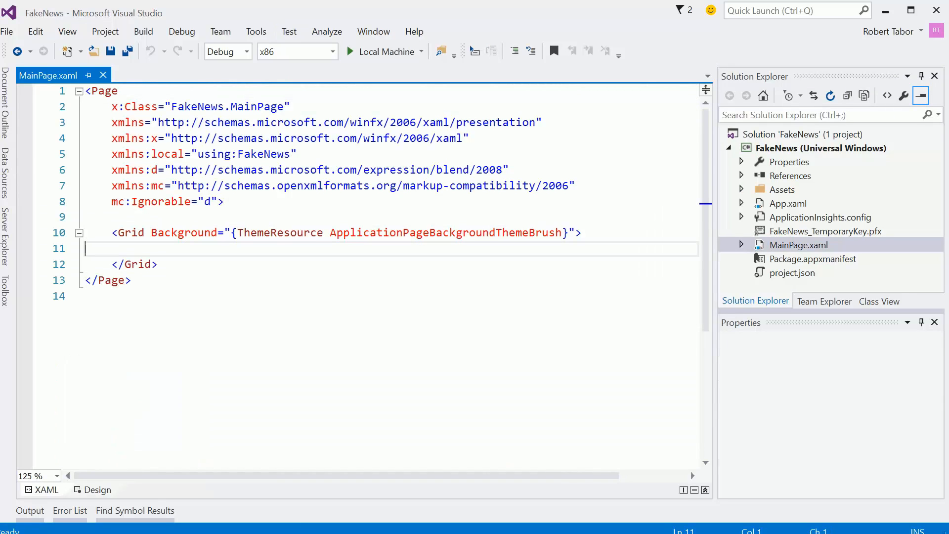
text(<)
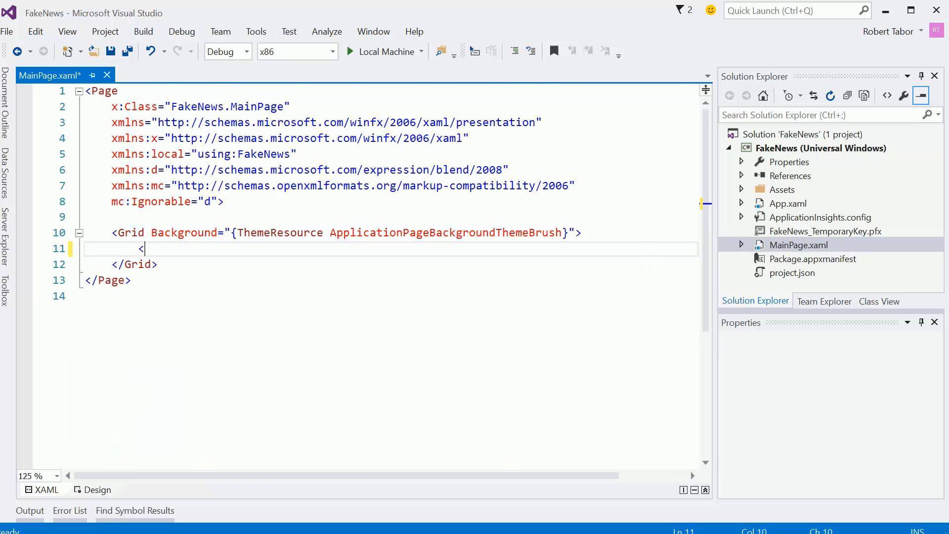
text(<)
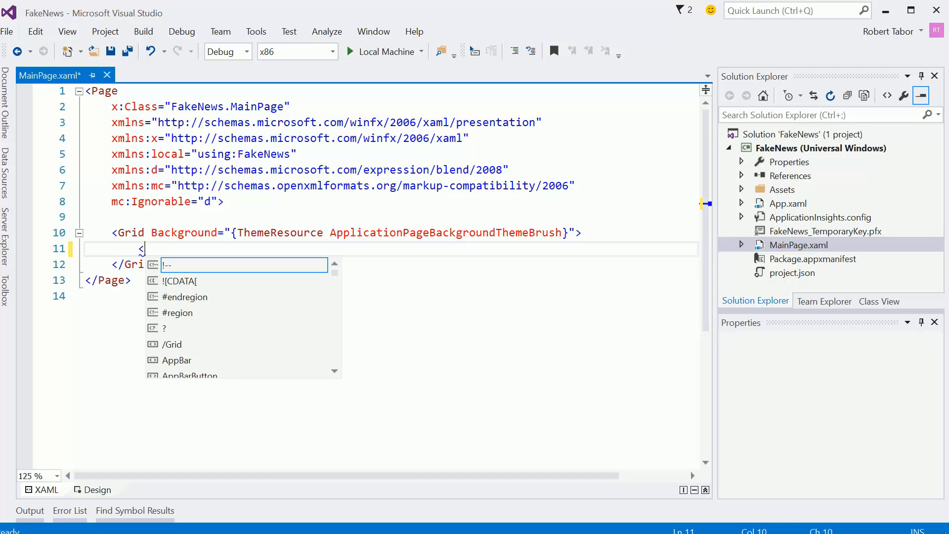
text(Grid.RowDefinitions)
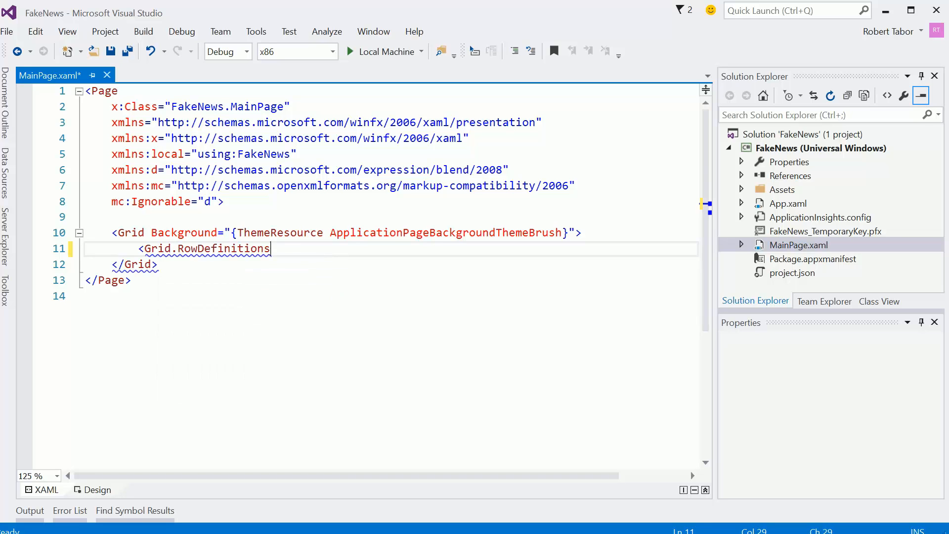
text(>)
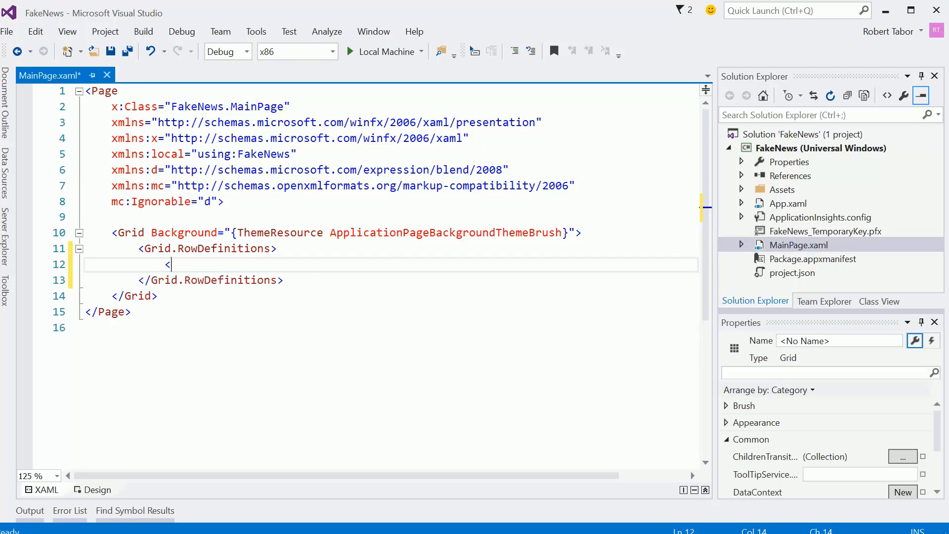
text(RowDefinition Height="Auto)
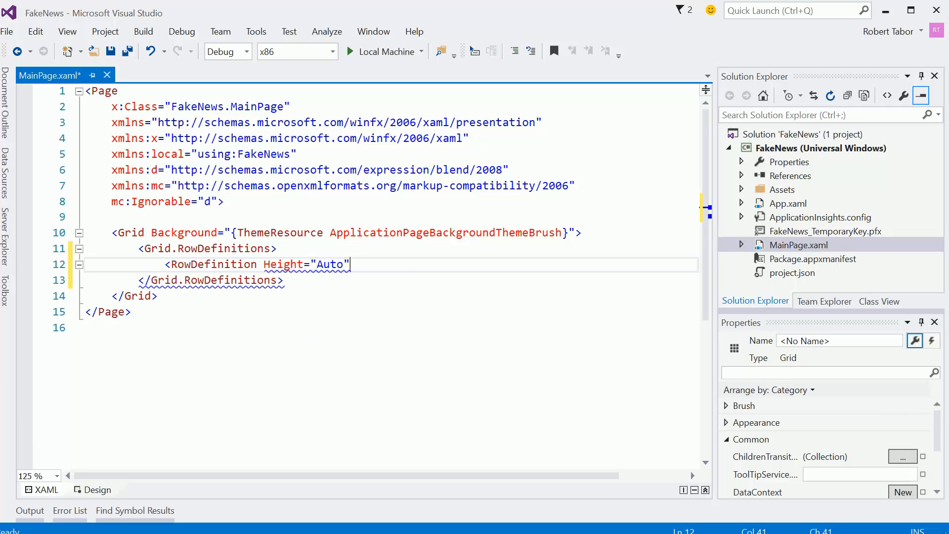
text(/>)
text(<RowDefinition Height="*" />)
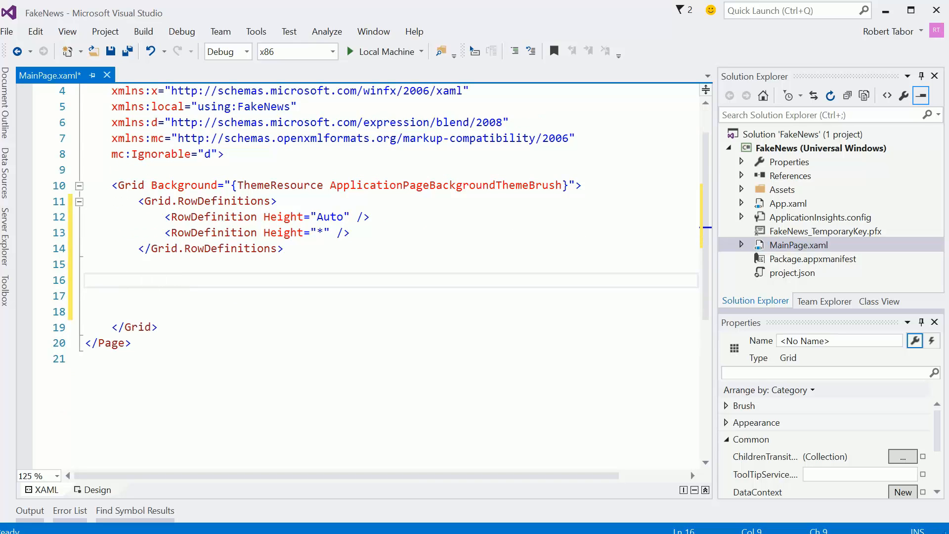
mouse_move(531, 56)
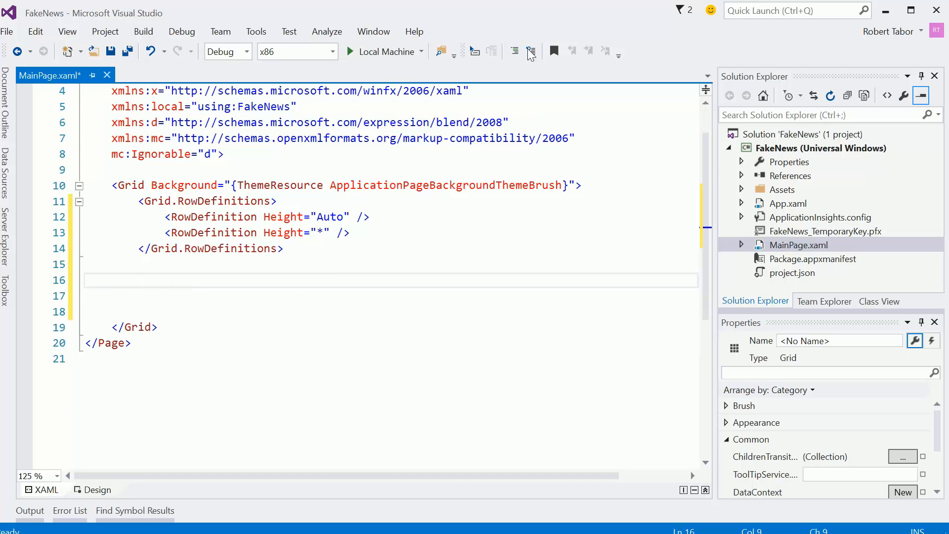
Step: Add a RelativePanel holding a Button, a TextBlock and an AutoSuggestBox
text(RelativePanel>)
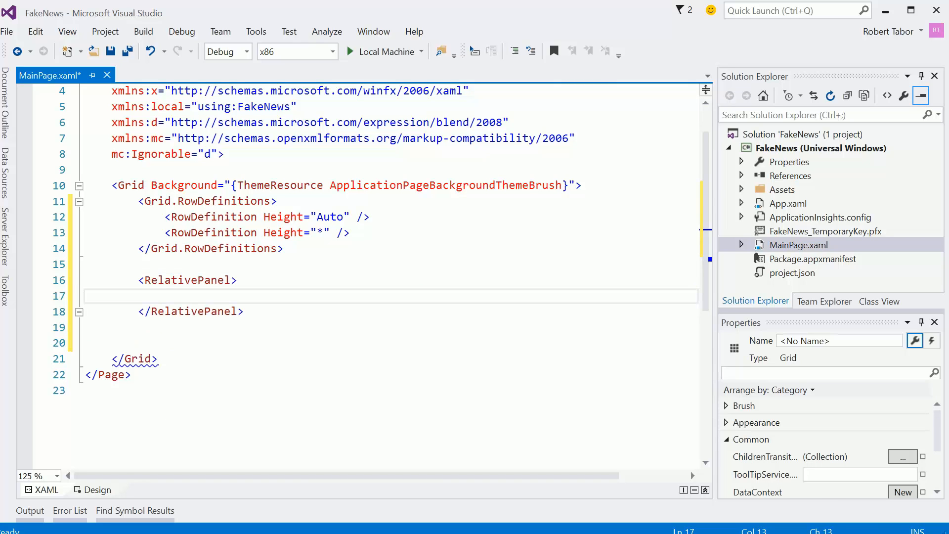
text(<Button />)
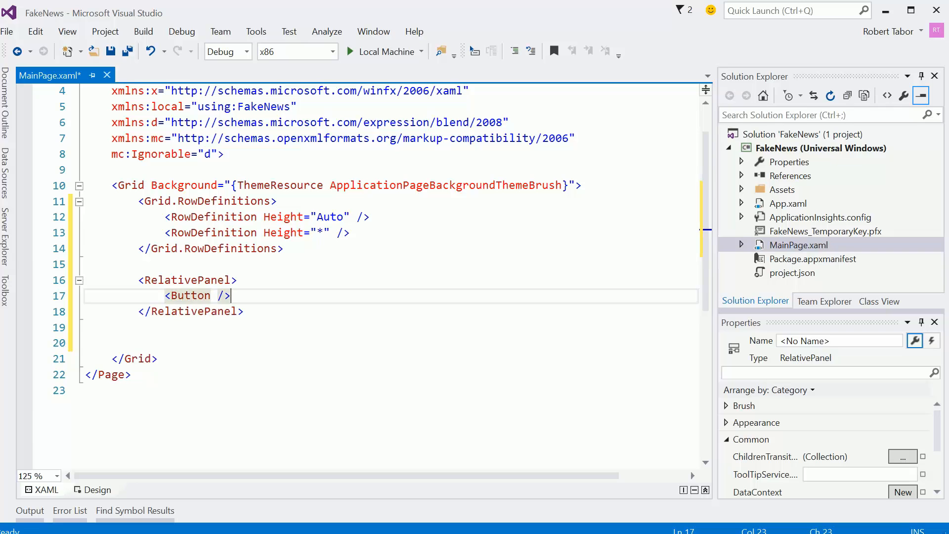
text(<TextBlock)
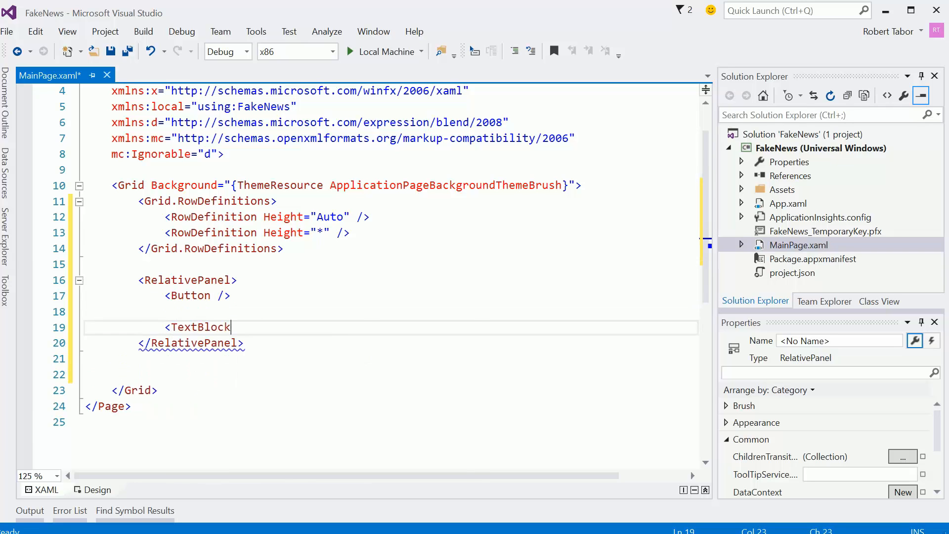
text(/>)
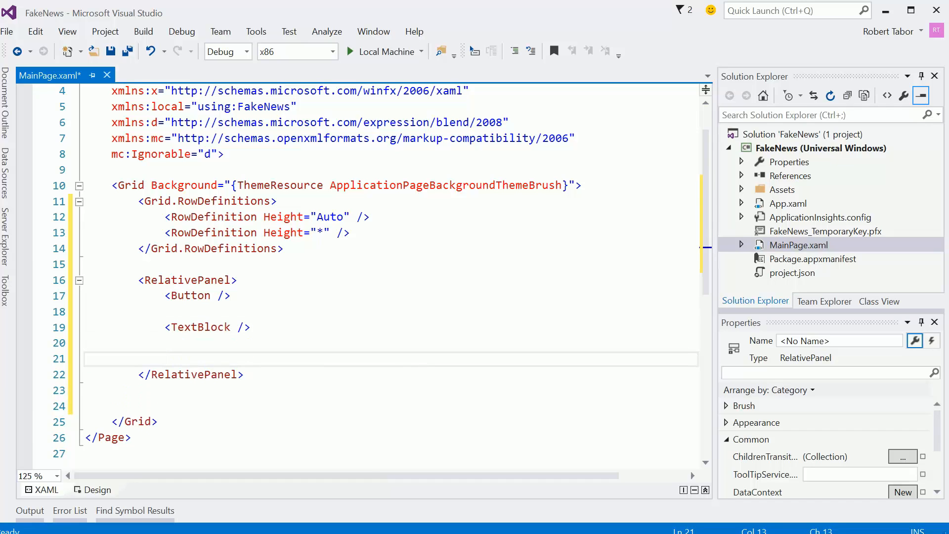
click(164, 358)
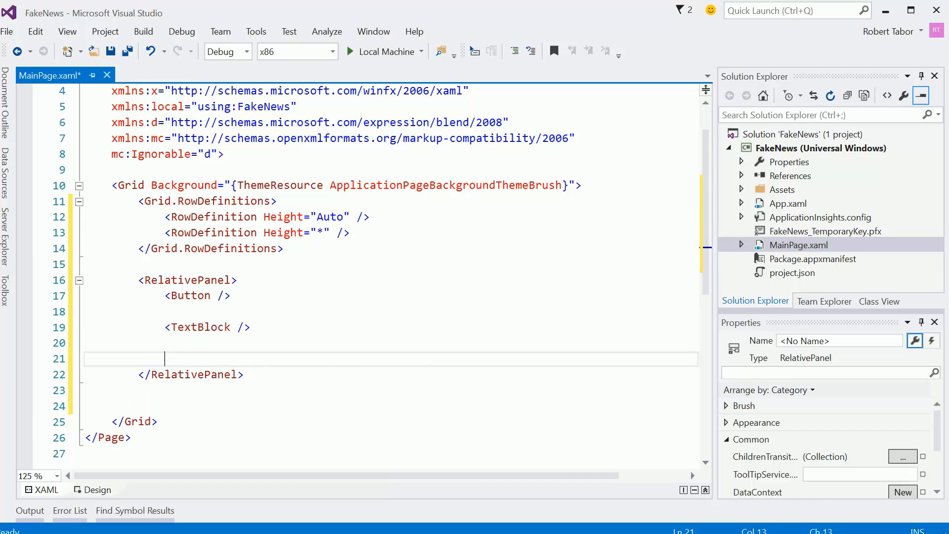
text(AutoSuggestBox />)
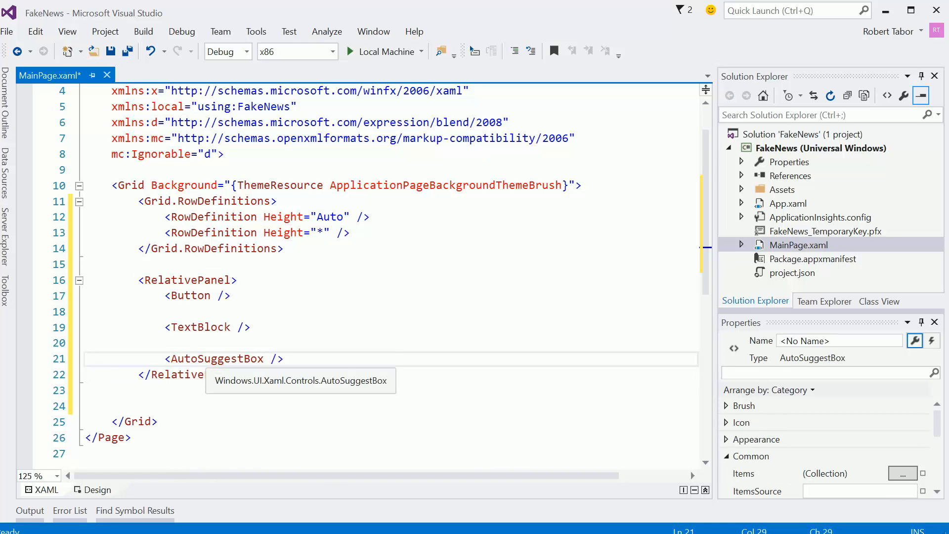
Step: Name the Button HamburgerButton with a RelativePanel alignment and break its tag onto new lines
click(188, 295)
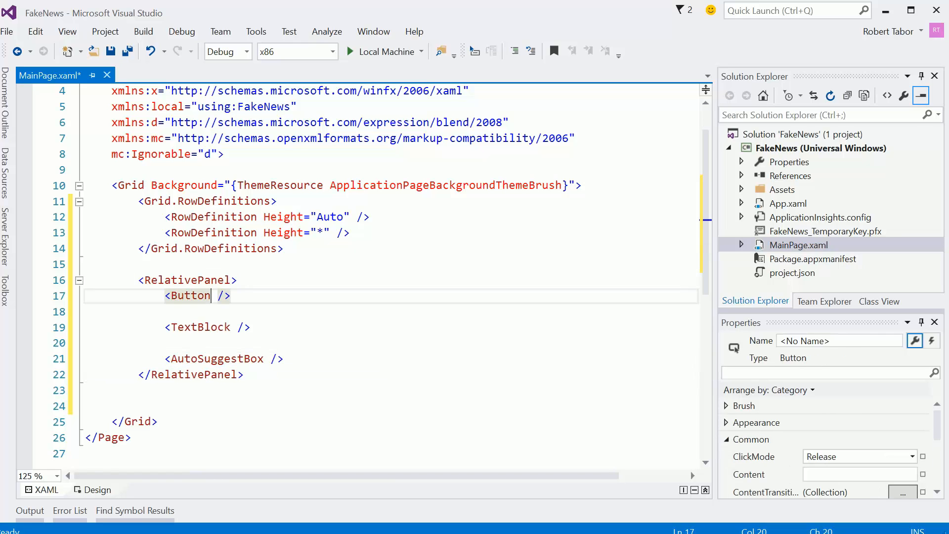
text(RelativePanel.)
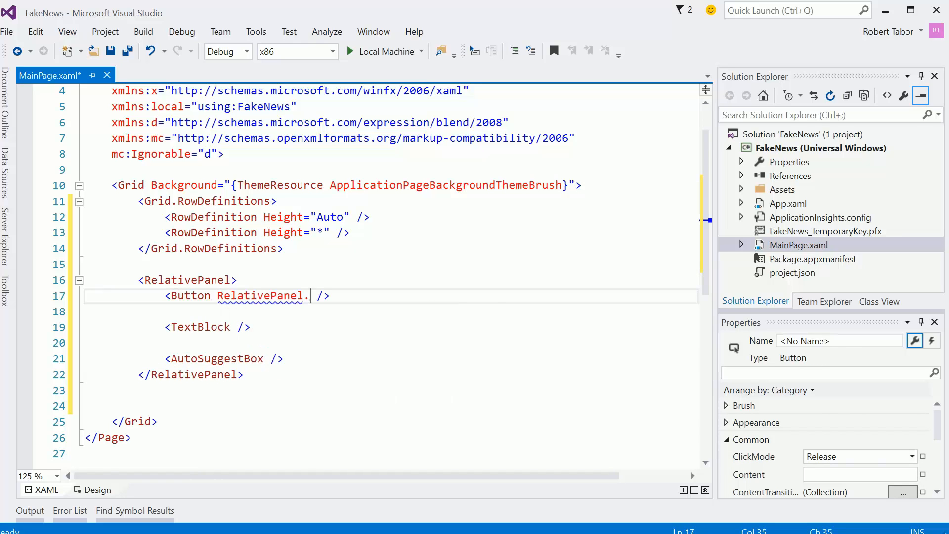
text(Ri)
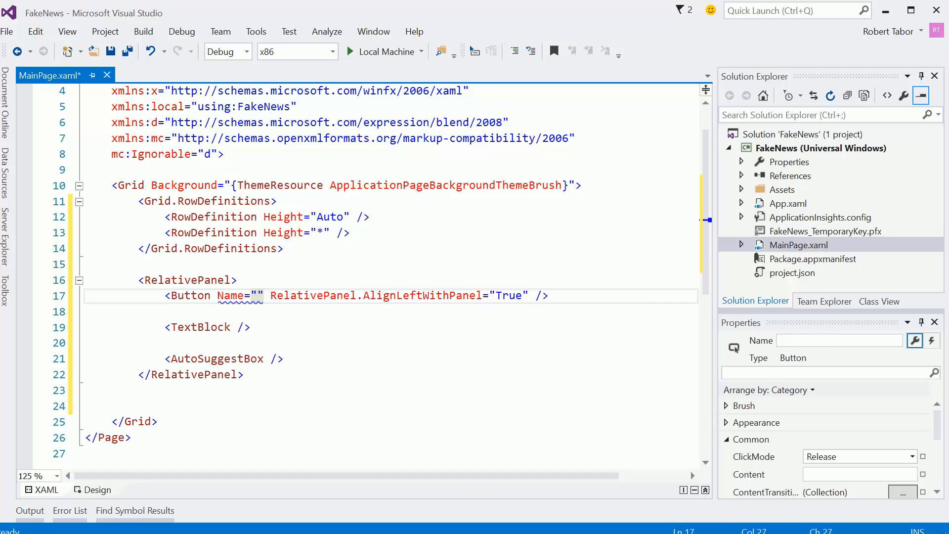
text(Hambuer)
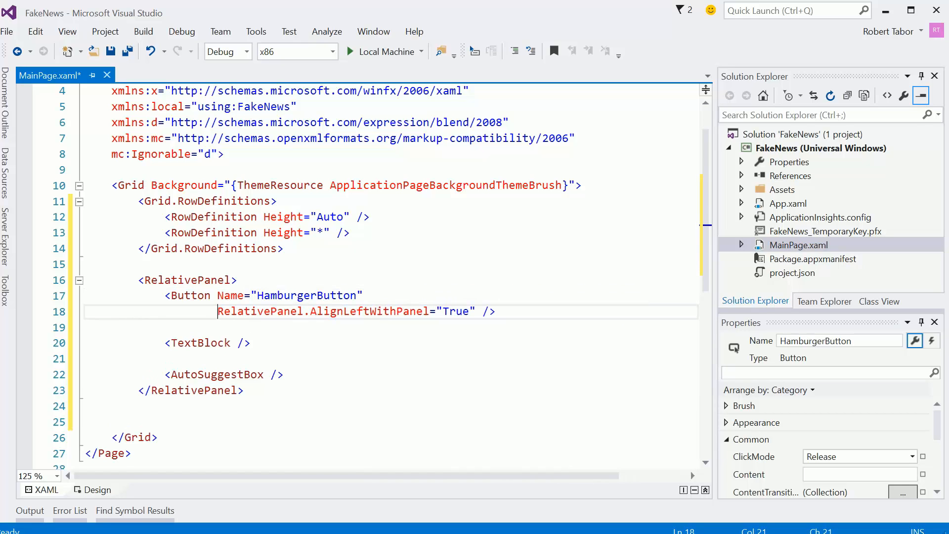
click(481, 311)
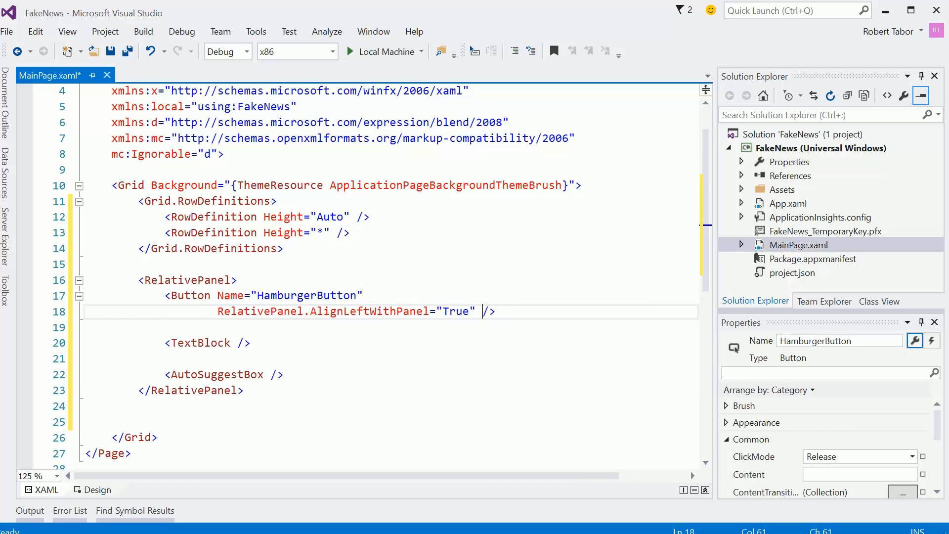
key(enter)
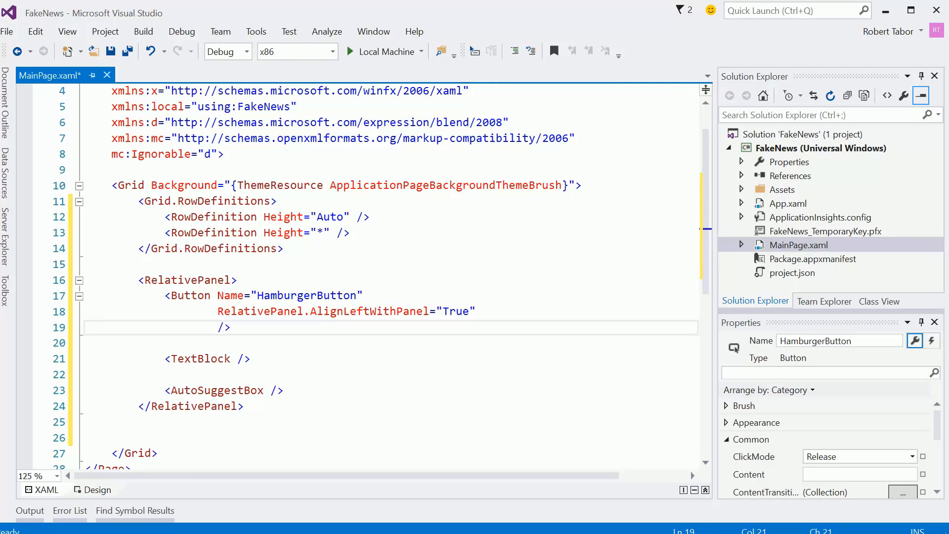
Step: Add FontFamily="Segoe MDL2 Assets" to HamburgerButton with the closing /> on its own line
text(FontFamily="")
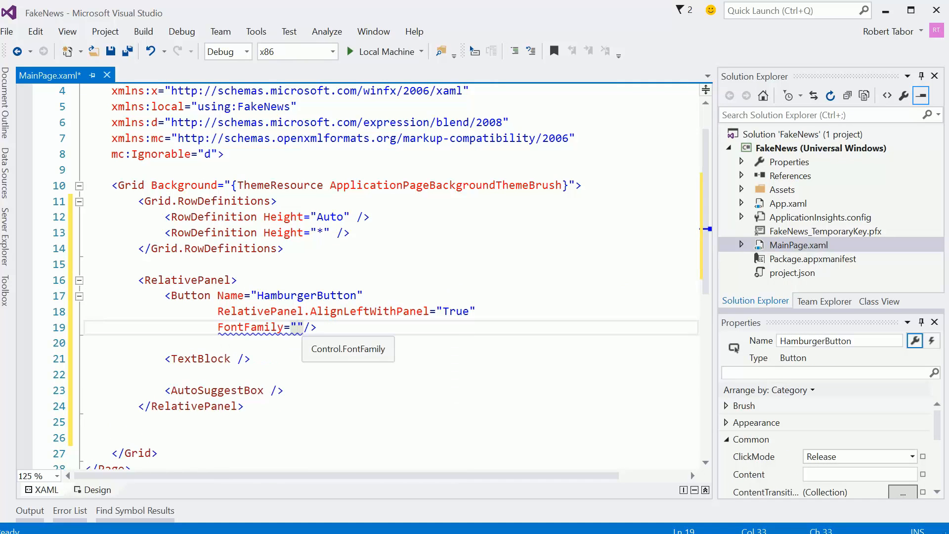
text(Segoe)
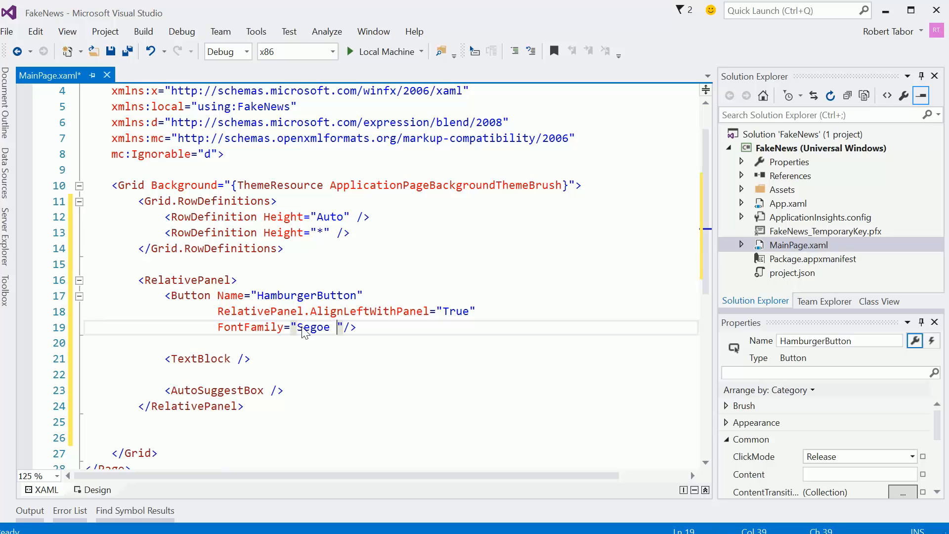
text(MDL2 A)
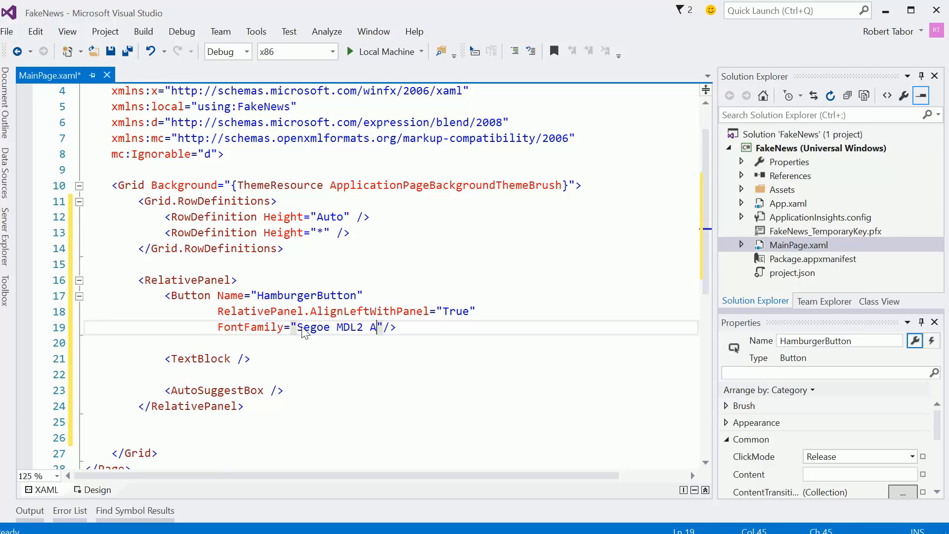
text(ssets)
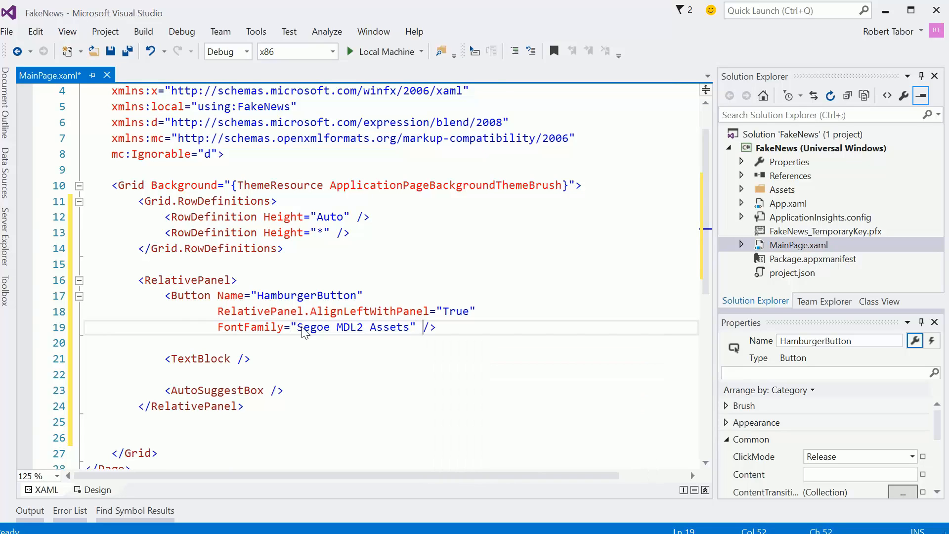
key(Enter)
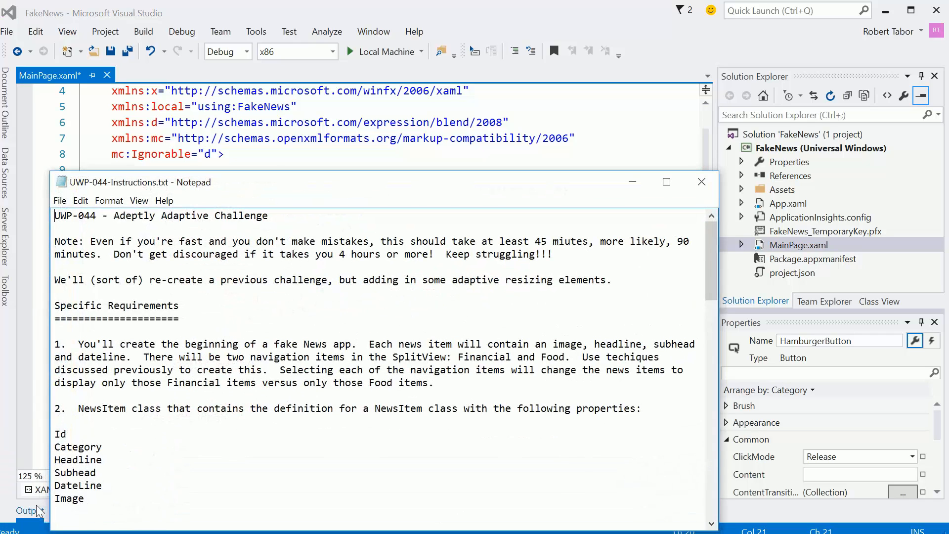
Step: Select the hamburger glyph code &#xE700; from item 10 of the instructions
scroll(down, 3)
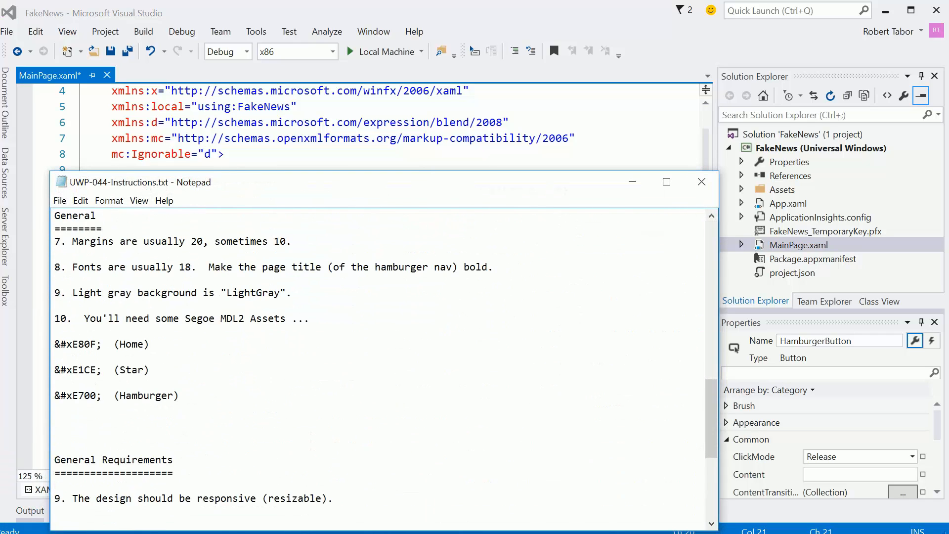
click(103, 395)
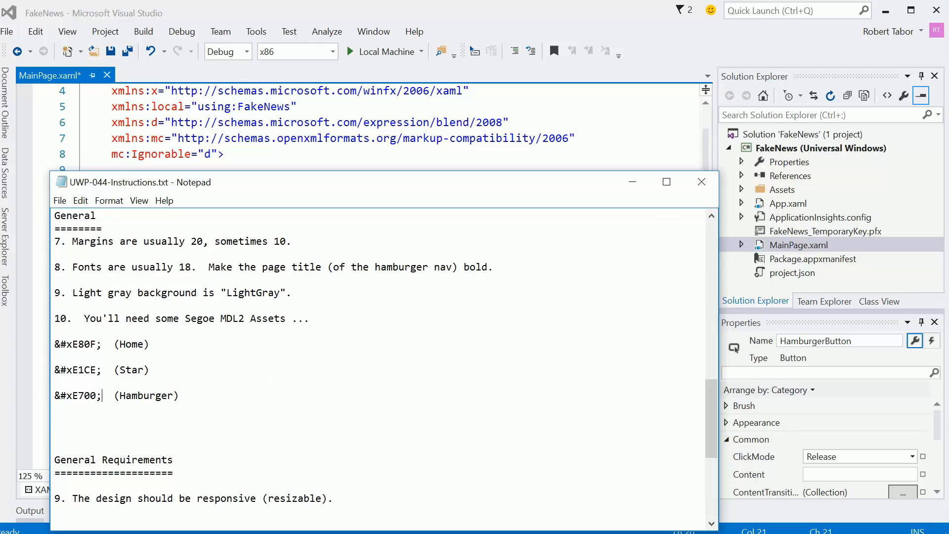
double_click(77, 395)
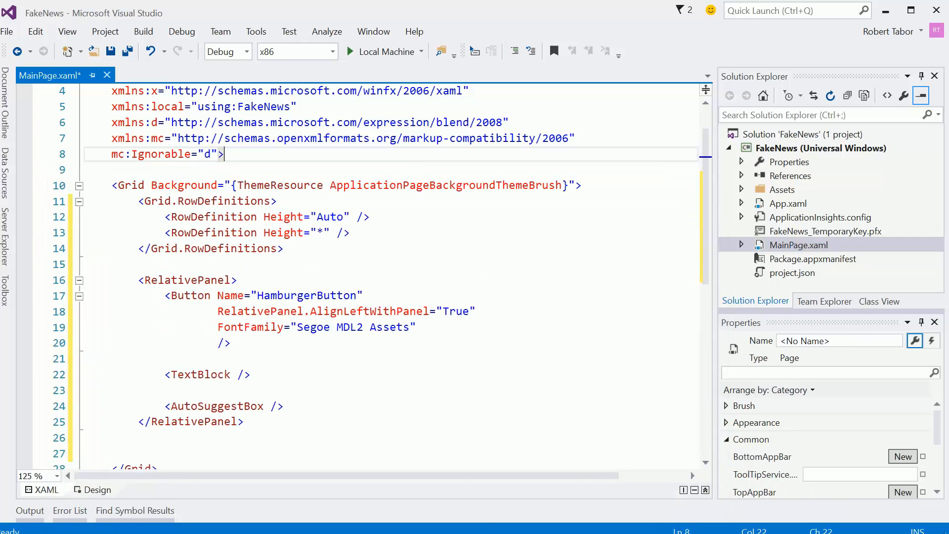
text(T)
text(Content="&#xE700;")
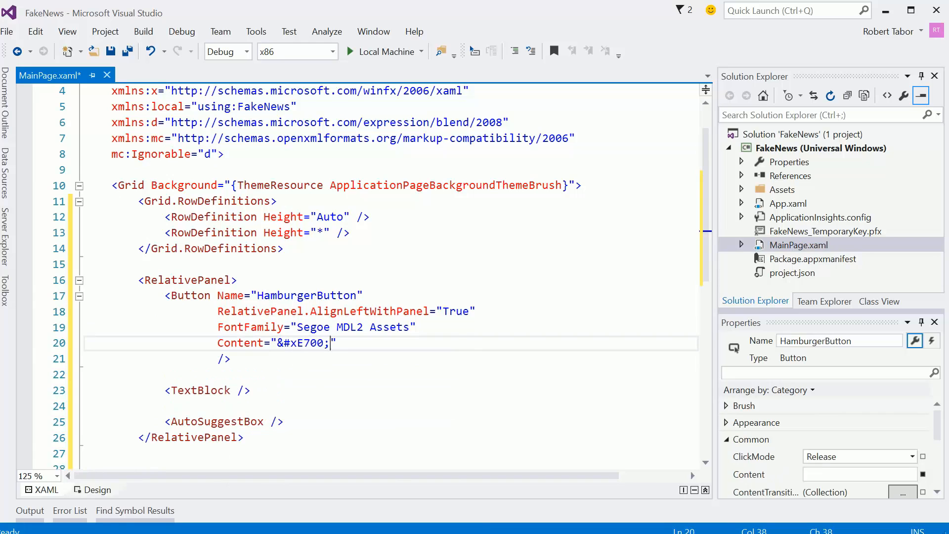
Step: Give HamburgerButton FontSize 20, Width and Height 45, centred alignment and Click="HamburgerButton_Click"
key(enter)
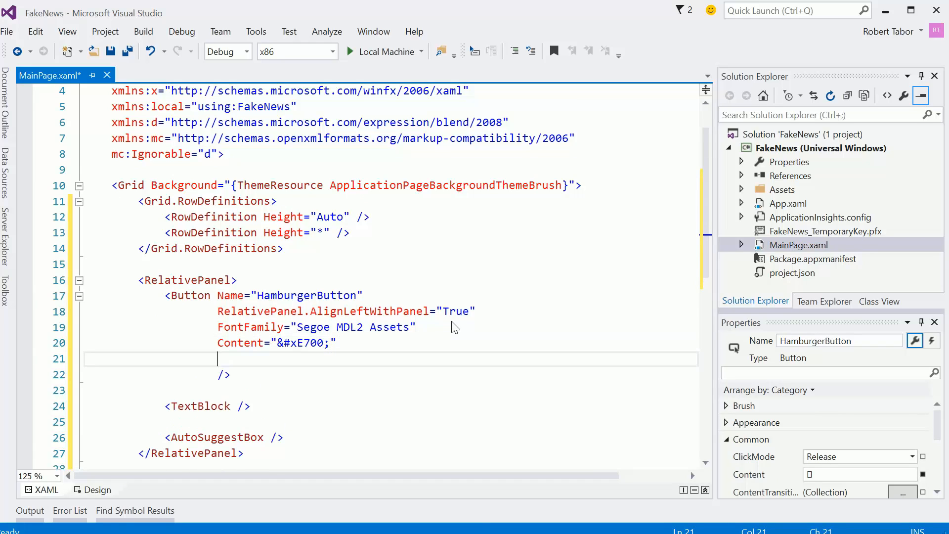
text(FontSize=")
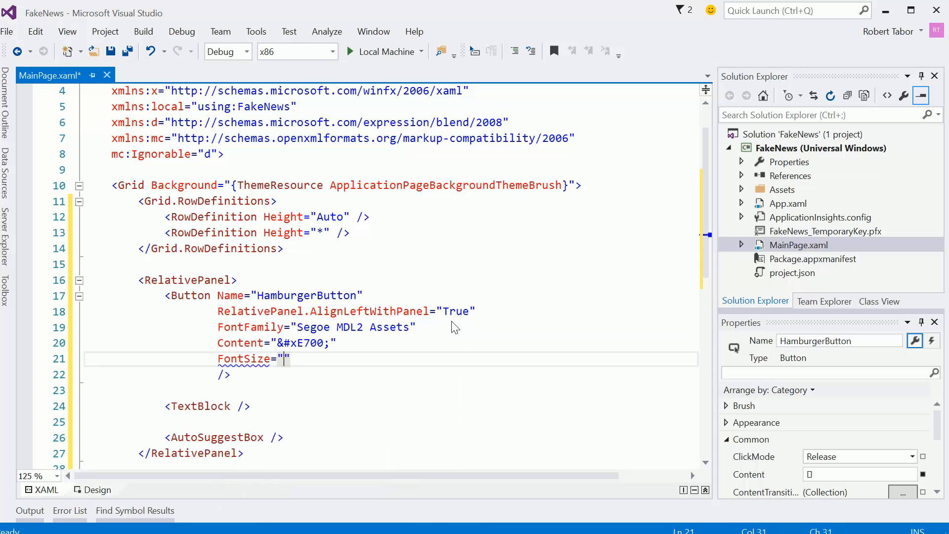
text(20)
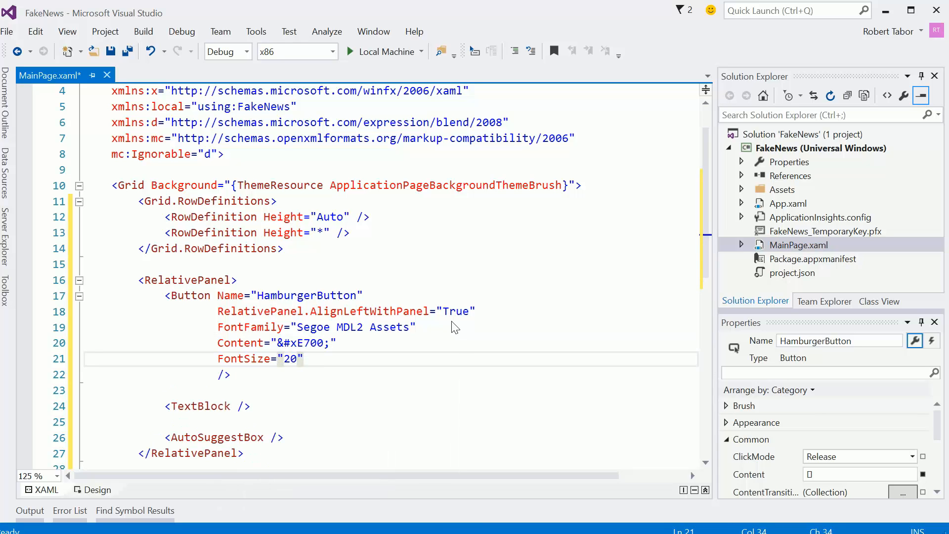
text(Width="45")
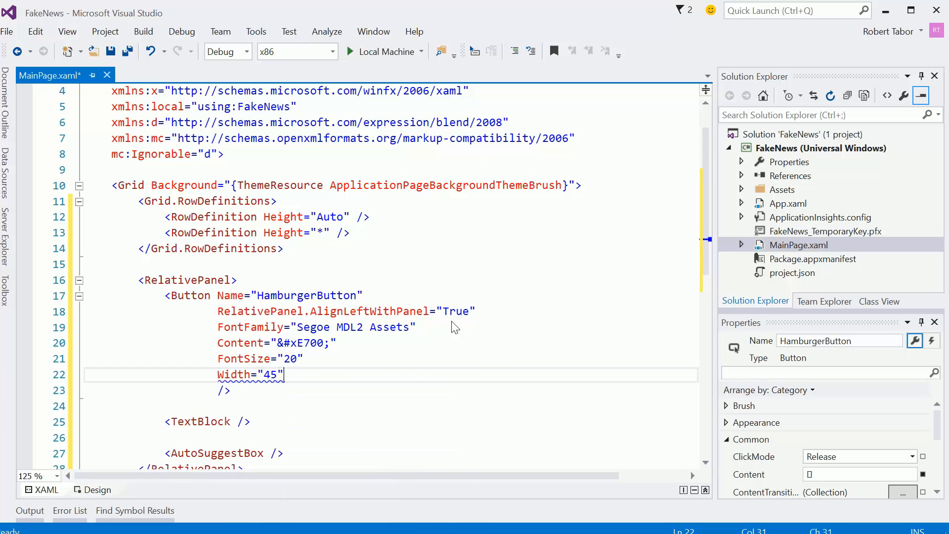
text(Height="45")
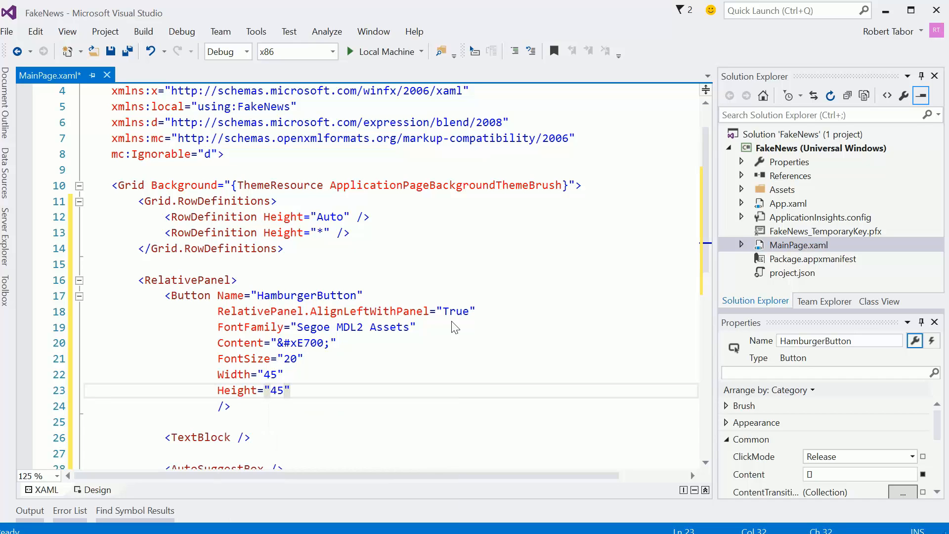
text(HorizontalAlignment="Center")
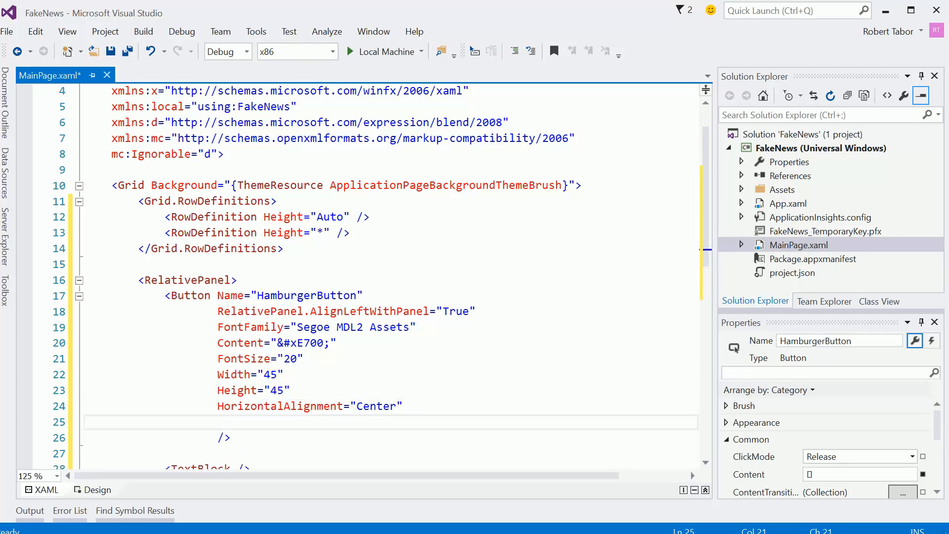
text(Click="HamburgerButton_Click")
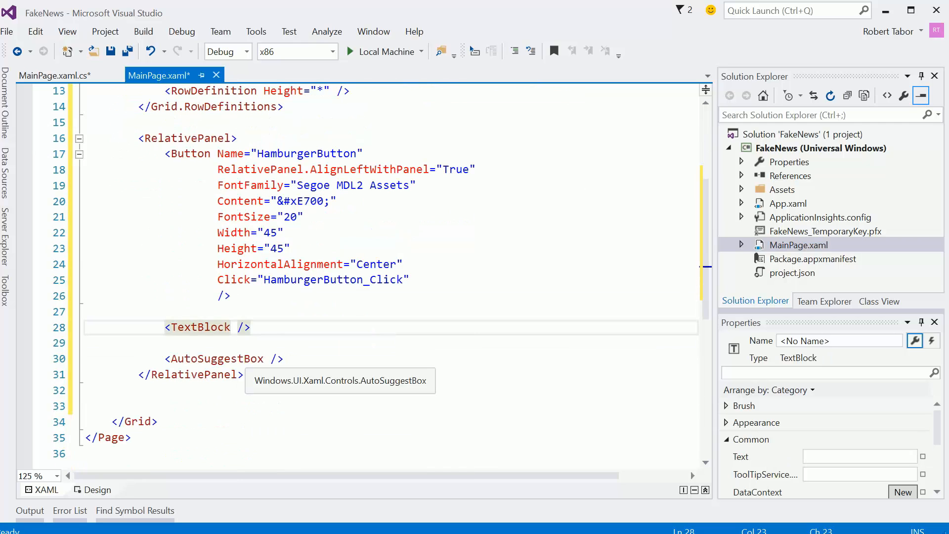
Step: Place the TextBlock RightOf HamburgerButton with FontSize 18 and FontWeight Bold
text(RE)
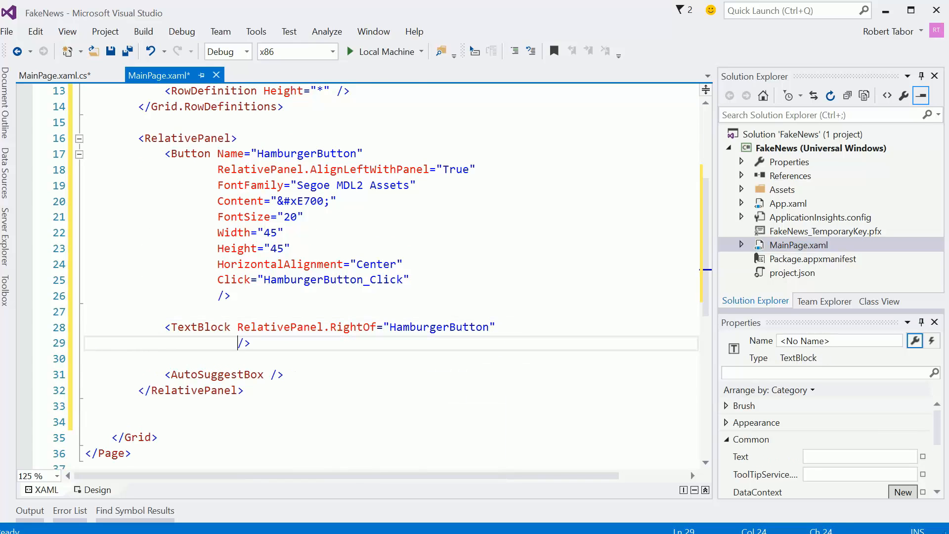
text(FontSize=")
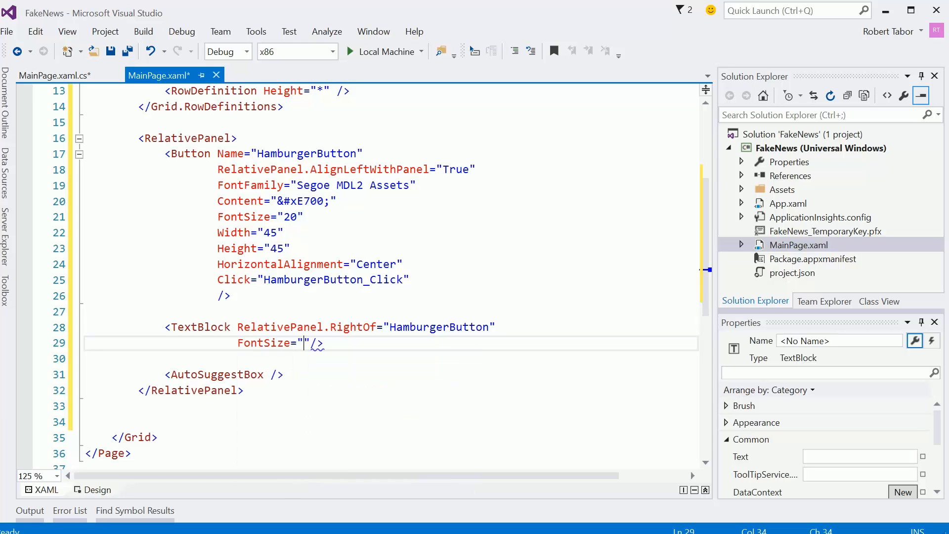
text(18)
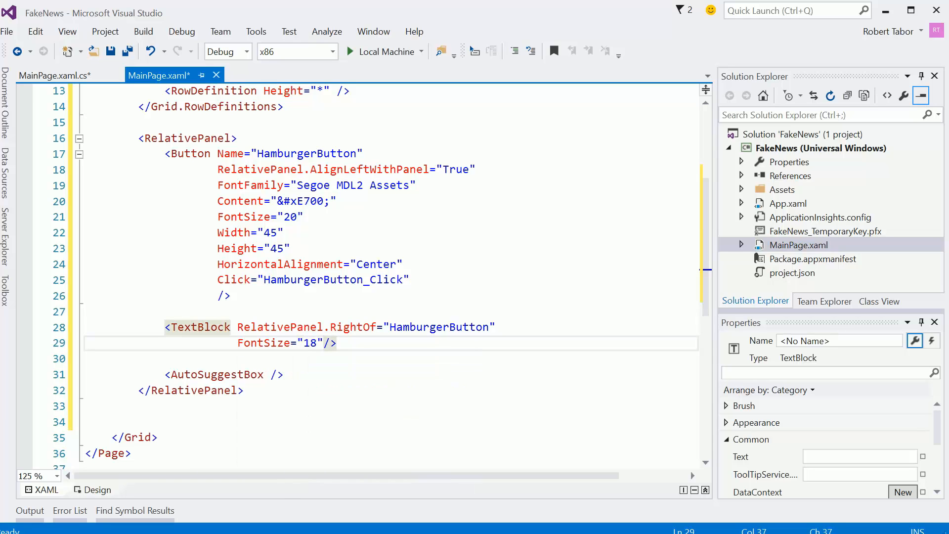
text(FontWeight="Bold" />)
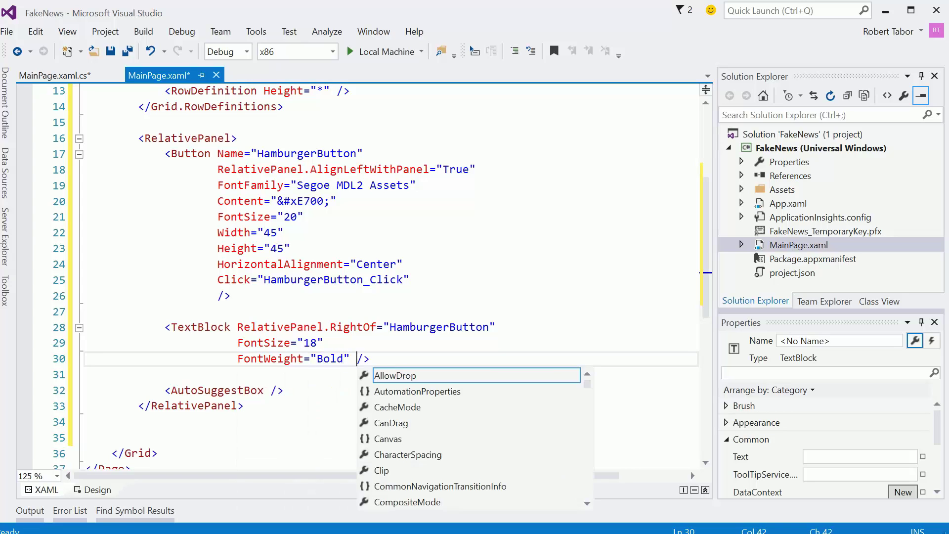
key(Escape)
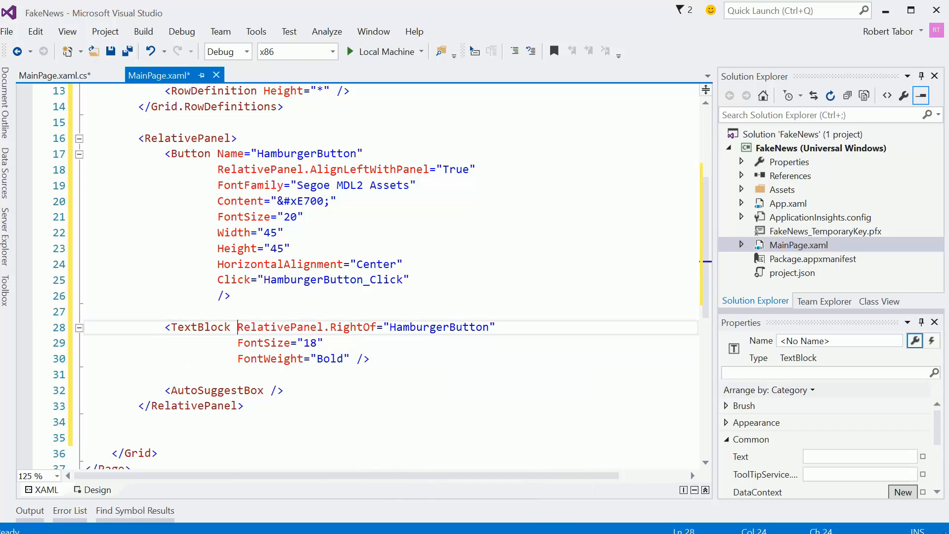
Step: Name the TextBlock TitleTextBlock and give it Margin="20,0,0,0"
text(Name="")
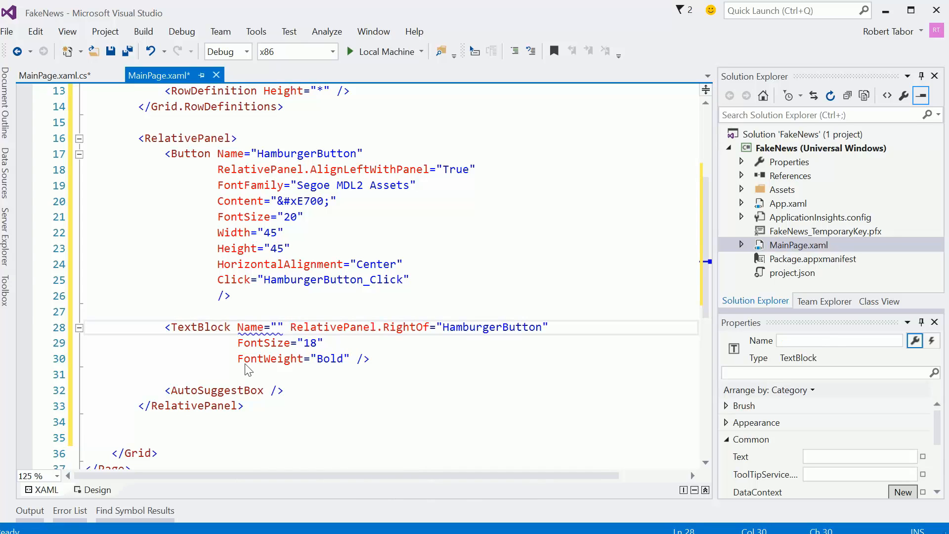
text(TitleTextBlock")
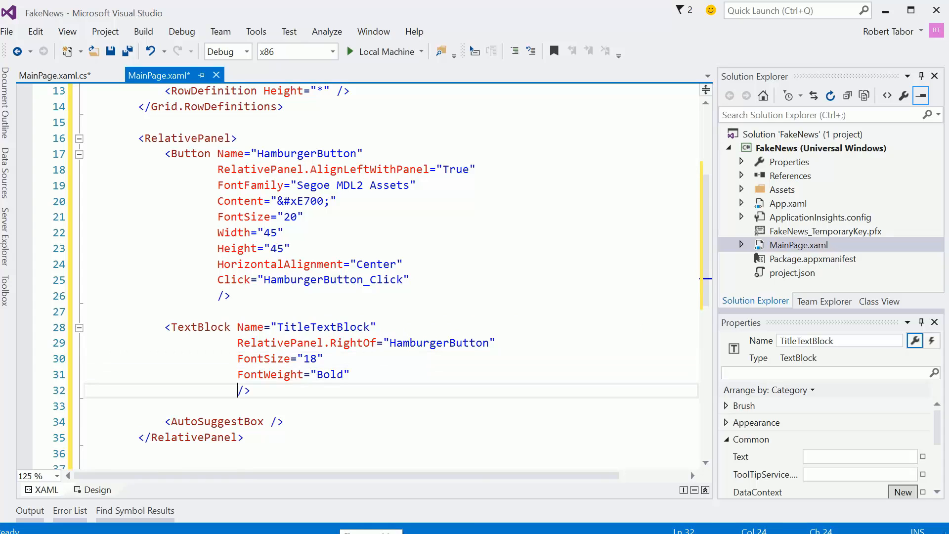
text(Margin="20,)
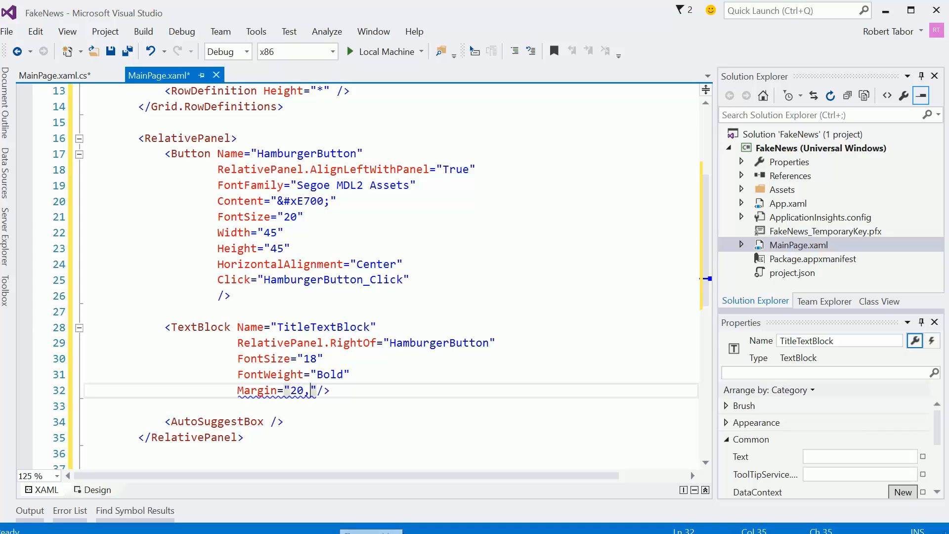
text(0)
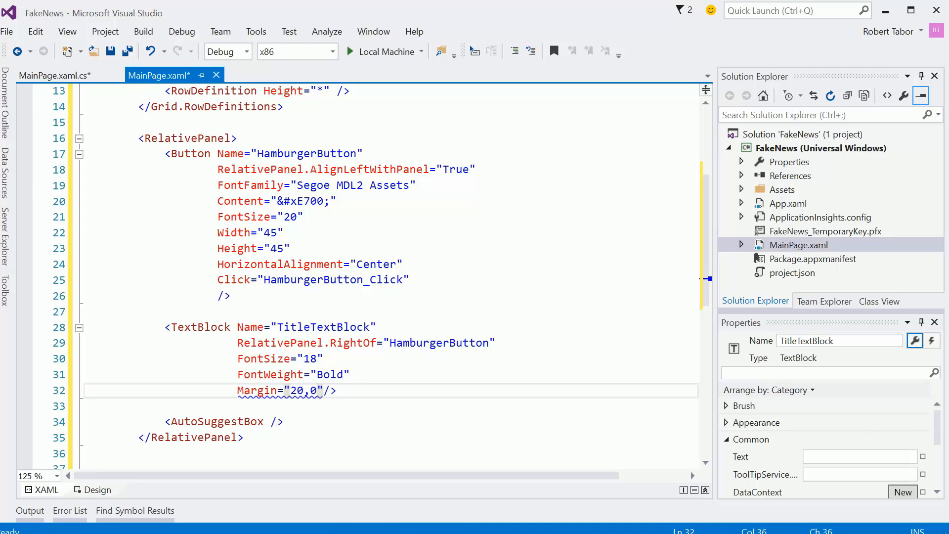
text(,0,0)
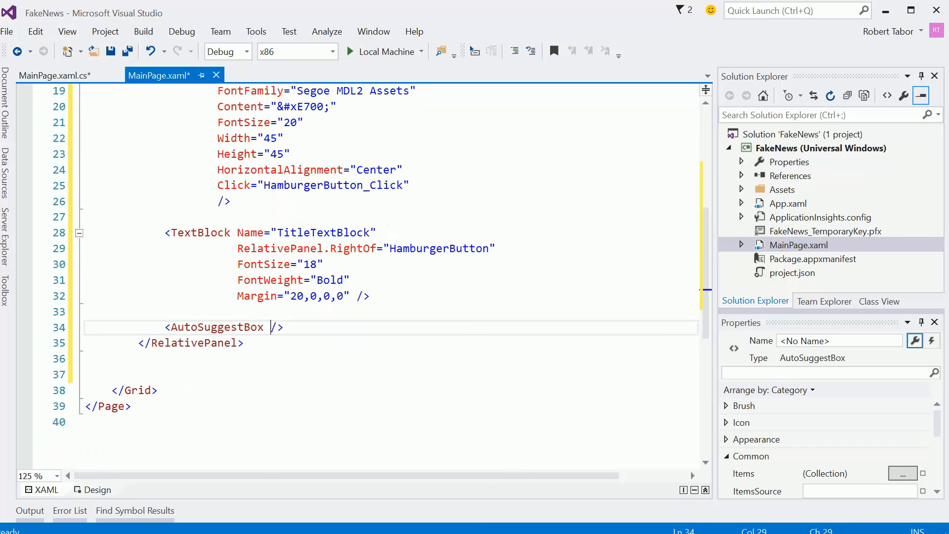
Step: Name the AutoSuggestBox MyAutoSuggestBox with QueryIcon Find and a Search placeholder
text(Name=")
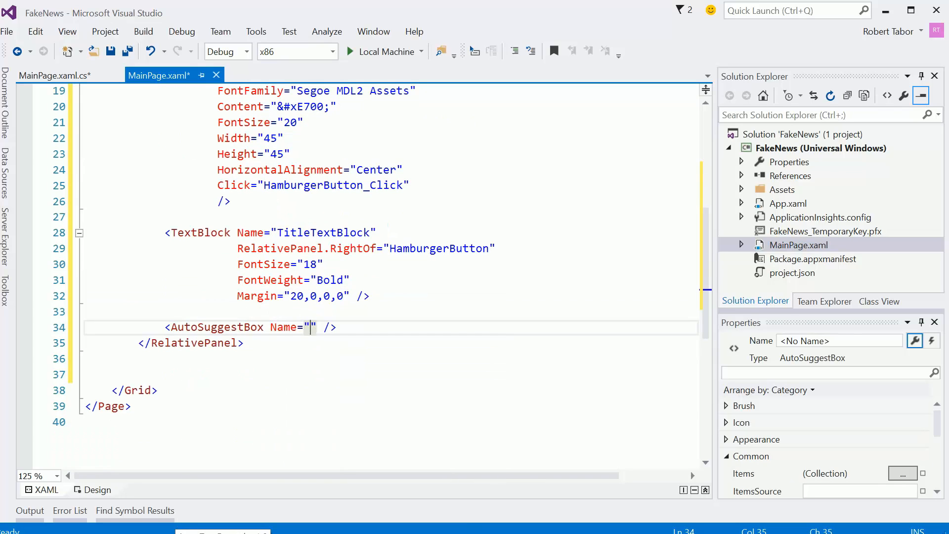
text(MyAuto)
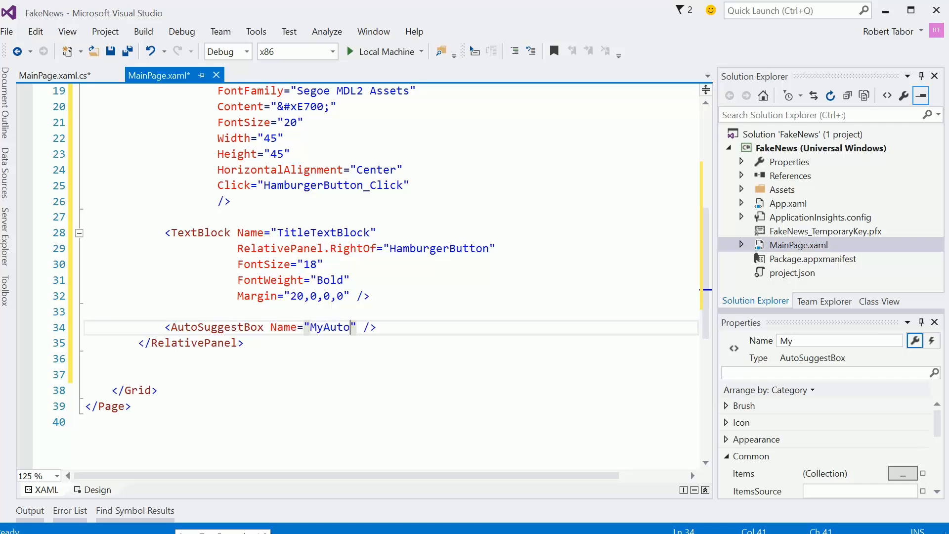
text(SuggestBox)
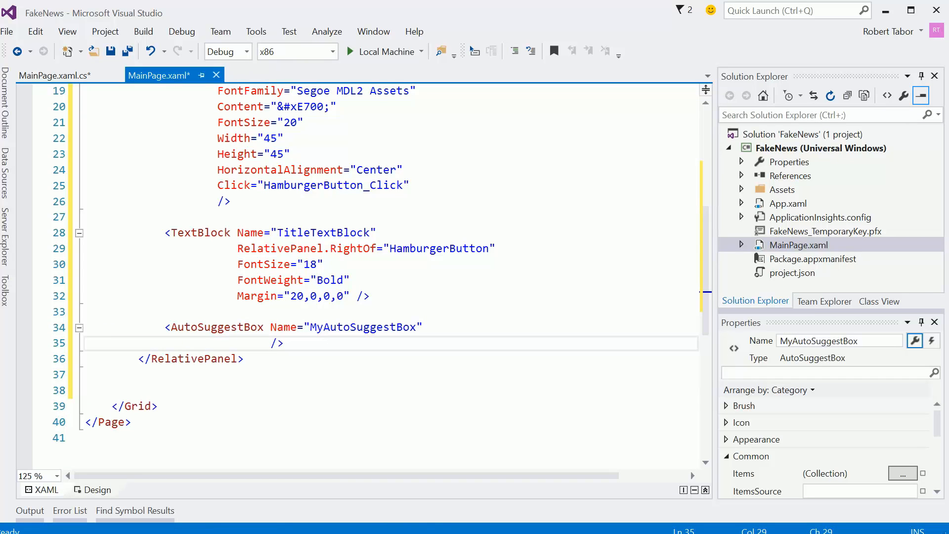
text(QueryIcon="")
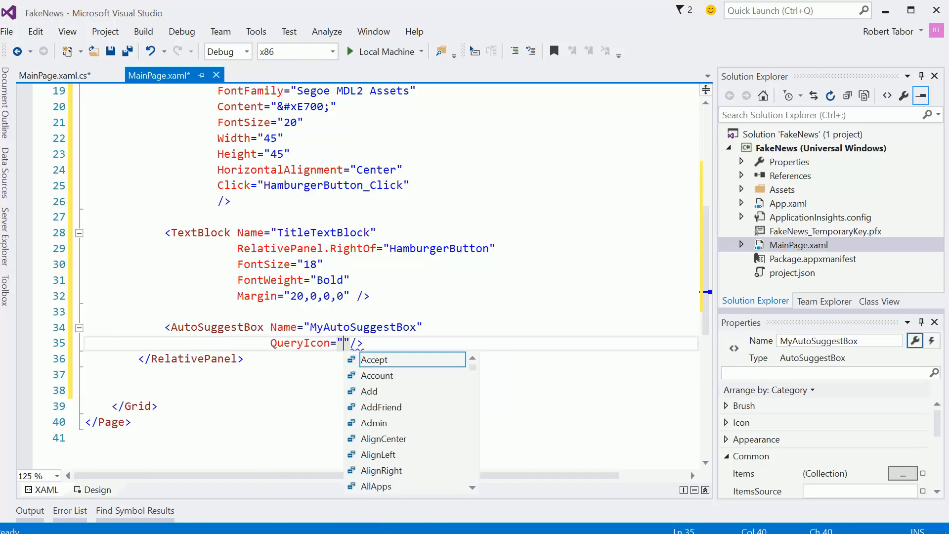
text(Find)
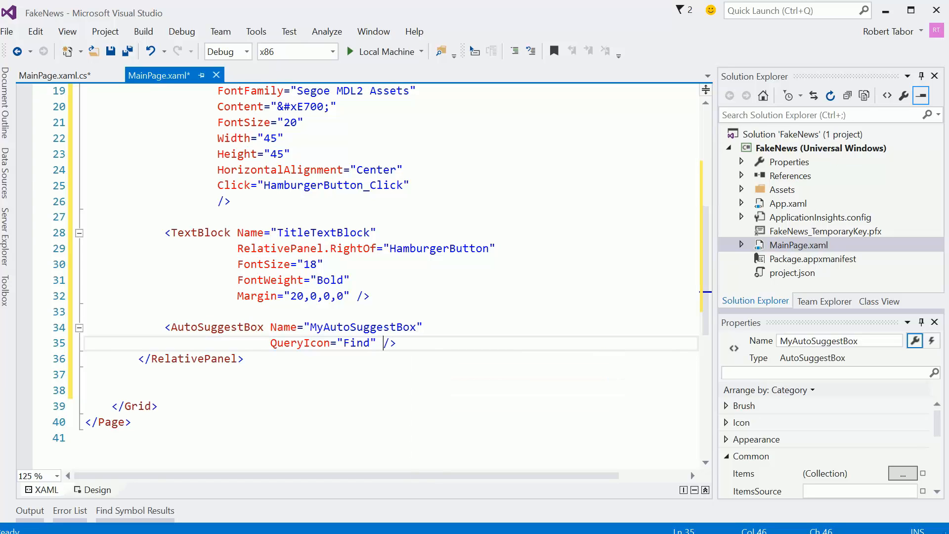
text(PlaceholderText="Search" />)
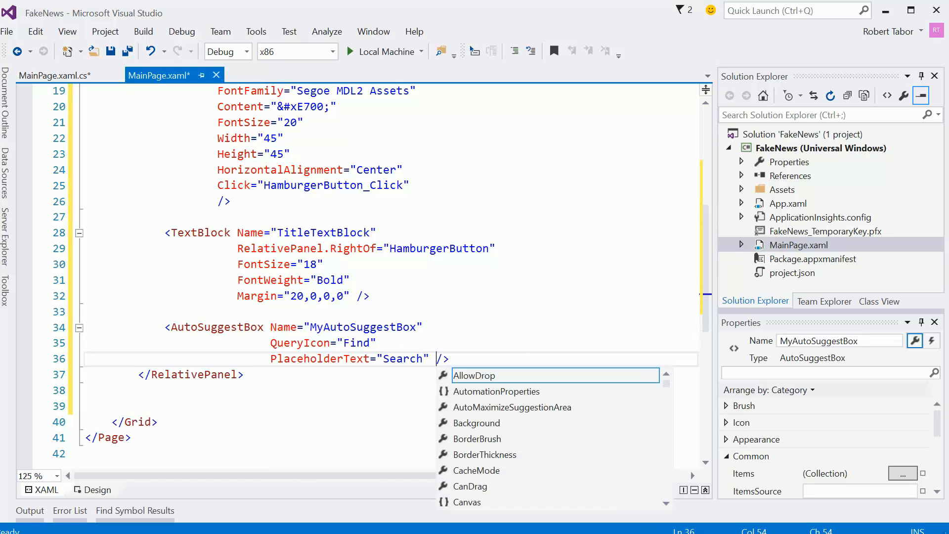
Step: Set RelativePanel.AlignRightWithPanel="True", Width 200 and Margin 0,0,10,0 on the search box
text(Rel)
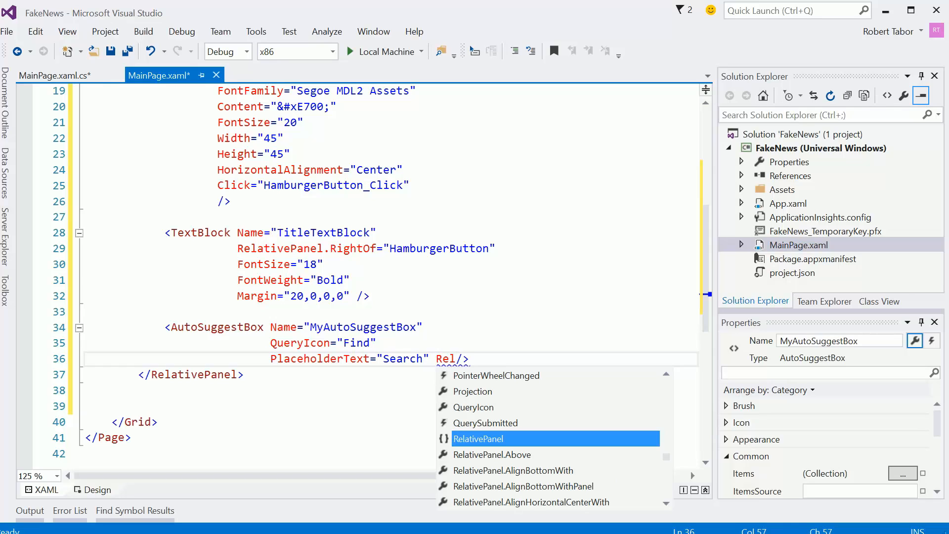
scroll(down, 3)
text(ativePanel.AlignRightWithPanel="")
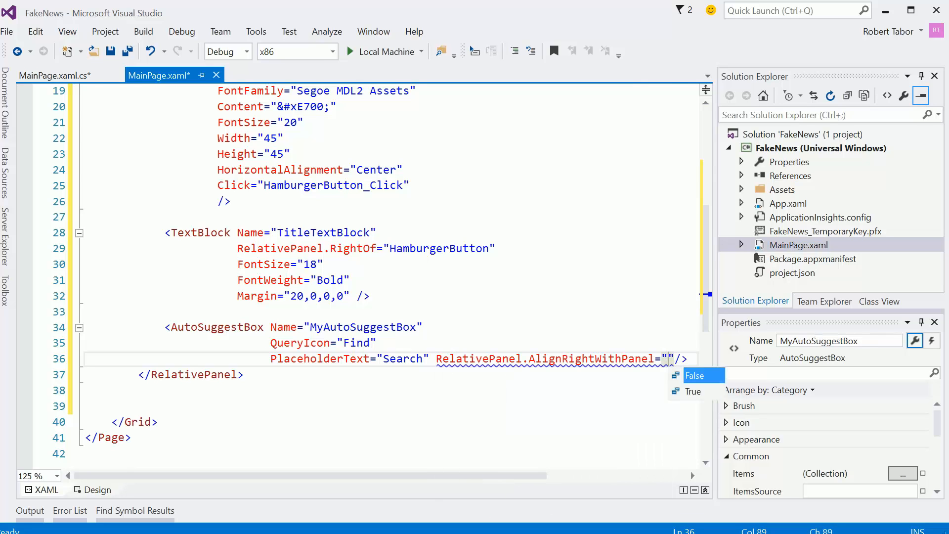
click(689, 392)
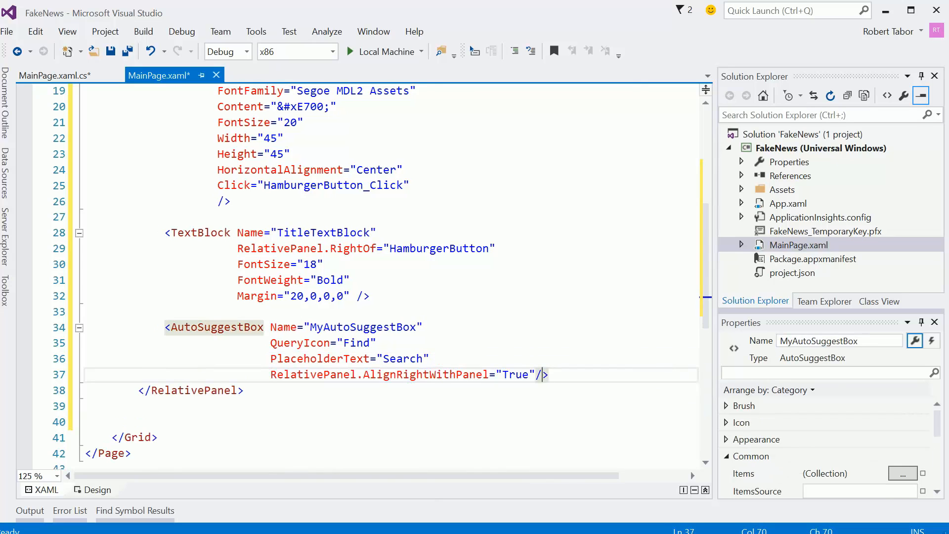
key(Enter)
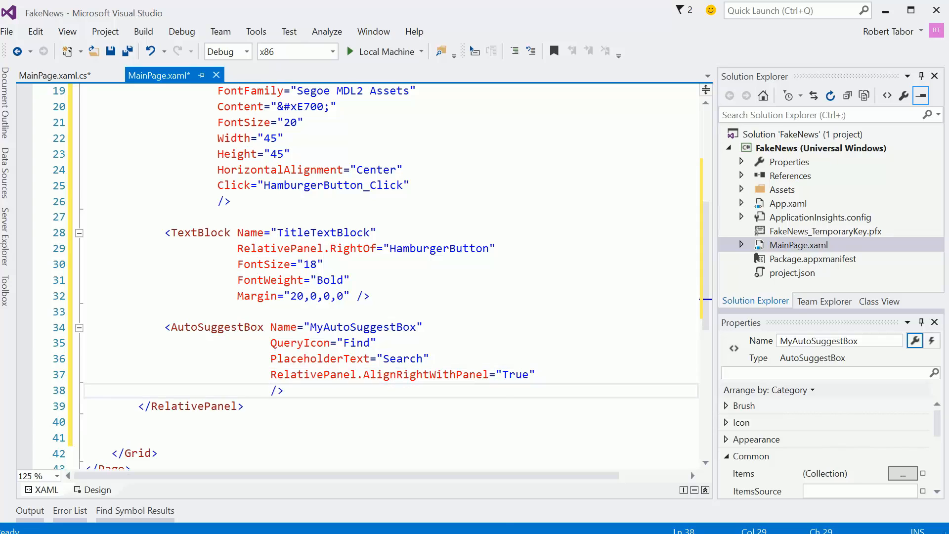
text(Width="200)
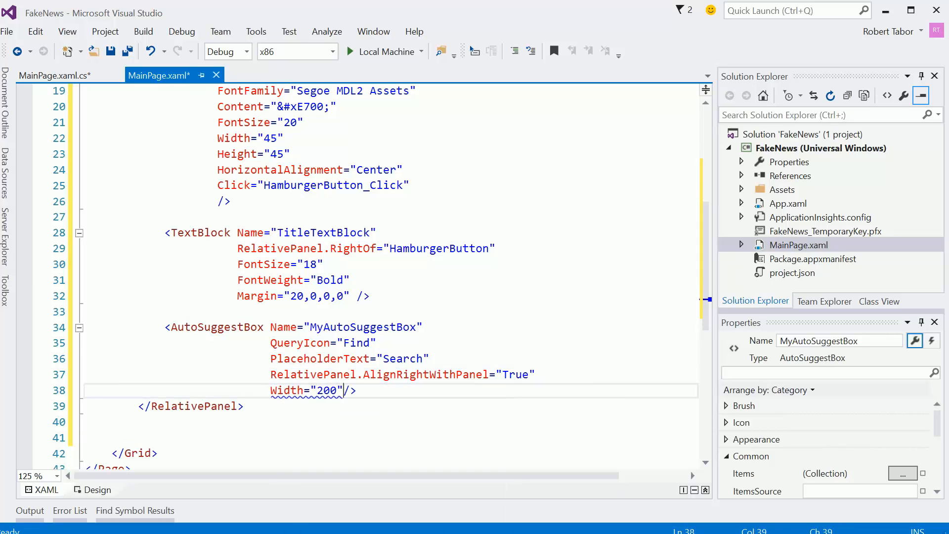
text(Margin=""/>)
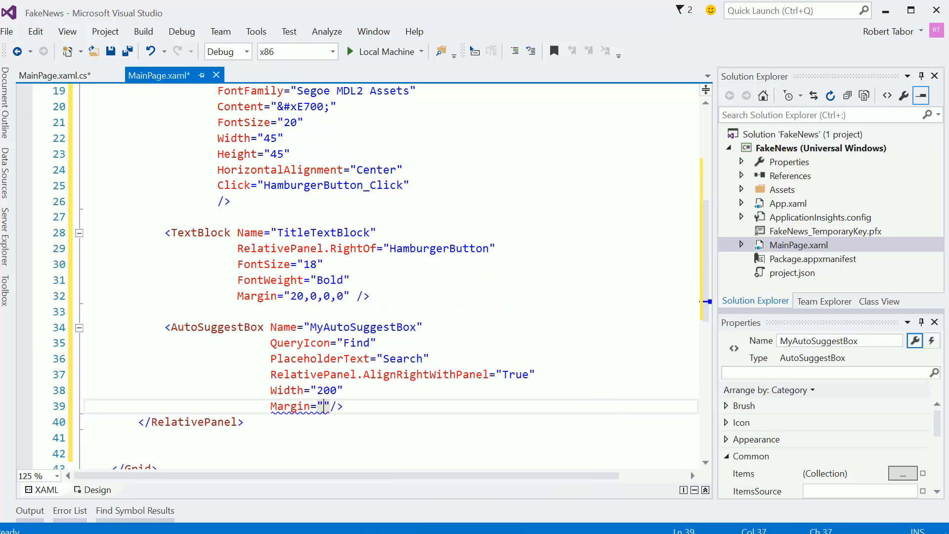
text(0,0,10)
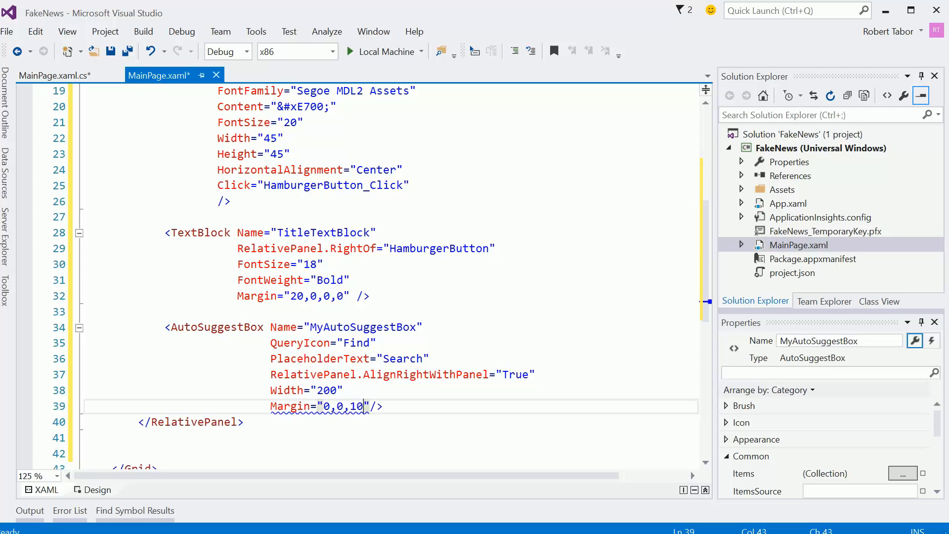
text(,0)
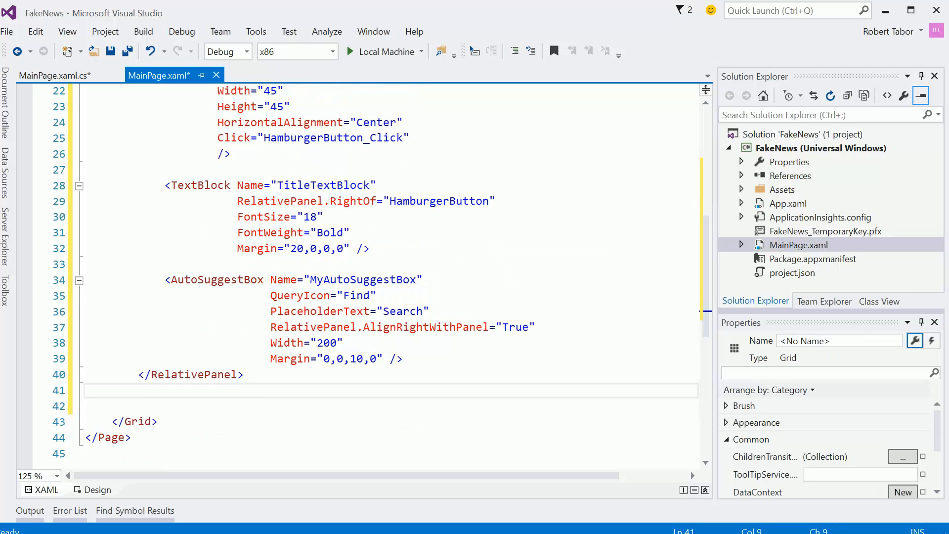
Step: Add a SplitView named MySplitView in Grid.Row 1 with DisplayMode CompactOverlay
scroll(down, 3)
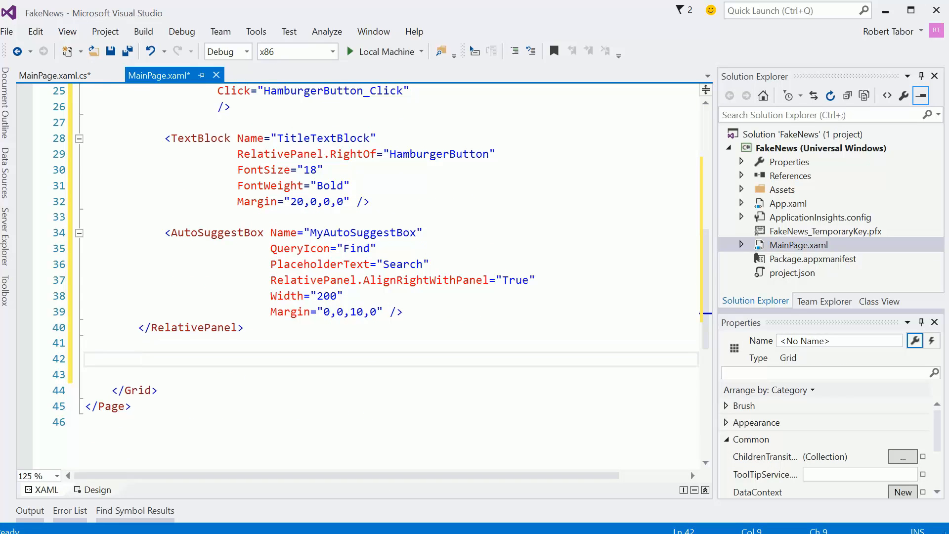
click(139, 358)
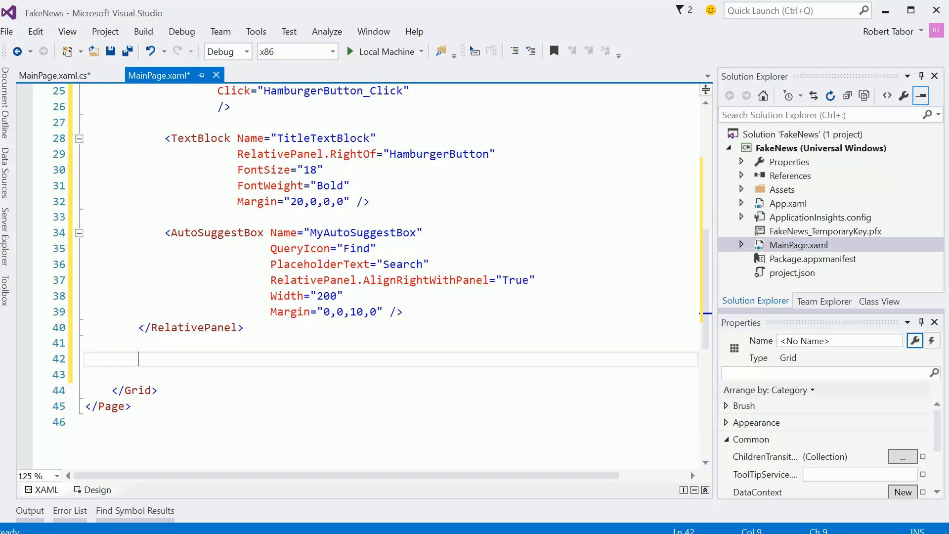
text(SplitView Grid.Row="1)
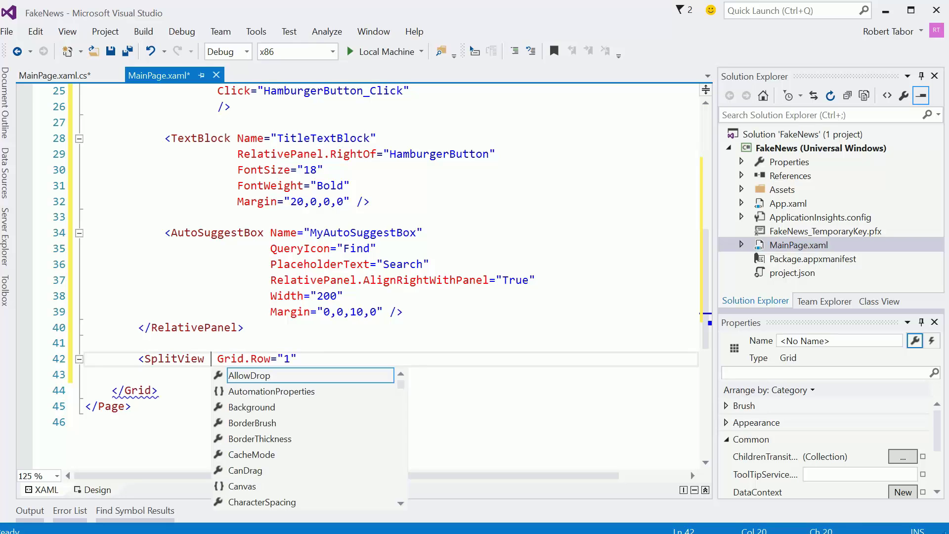
text(Name=")
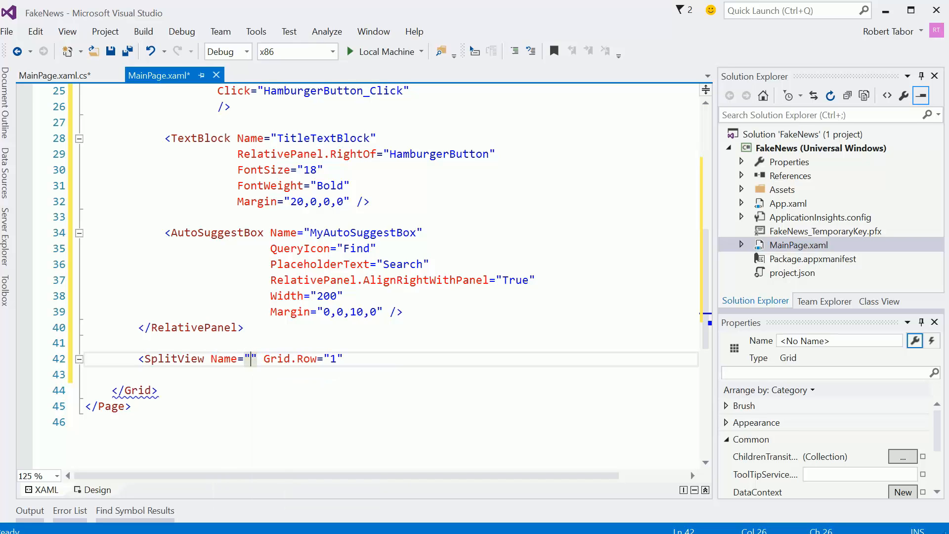
text(MySplit)
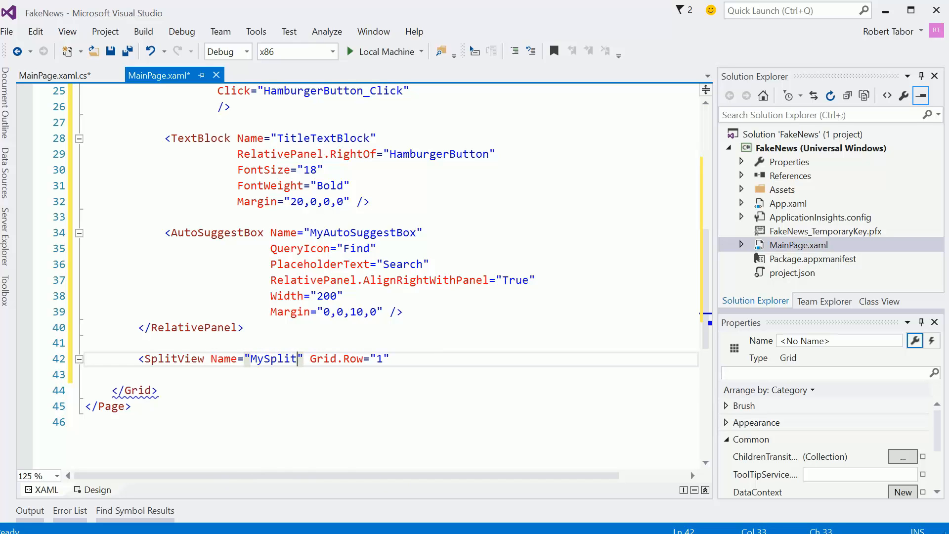
text(V)
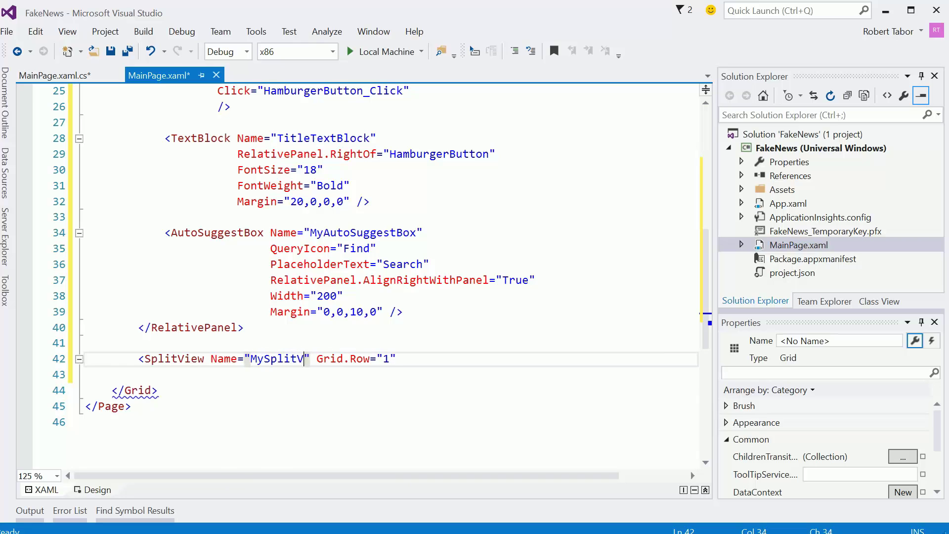
text(iew)
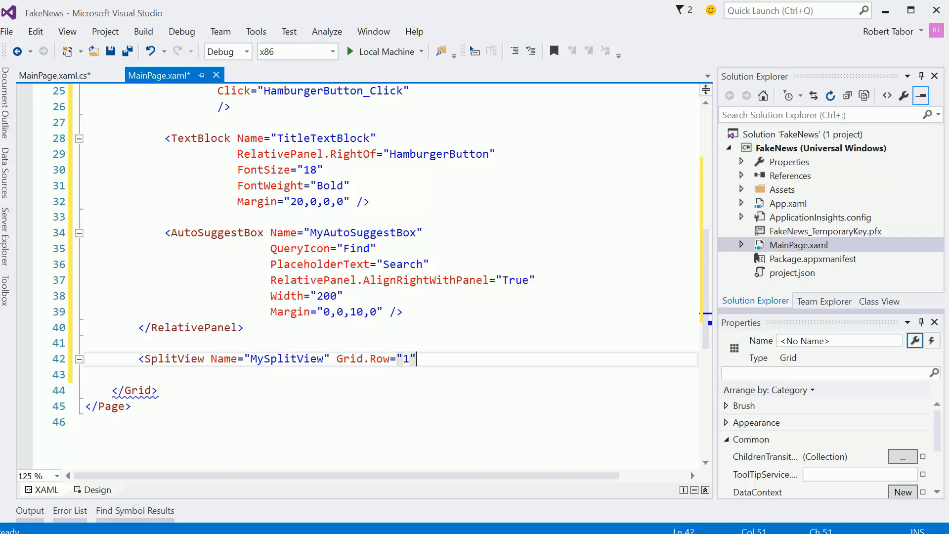
text(DisplayMode="CompactOverlay)
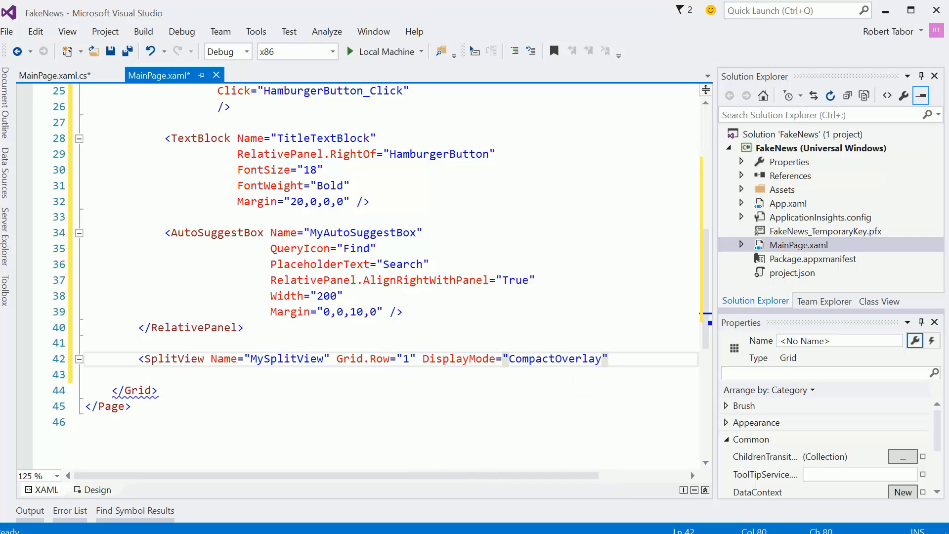
text(/>)
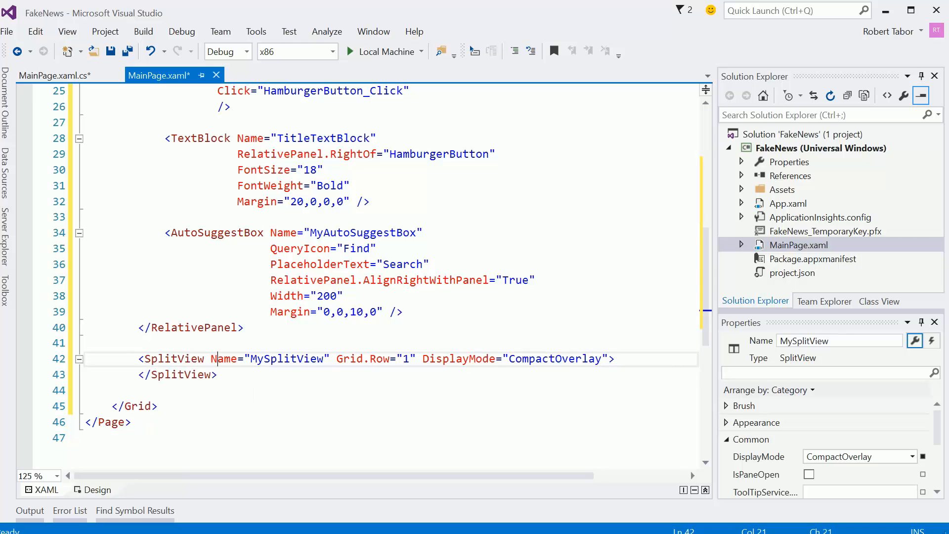
Step: Add empty SplitView.Pane and SplitView.Content child elements inside it
text(<)
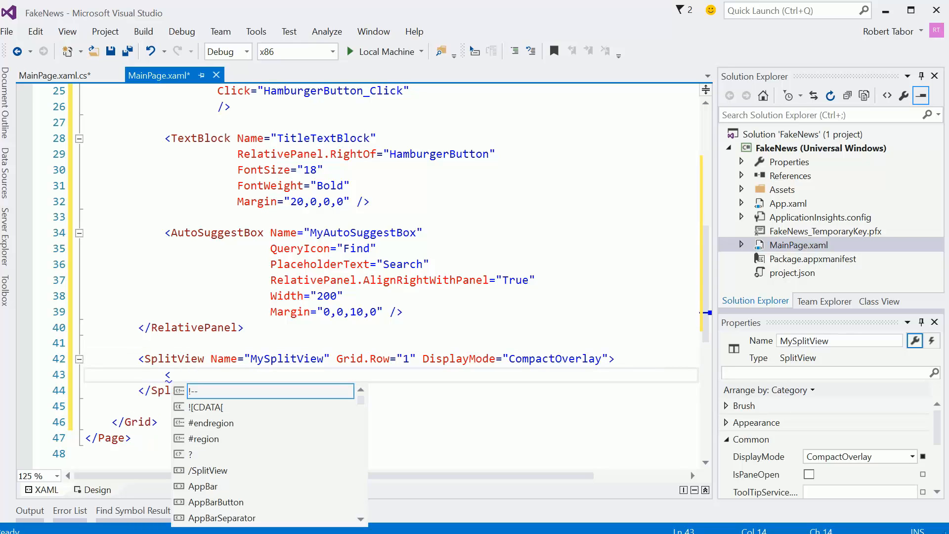
text(SplitView.Pane>)
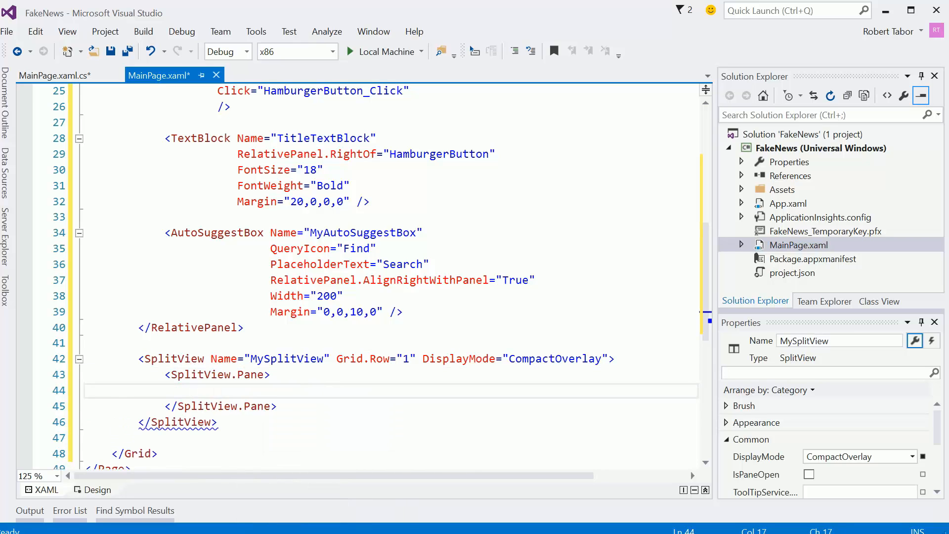
text(<SplitView.Content>)
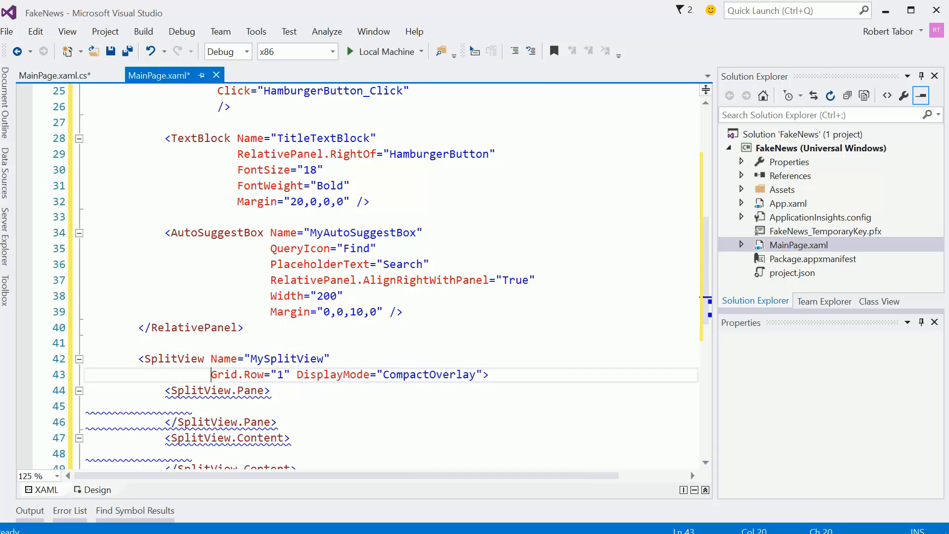
Step: Set OpenPaneLength="150" and CompactPaneLength="45", each attribute on its own line
scroll(down, 3)
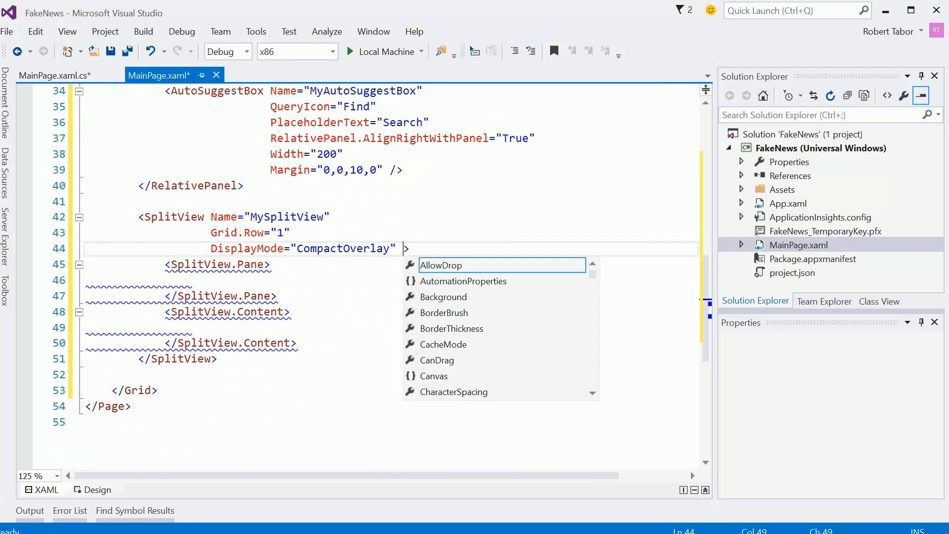
key(Return)
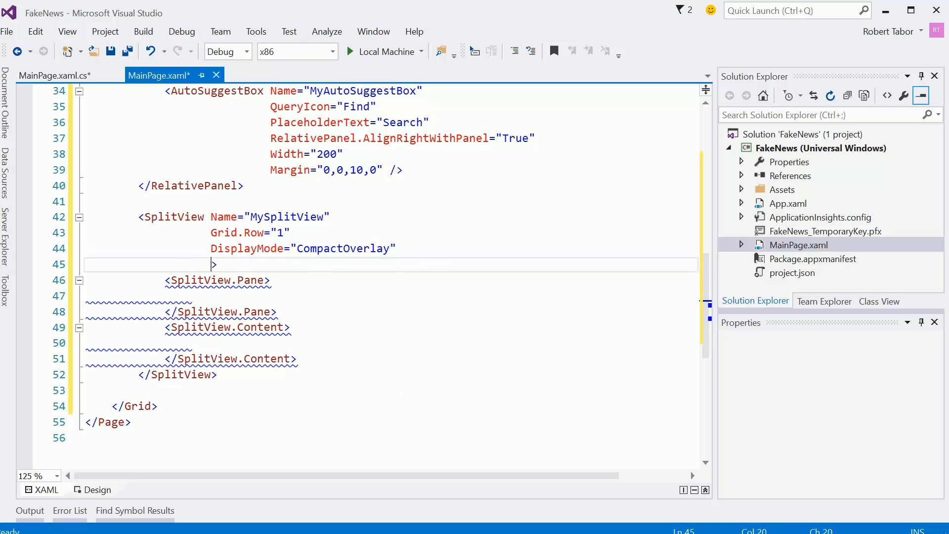
text(OpenPaneLength="")
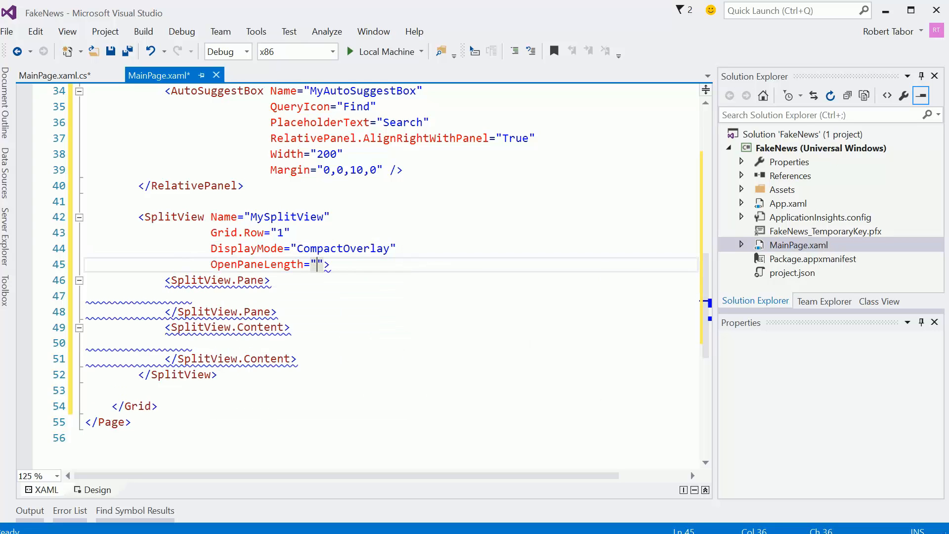
text(150)
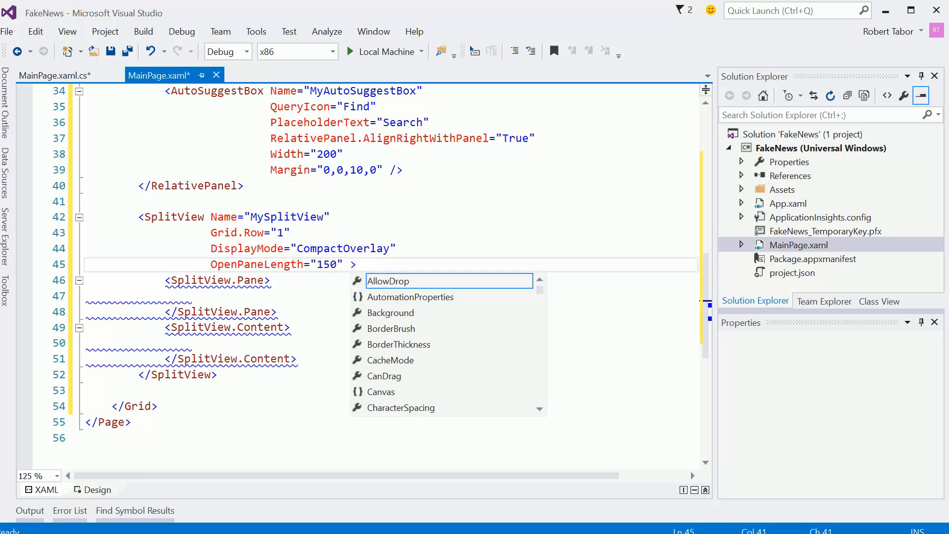
text(Co)
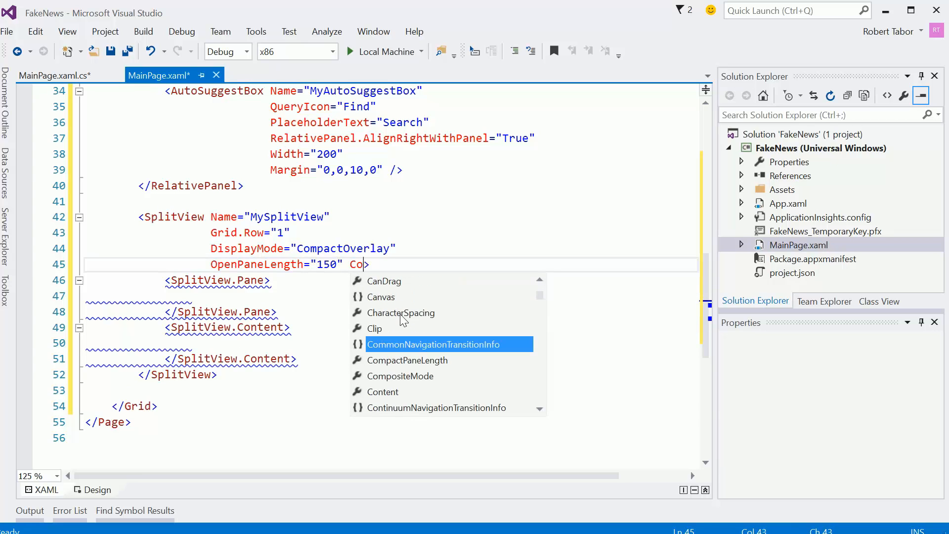
text(mpactPaneLength=")
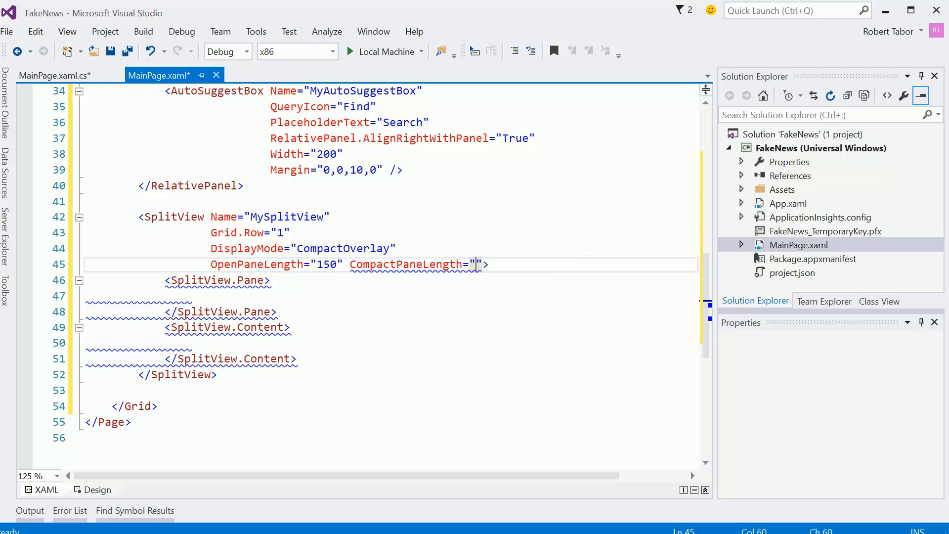
text(45)
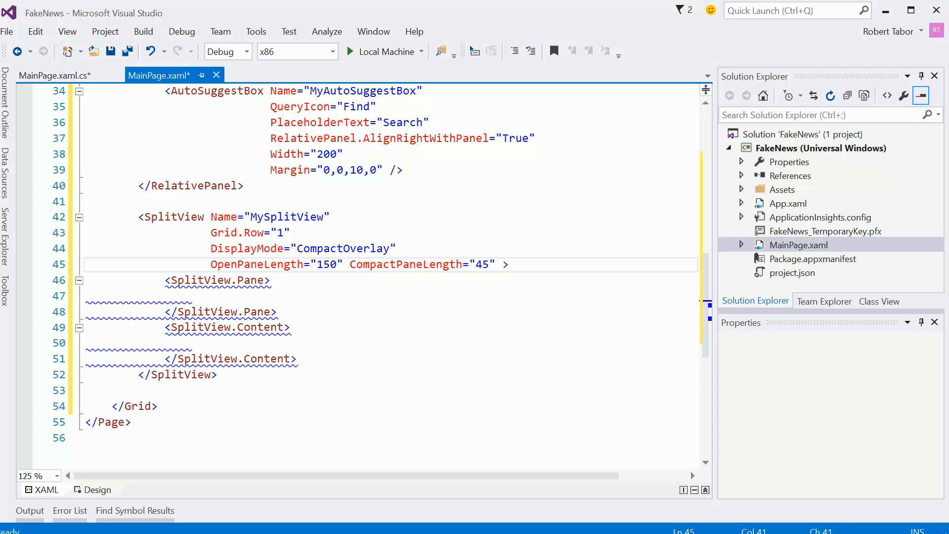
scroll(up, 3)
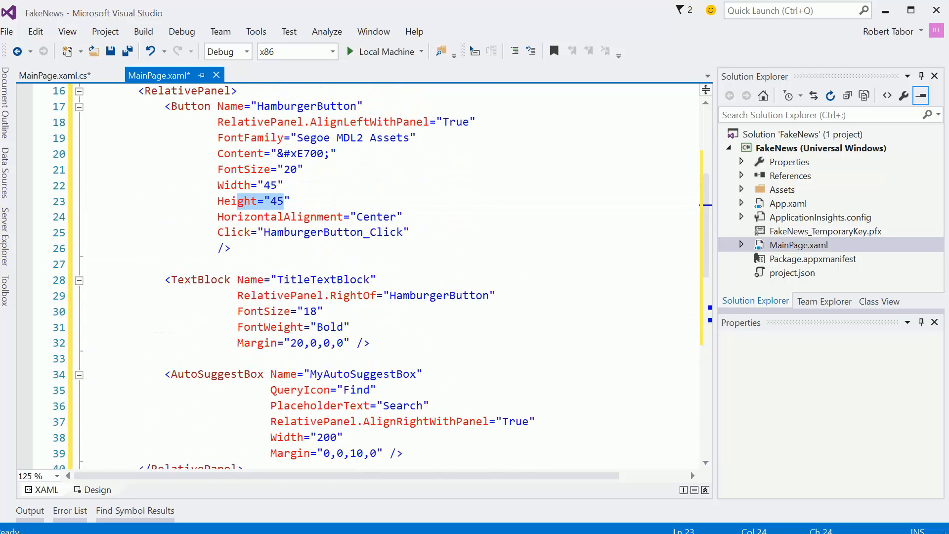
scroll(down, 3)
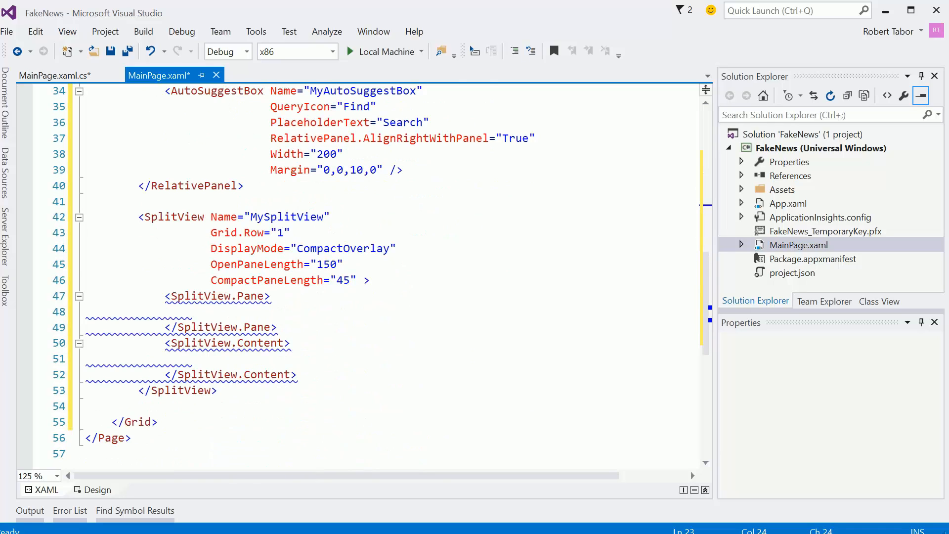
Step: Add a ListBox with SelectionMode Single and a ListBox_SelectionChanged handler on its own line
text(<ListBox >)
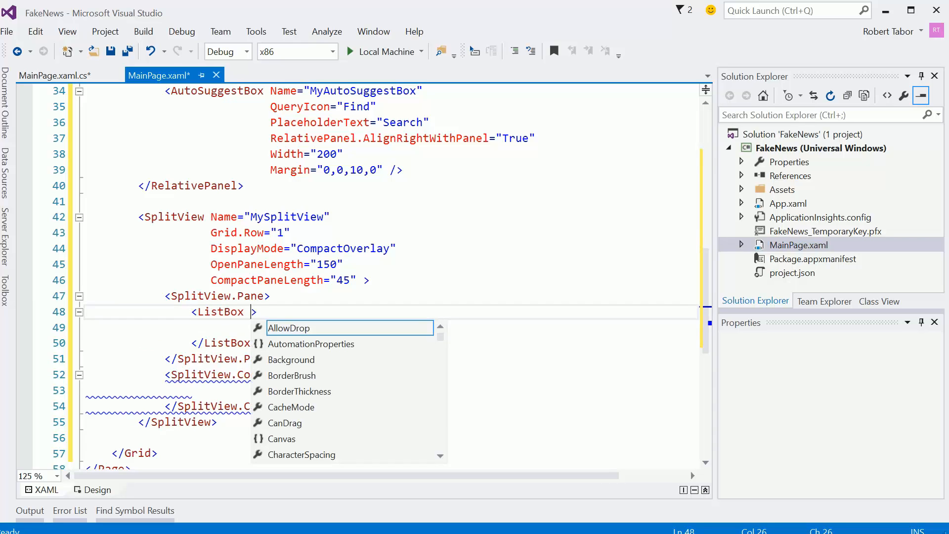
text(SelectionMode="Single)
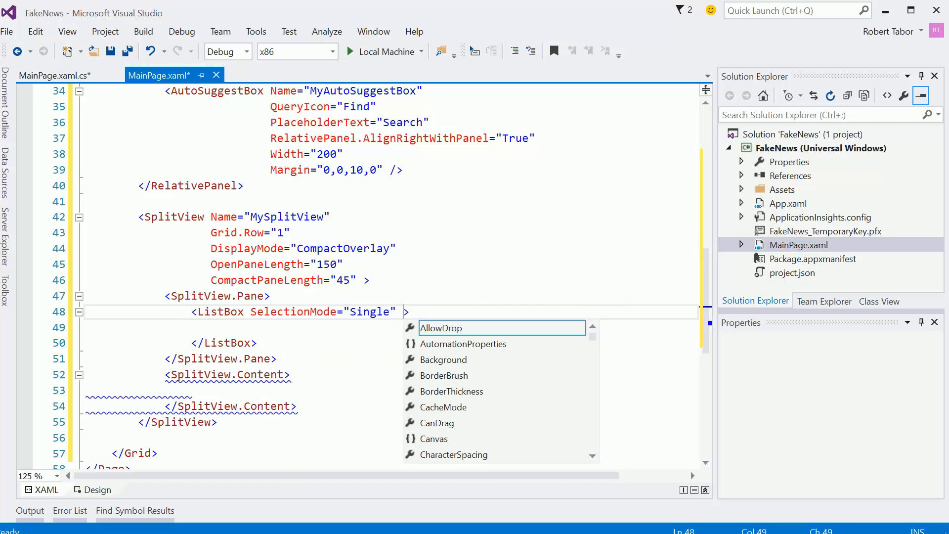
text(Sel)
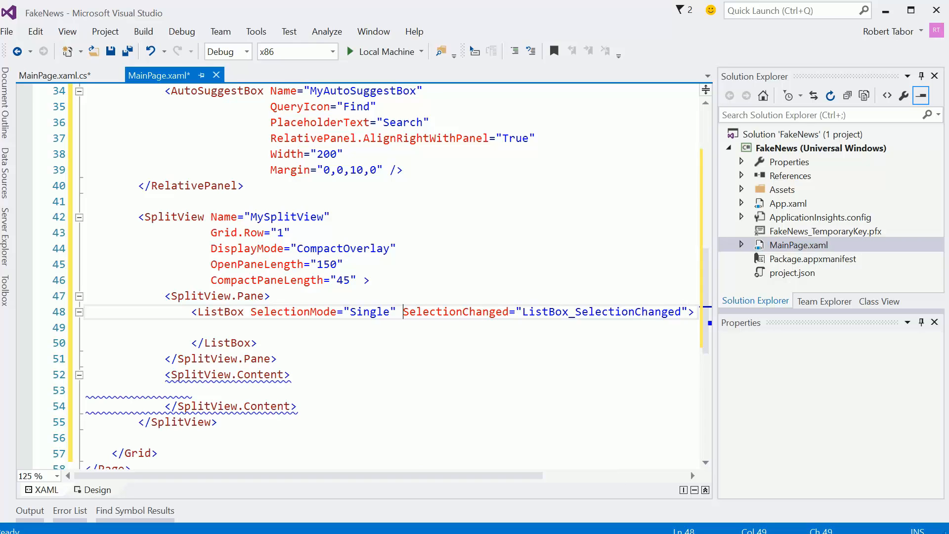
key(enter)
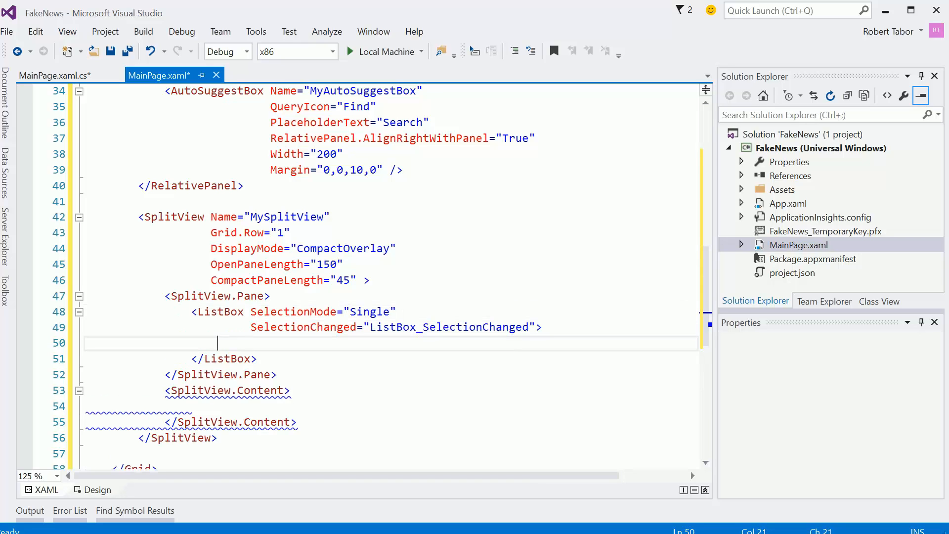
Step: Add a ListBoxItem holding a horizontal StackPanel with a TextBlock
text(<L)
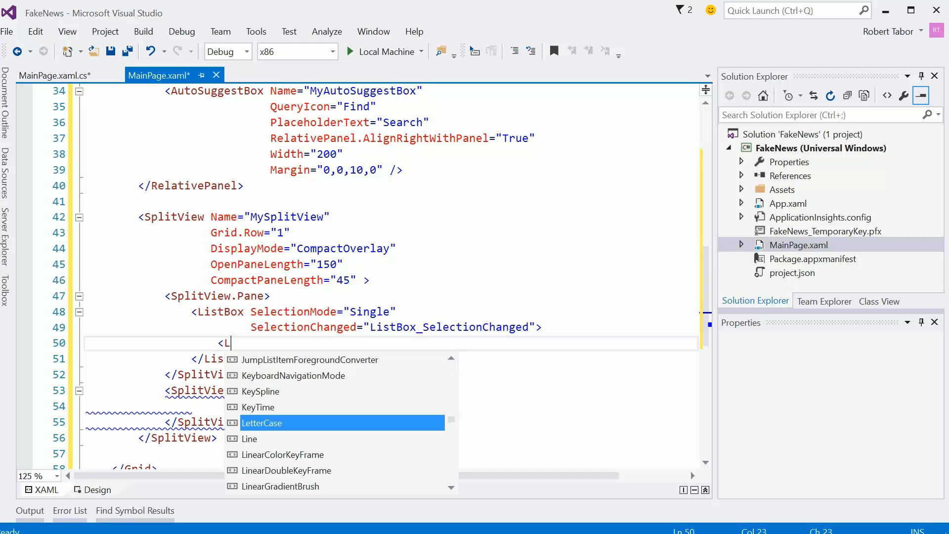
text(istBoxItem></ListBoxItem>)
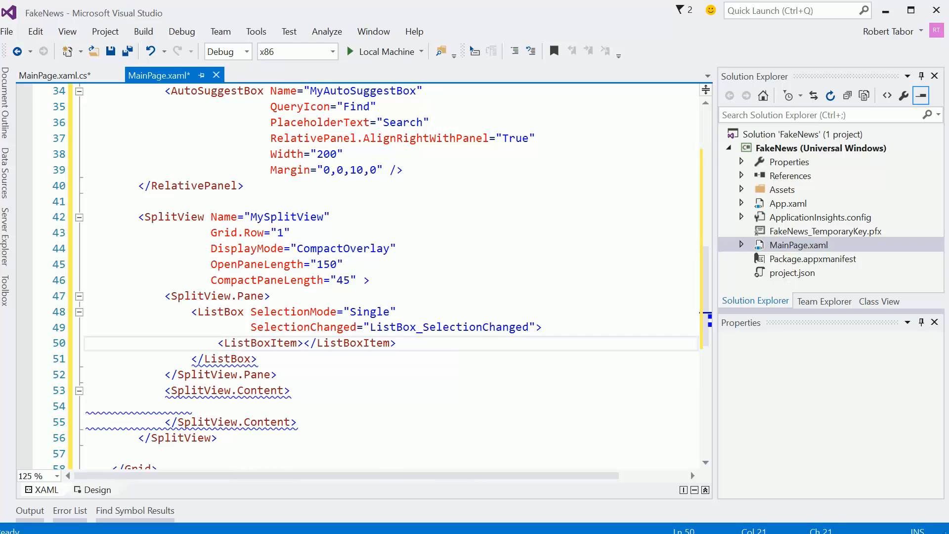
text(<ListBoxItem></ListBoxItem>)
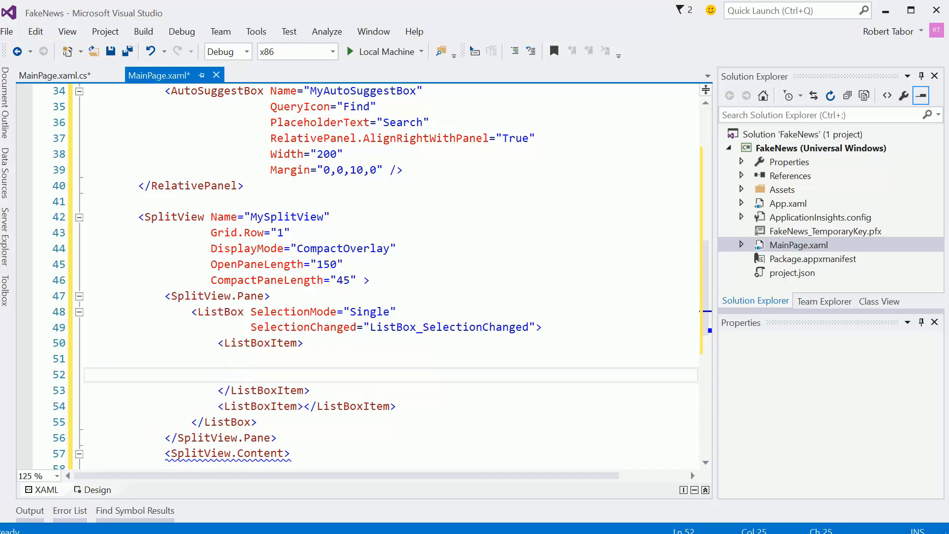
text(S)
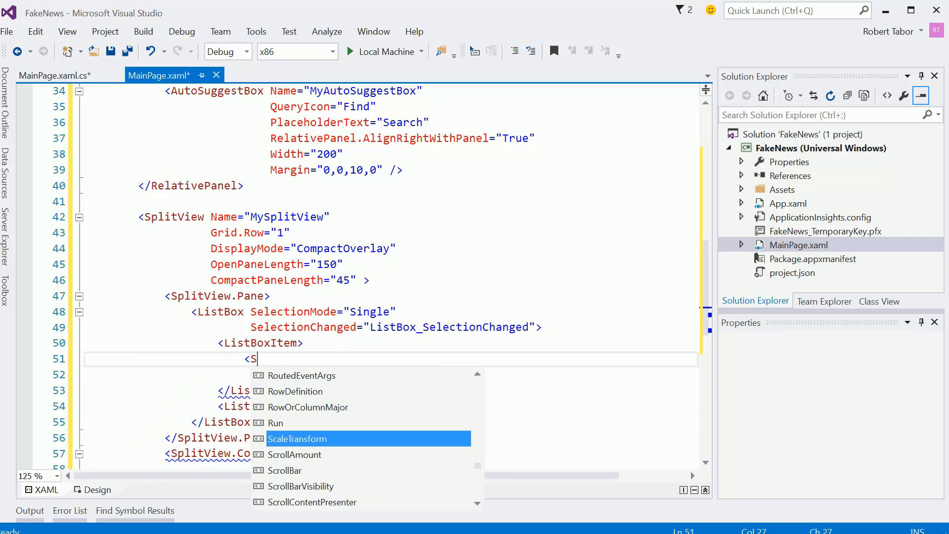
text(t)
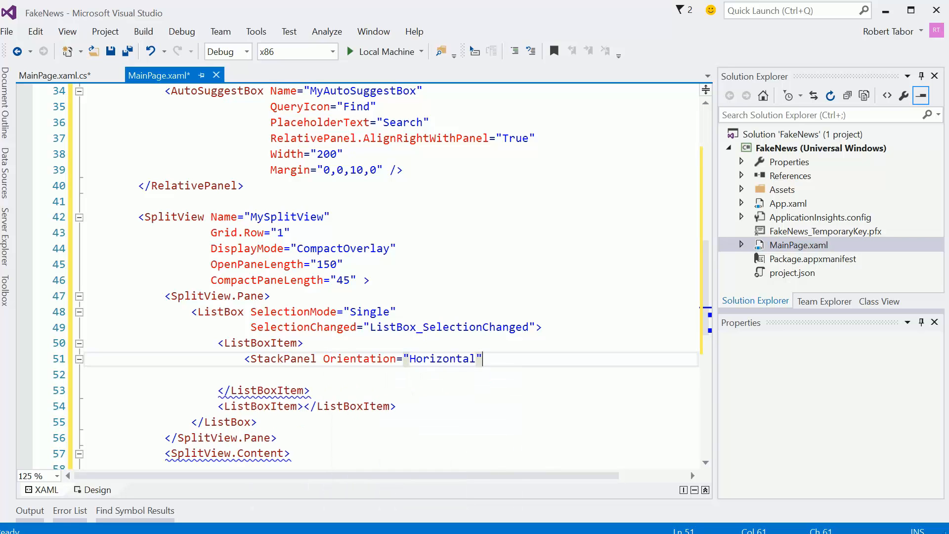
text(>)
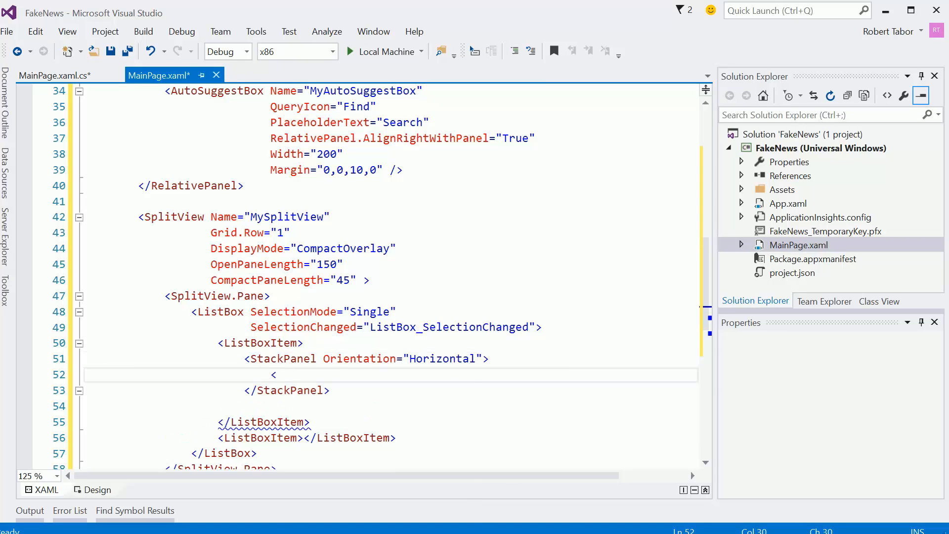
text(TextBlock />)
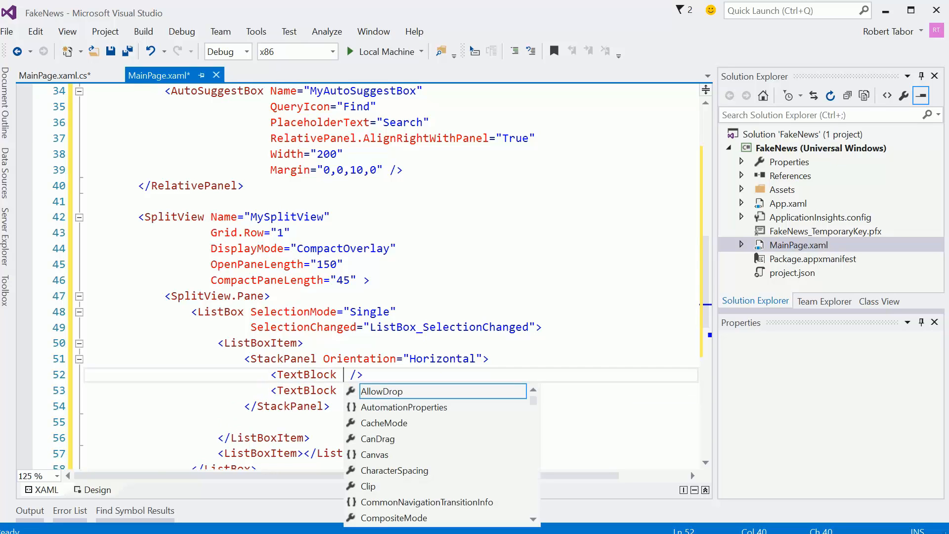
Step: Give the icon TextBlock FontFamily Segoe MDL2 Assets and FontSize 20 on separate lines
text(FontFamily="S)
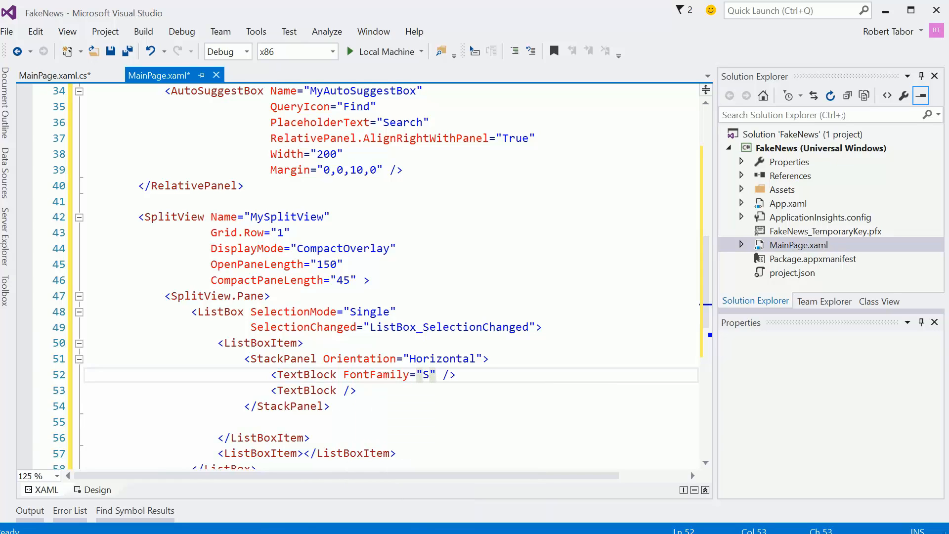
text(egoe M)
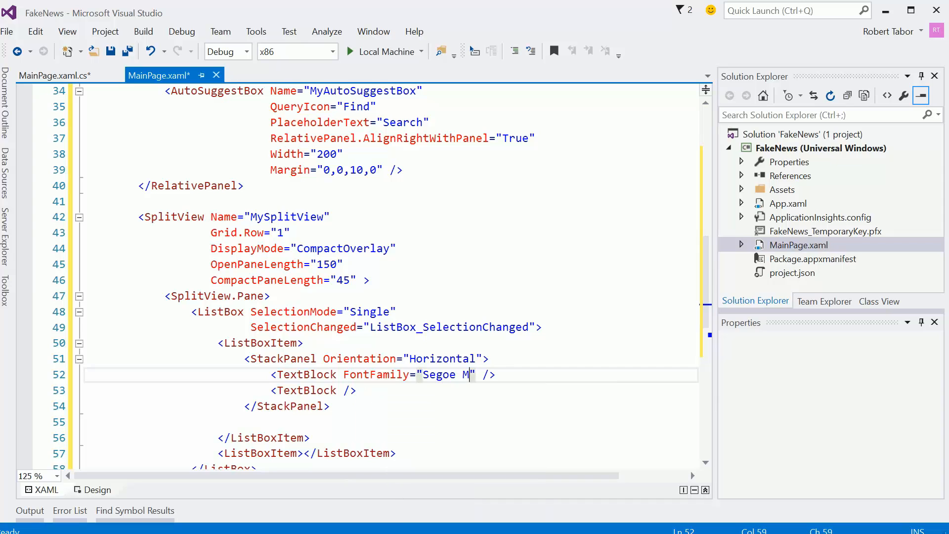
text(DL2 Assets" FontSize=)
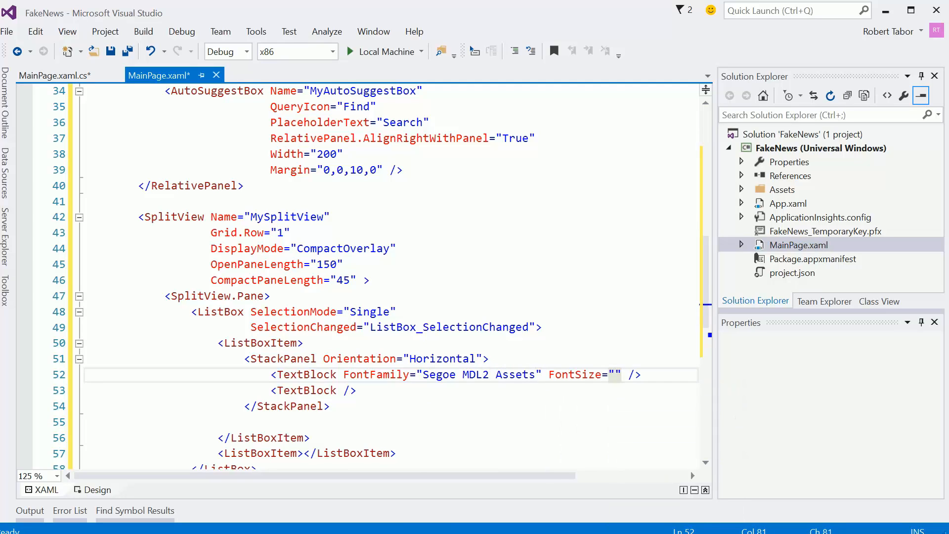
text(20)
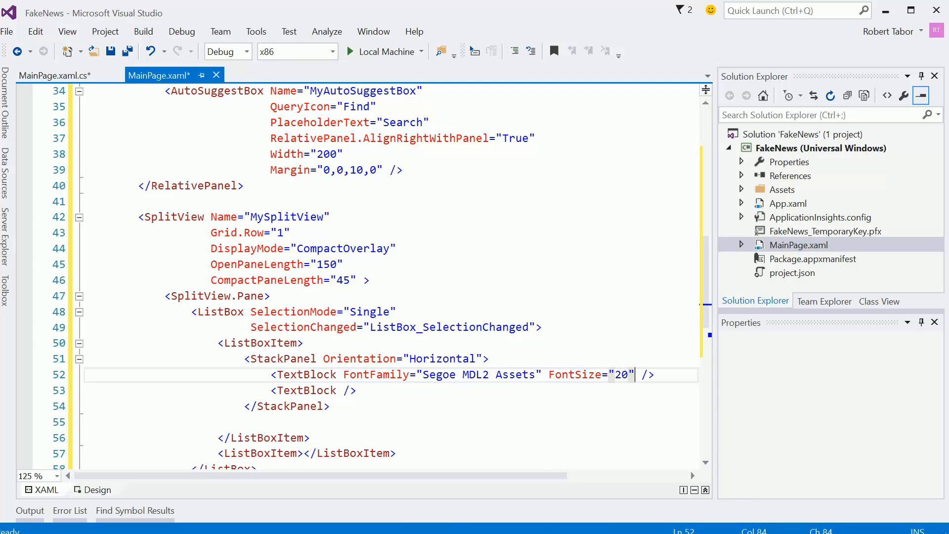
key(Enter)
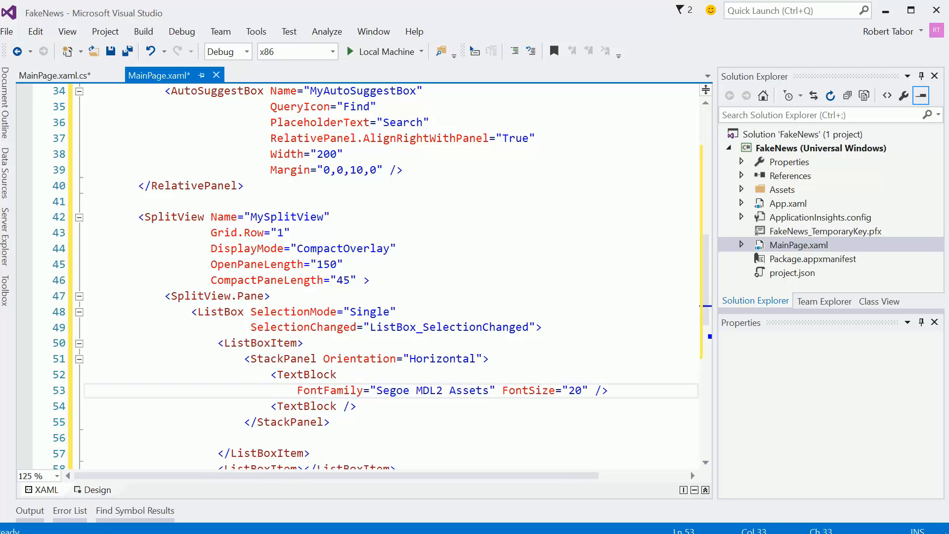
key(Enter)
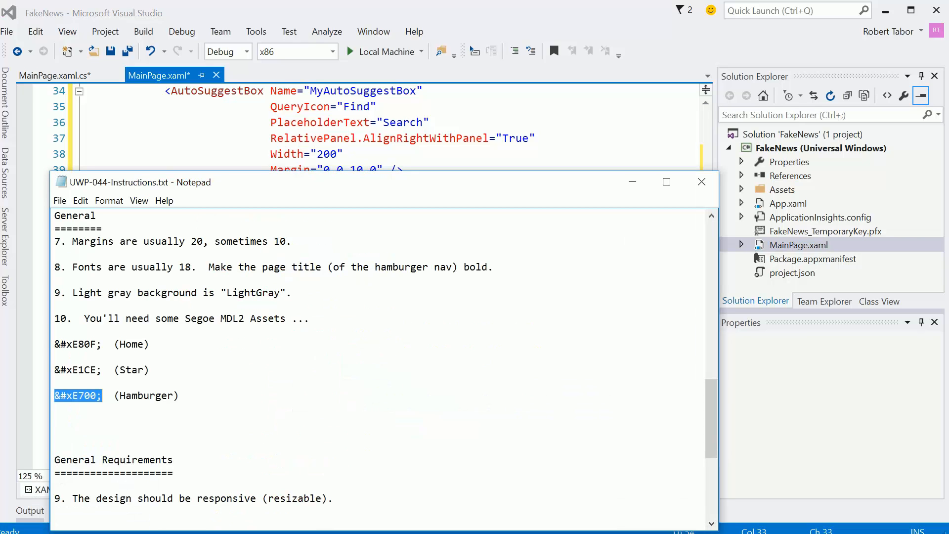
double_click(78, 344)
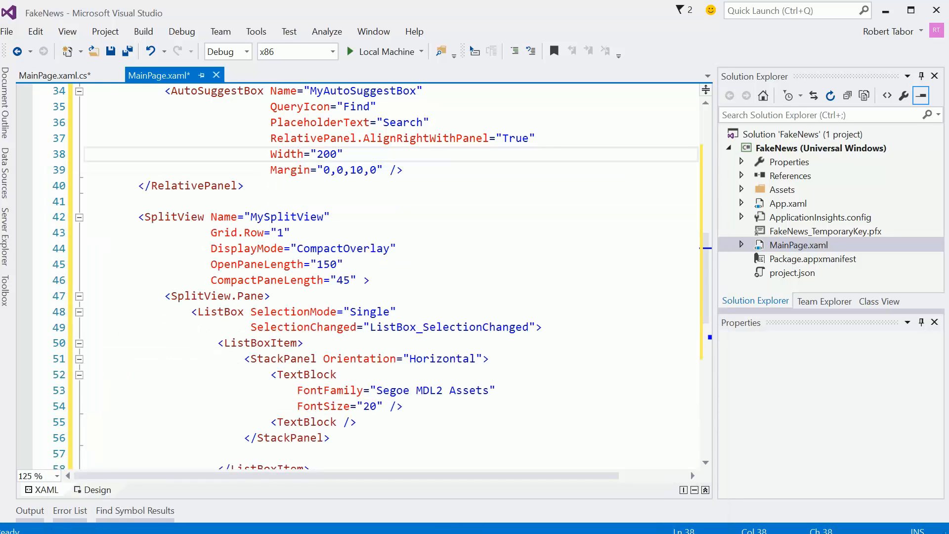
Step: Set the Home glyph &#xE80F; as the icon text and add a second TextBlock reading Financial
text(Text="&#xE80F;)
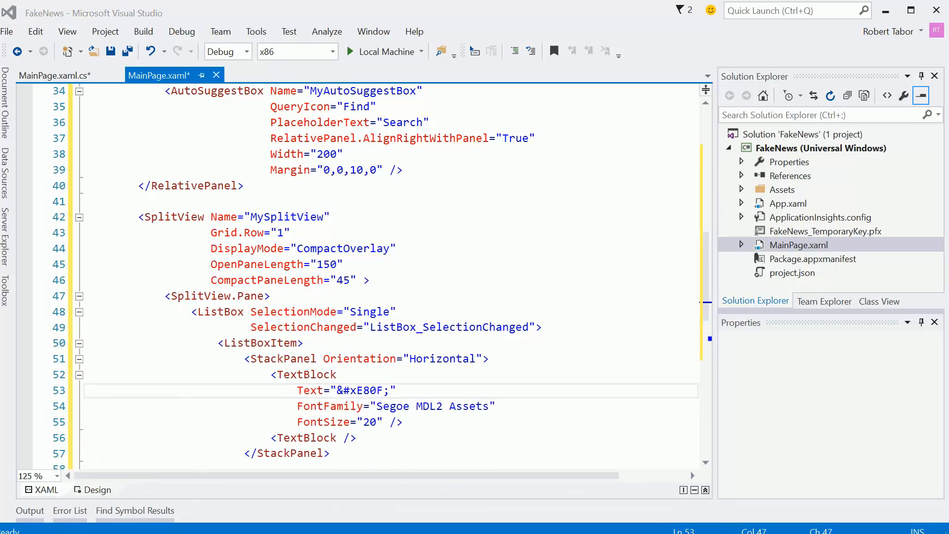
scroll(down, 3)
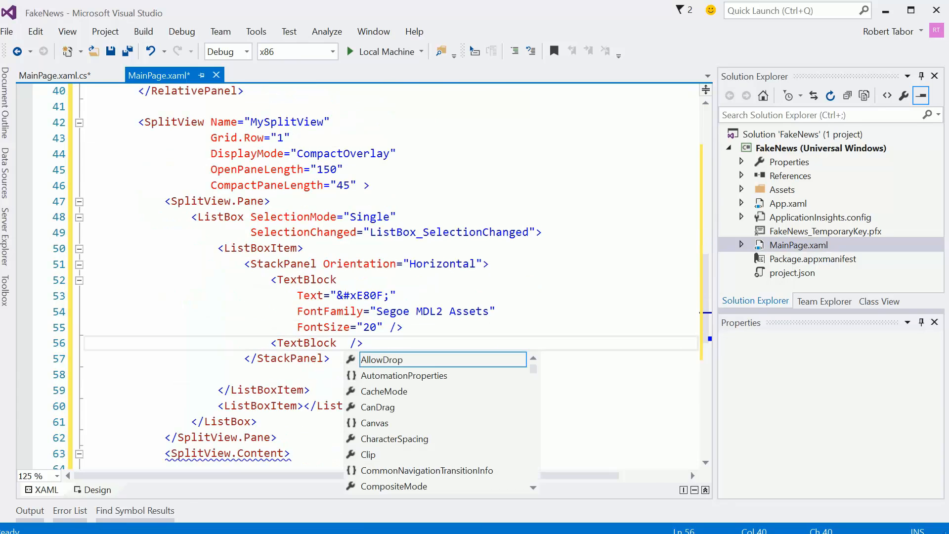
text(Fi)
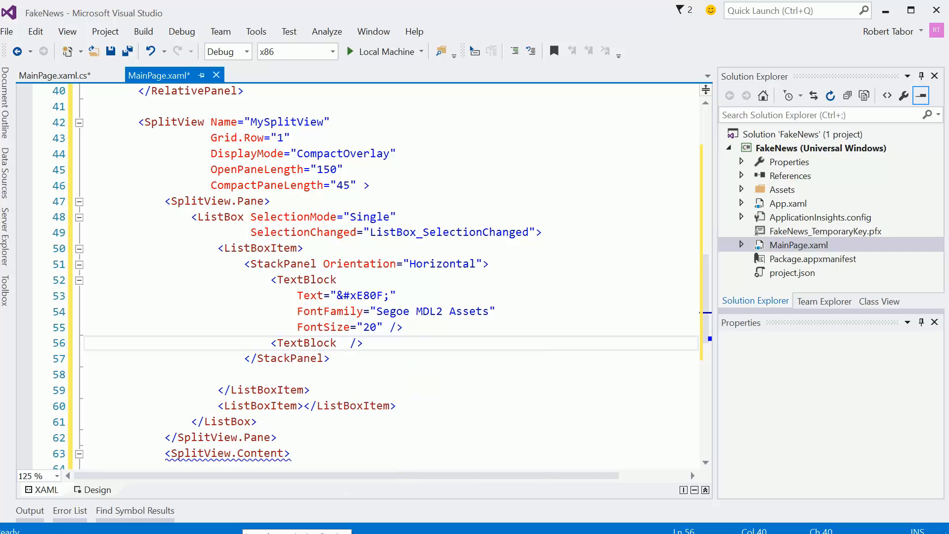
text(Text="Financial)
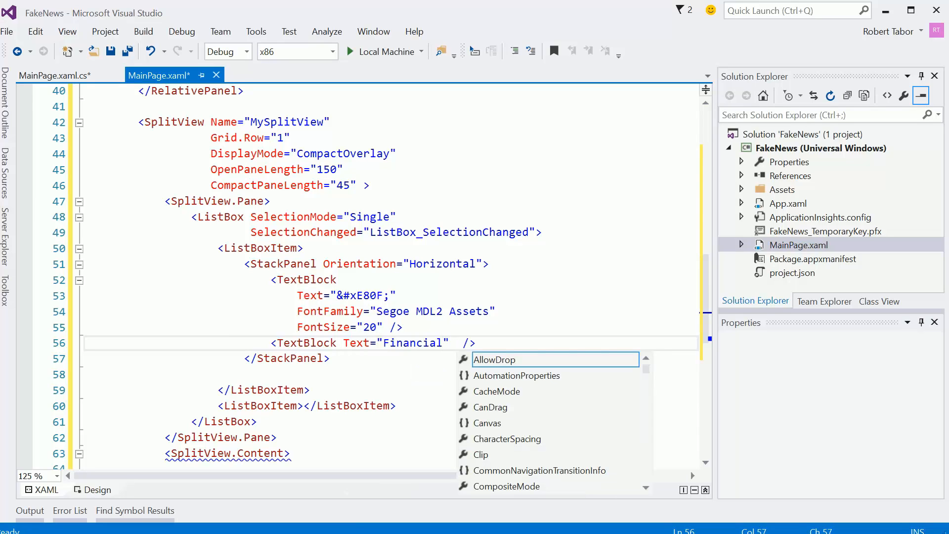
text(FontFamily="")
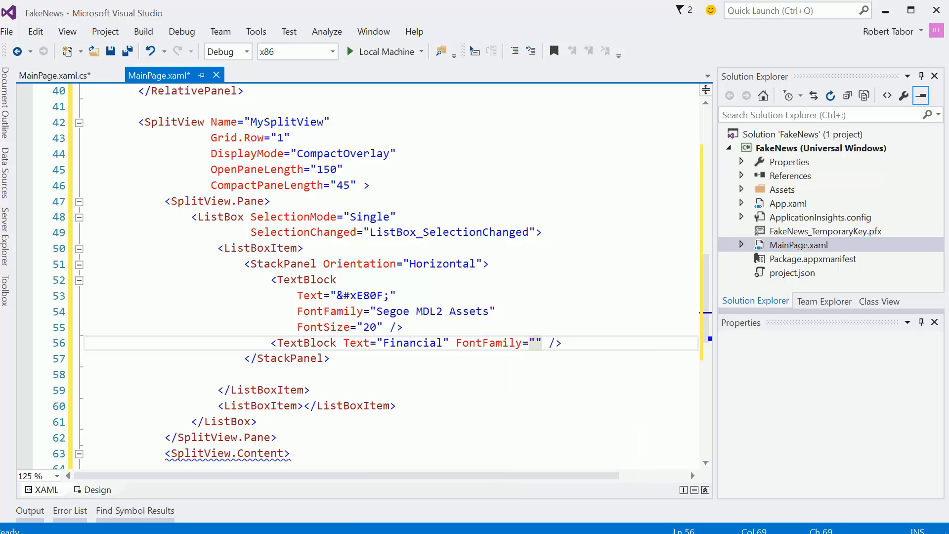
double_click(491, 343)
text(Size)
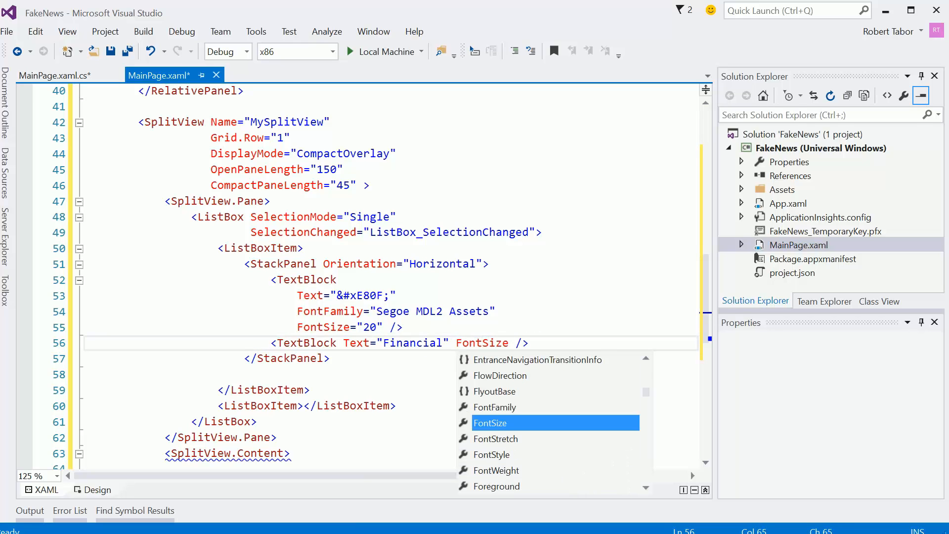
Step: Give the Financial TextBlock FontSize 18 and Margin 20,0,0,0
text(="18")
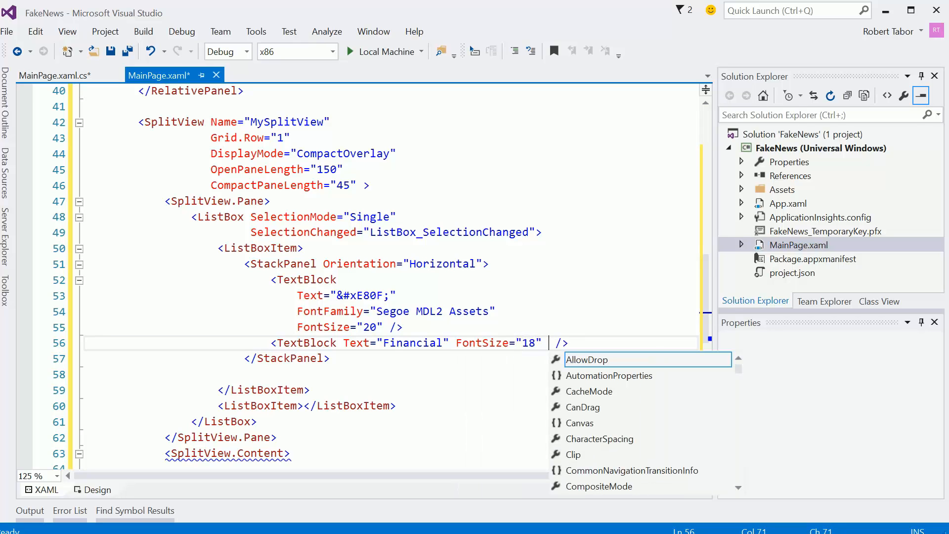
text(Margin=")
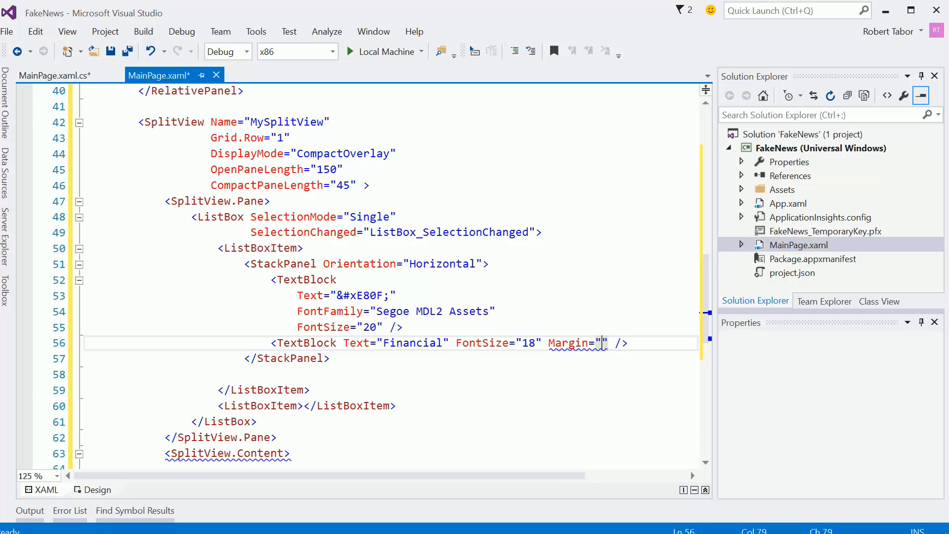
text(20,0,)
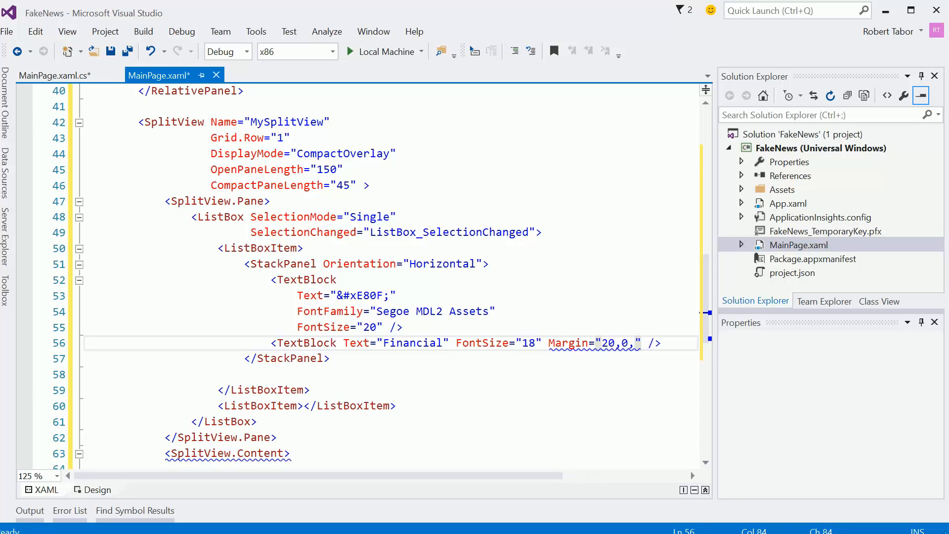
text(0,0,0,0" />)
click(457, 248)
text( Name=")
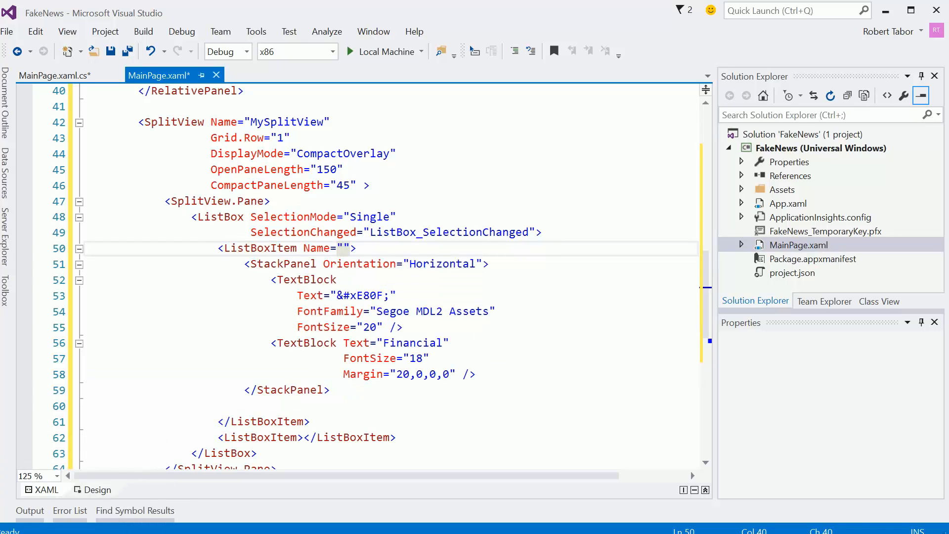
Step: Set Name="Financial" on the first ListBoxItem
text(Fina)
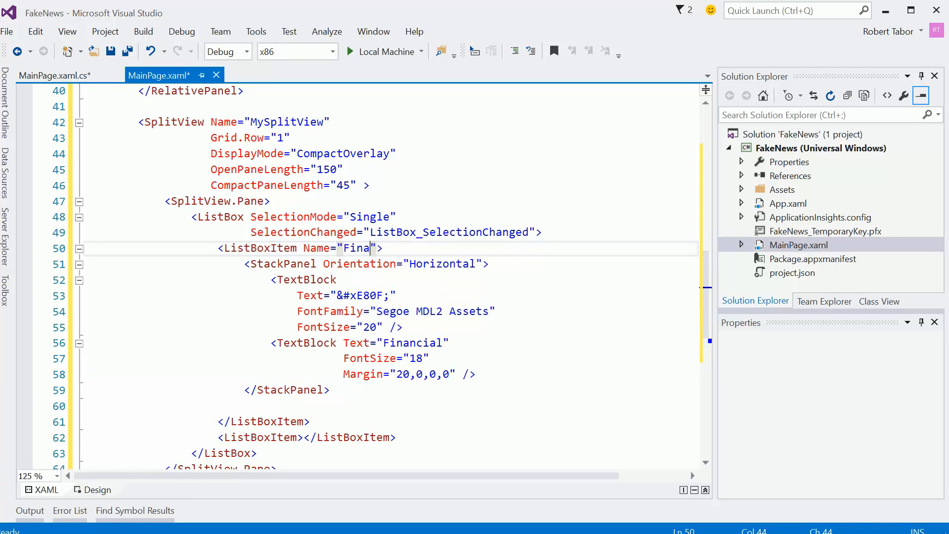
text(ncial)
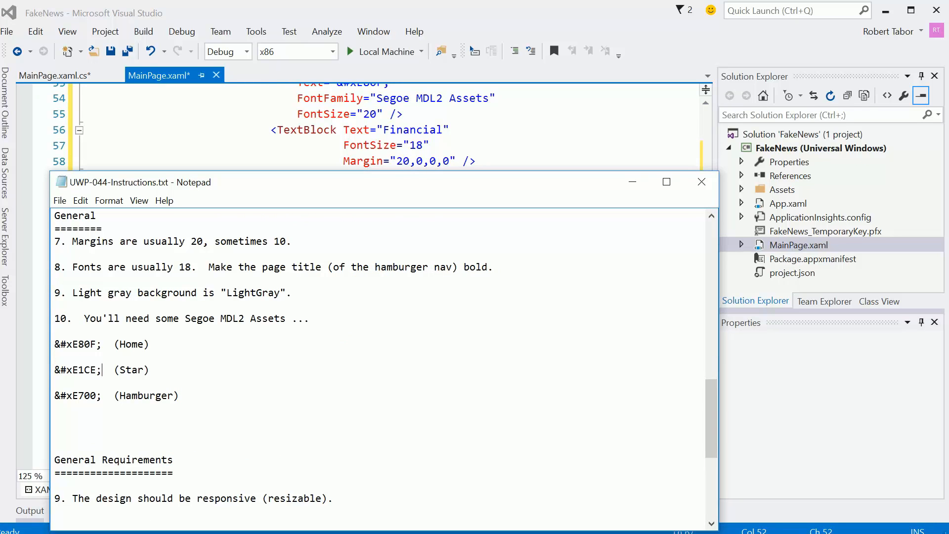
Step: Copy the Star glyph &#xE1CE; from Notepad and use it as the Food item's icon text
double_click(77, 370)
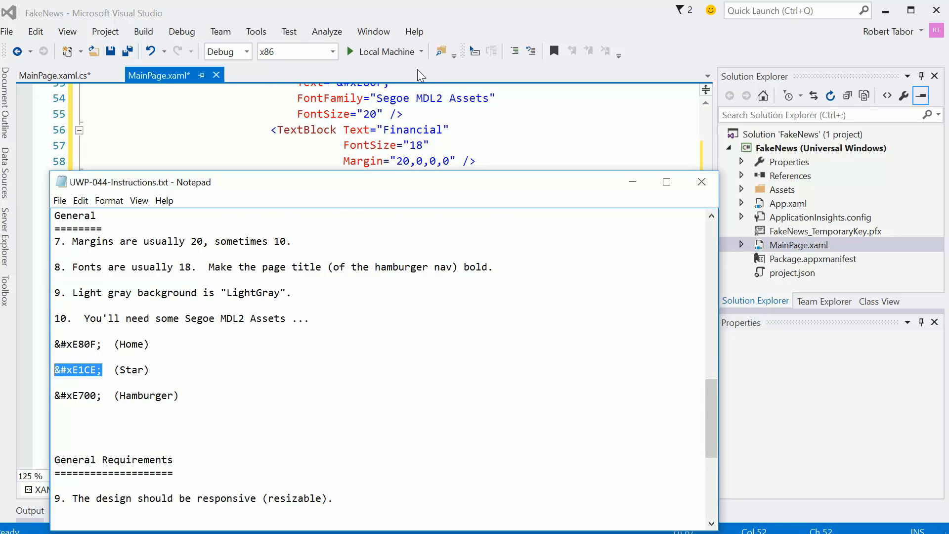
click(701, 182)
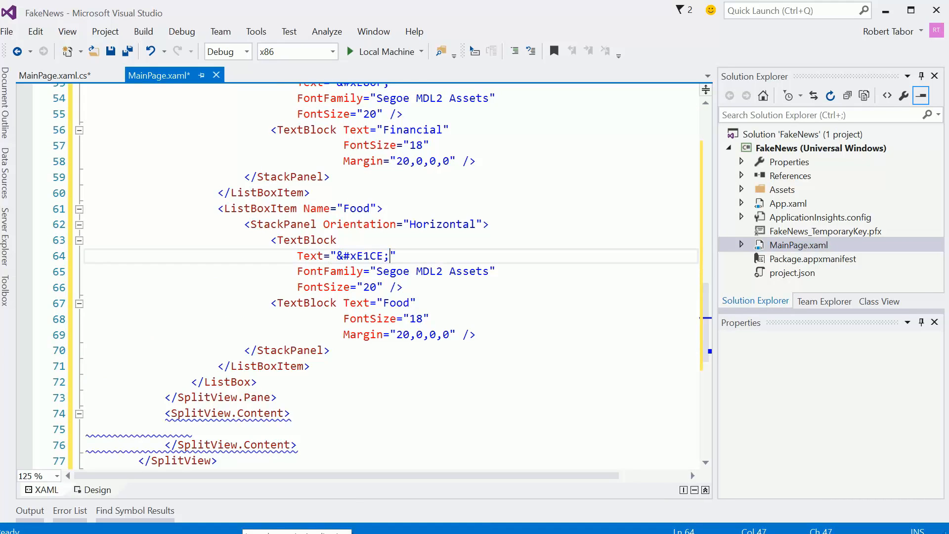
scroll(down, 3)
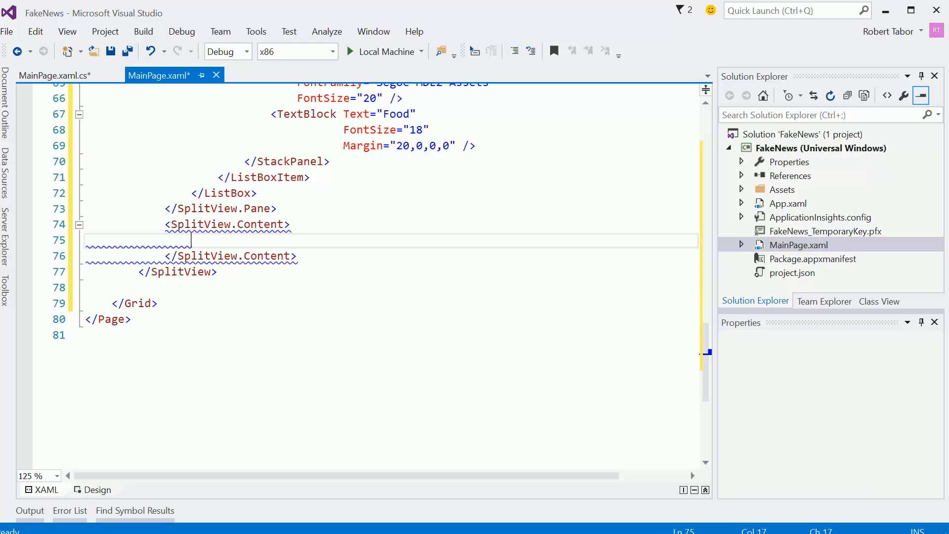
Step: Add a GridView named NewsItemGrid with HorizontalAlignment Stretch and Margin 10,0,0,0
text(Grid)
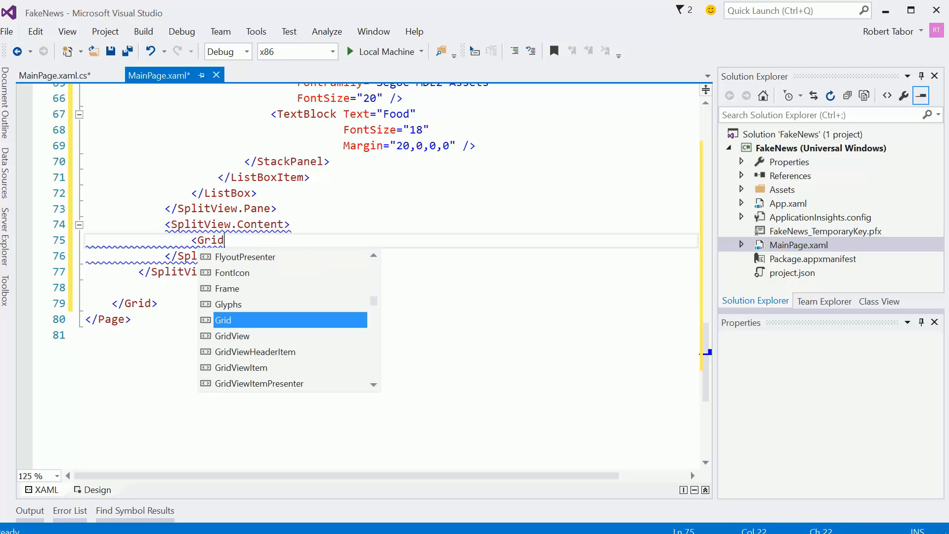
text(View>)
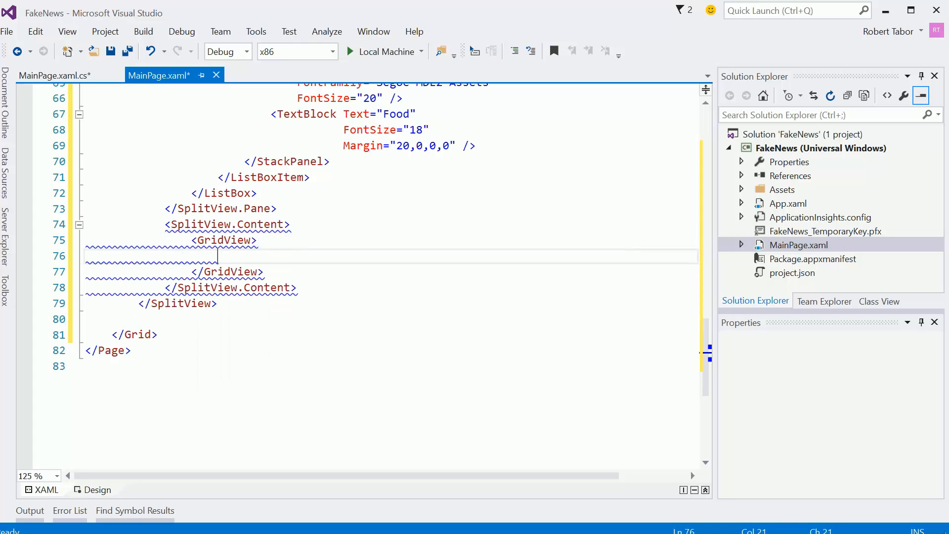
text(" ")
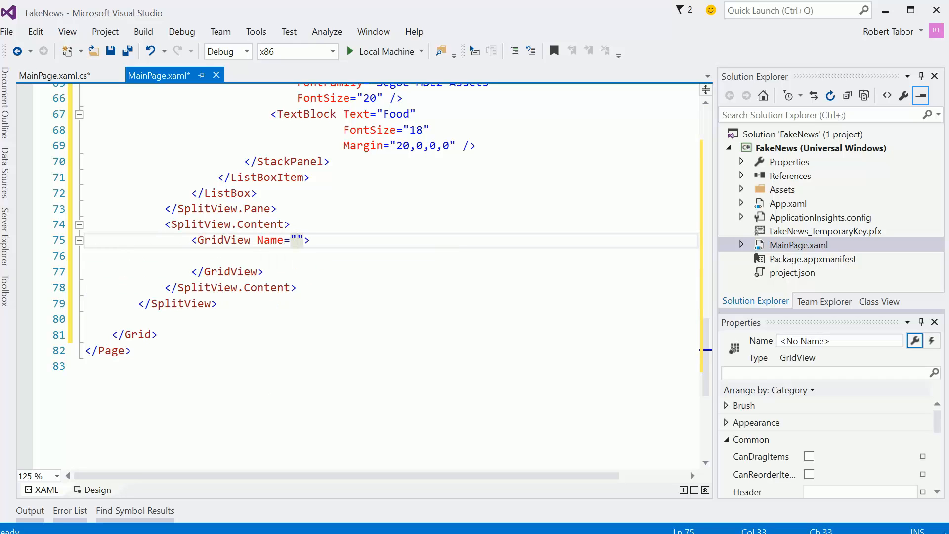
text(NewsItem)
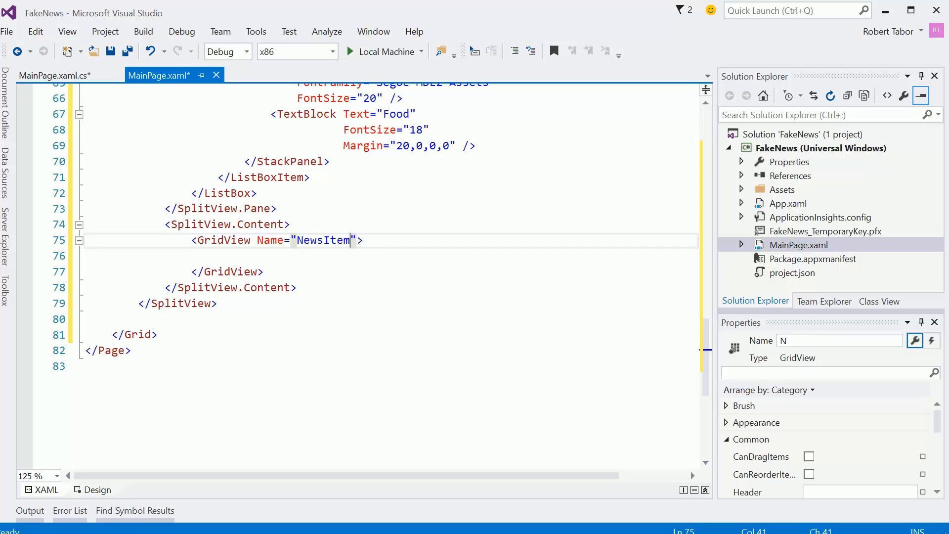
text(Grid)
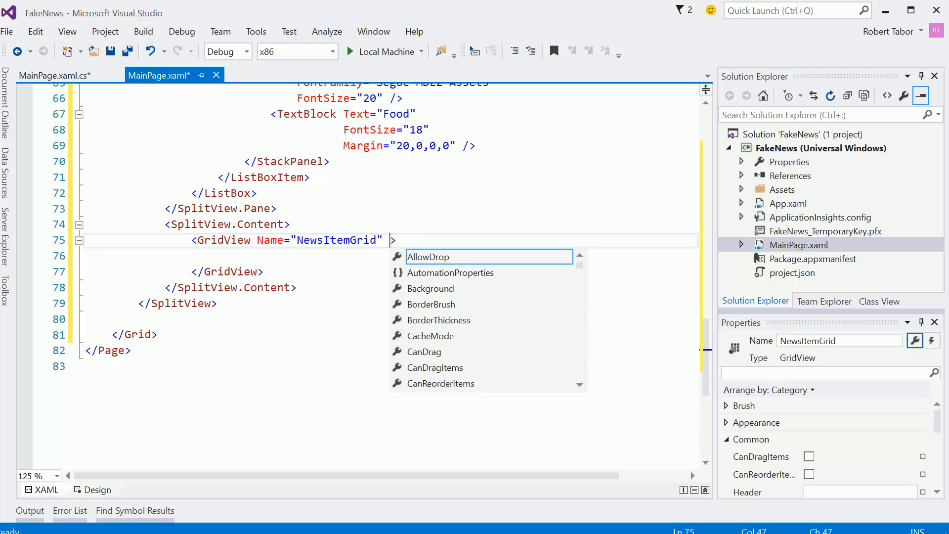
text(HorizontalAlignment="St)
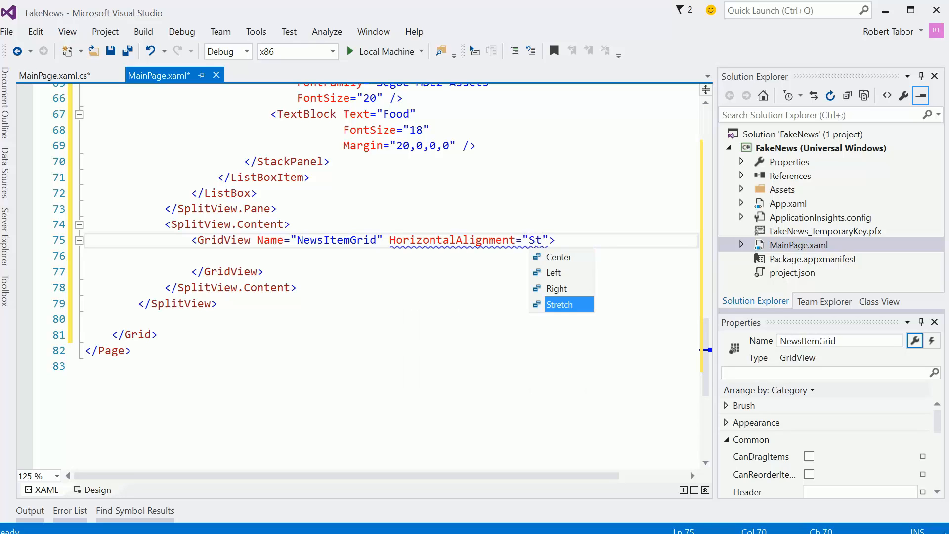
click(559, 304)
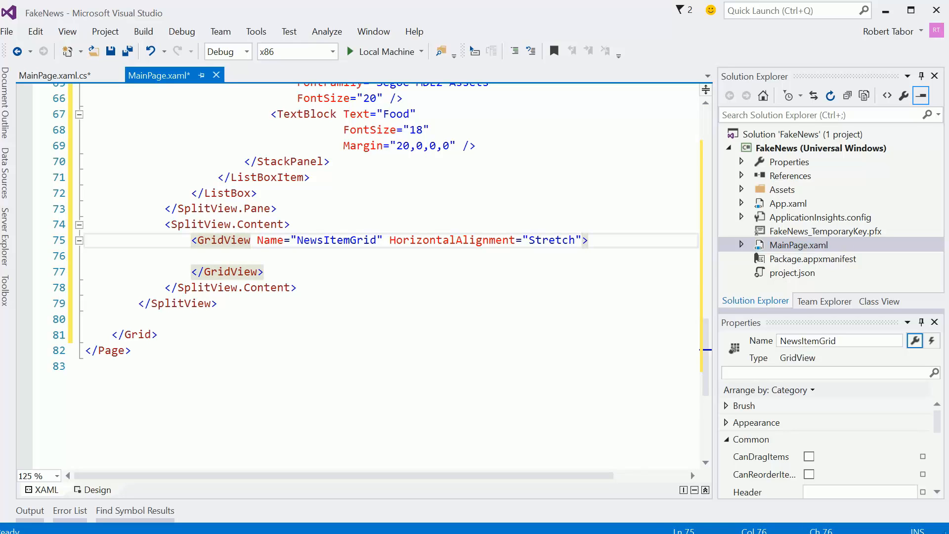
text(Margin="10">)
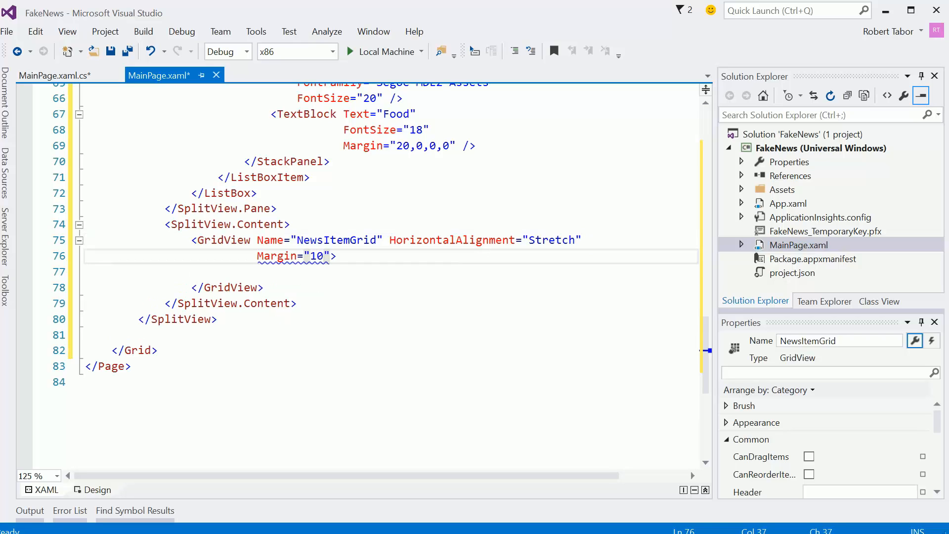
text(,0,0,0)
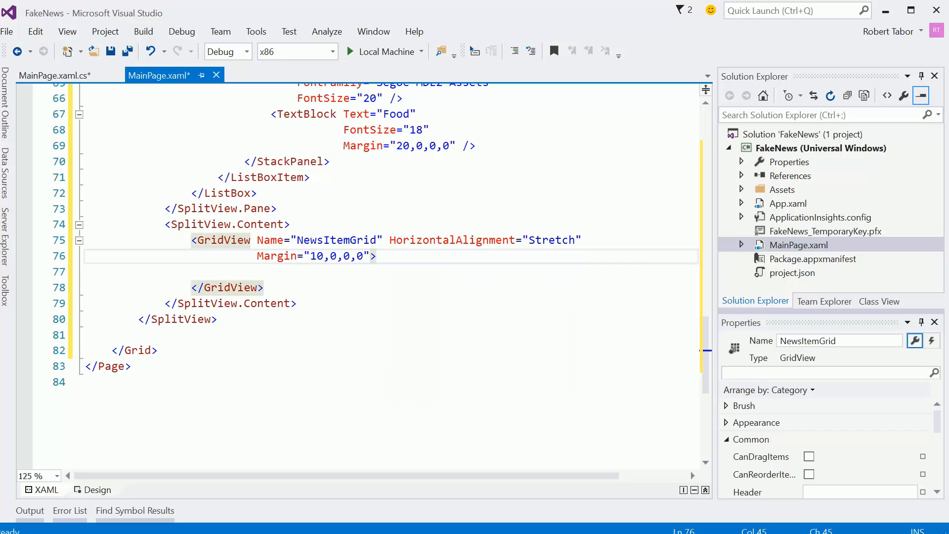
Step: Add a GridView.ItemTemplate with an empty DataTemplate and run the app
key(enter)
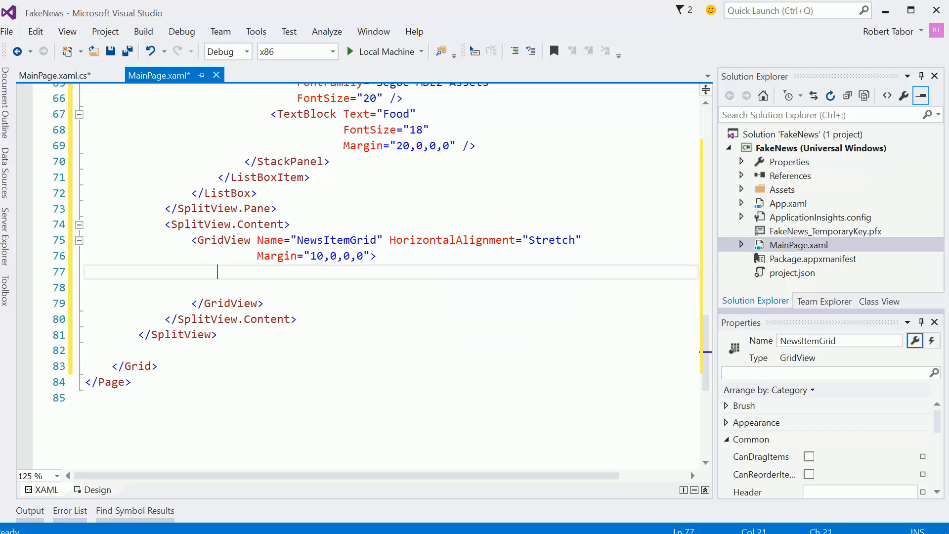
text(<GridView)
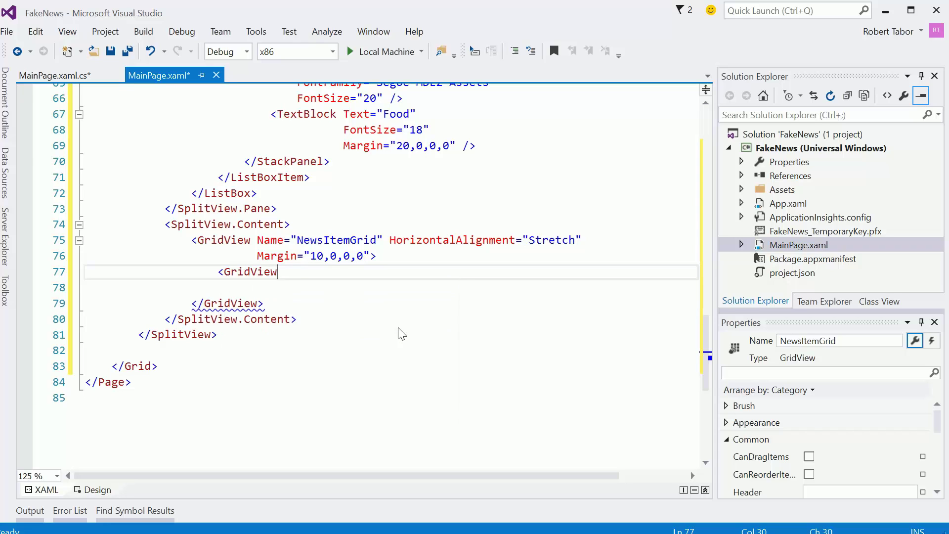
text(.Template)
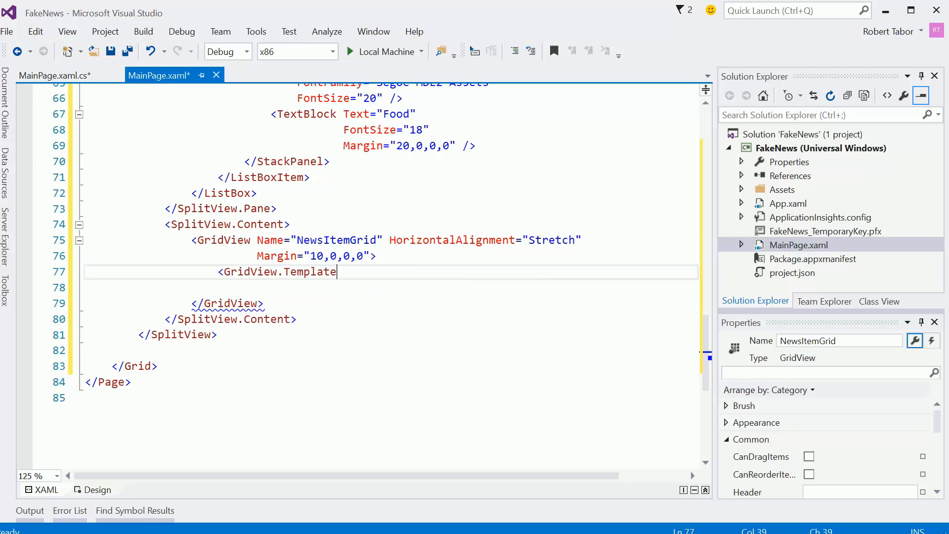
text(ItemTe)
click(389, 287)
text(<DataTemplate>)
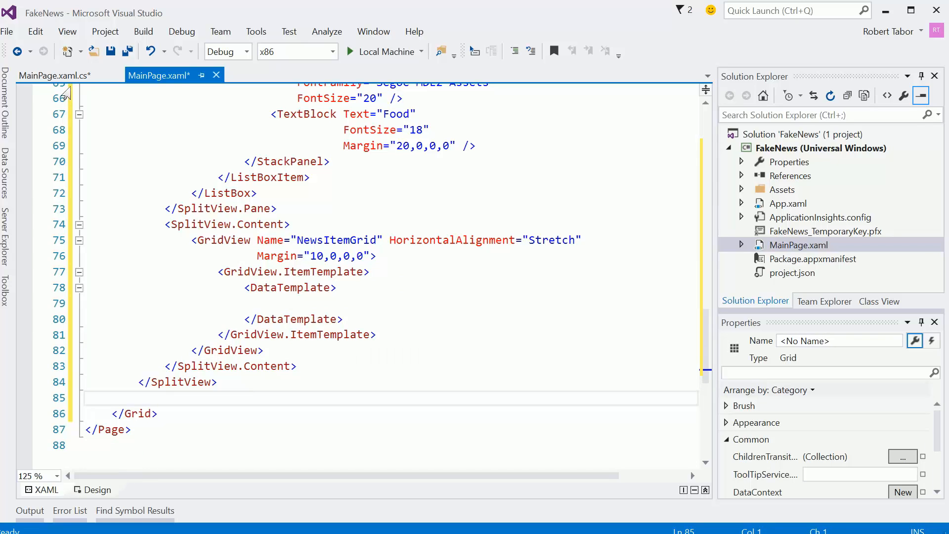
key(ctrl+s)
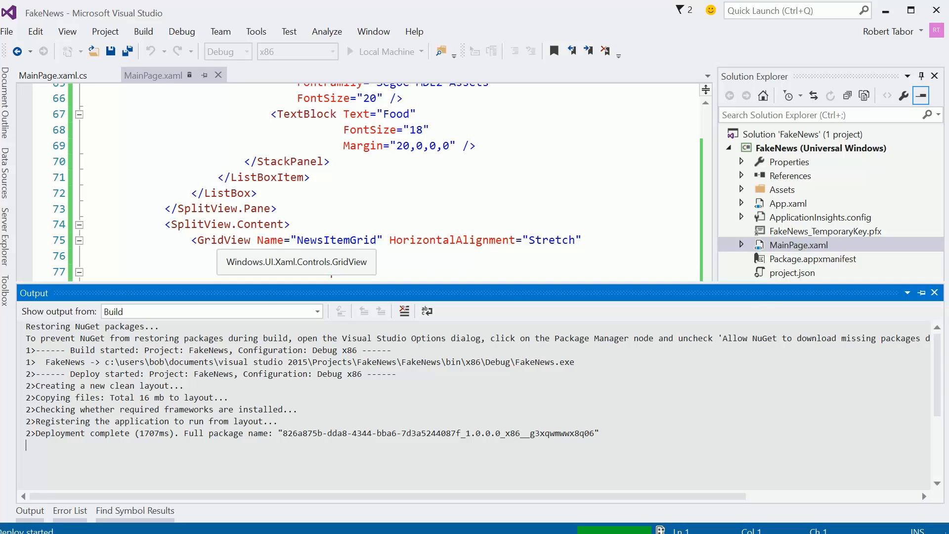
click(354, 51)
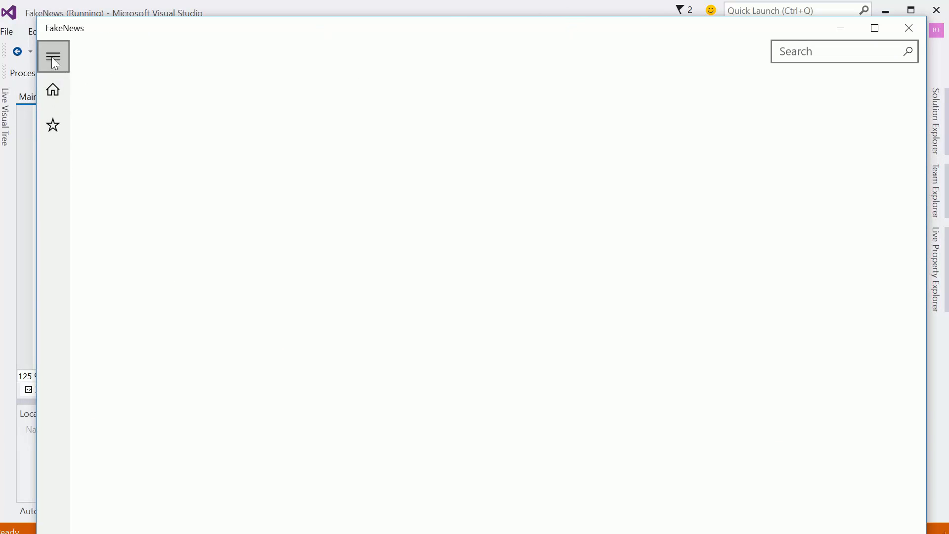
click(909, 27)
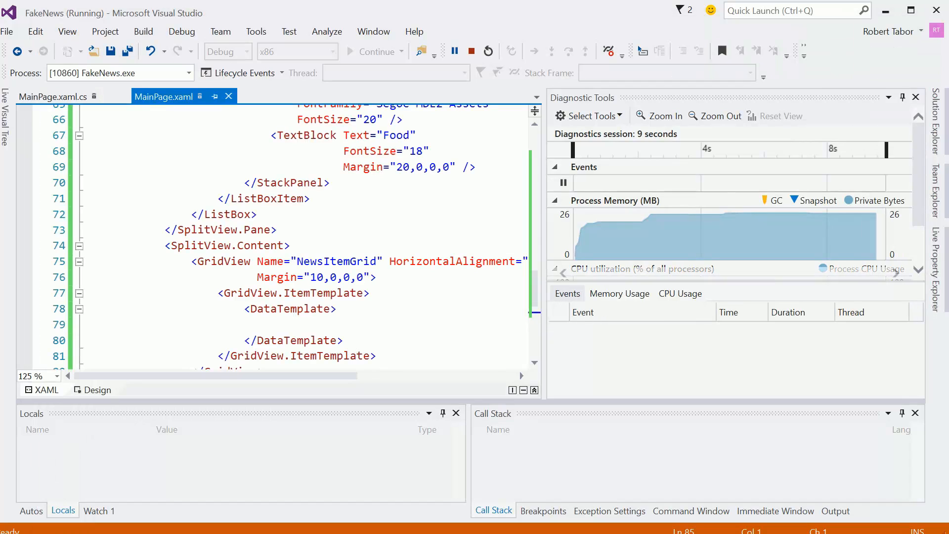
click(488, 51)
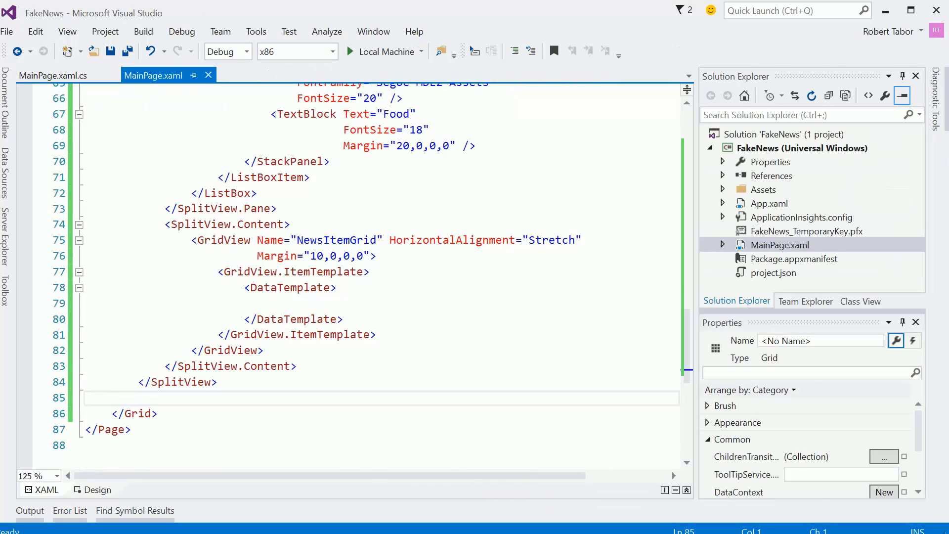
Step: In MainPage.xaml.cs, start the MySplitView.IsPaneOpen assignment in HamburgerButton_Click
click(781, 244)
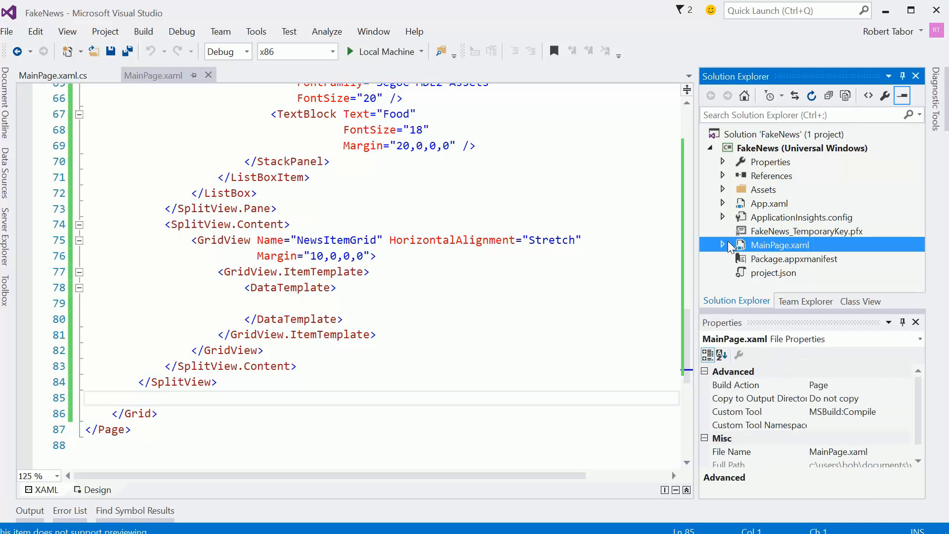
click(721, 244)
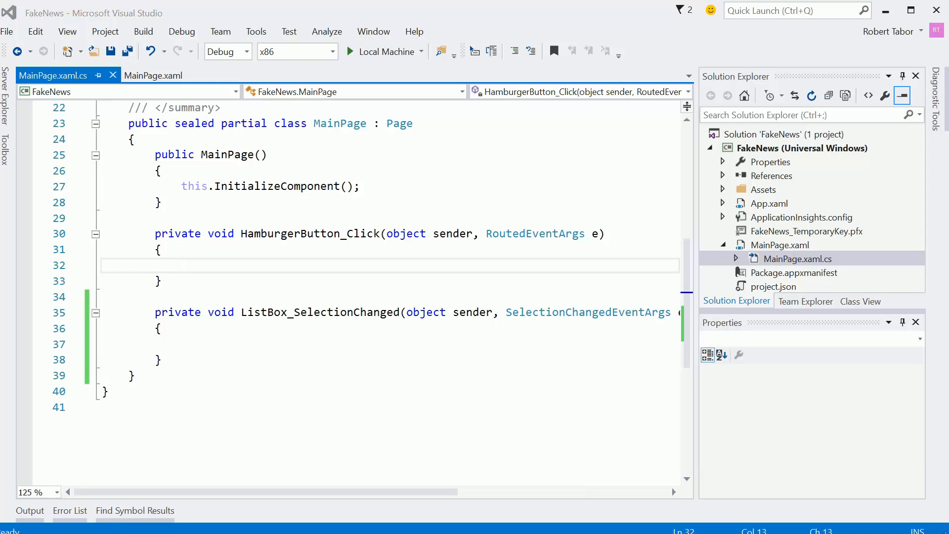
text(My)
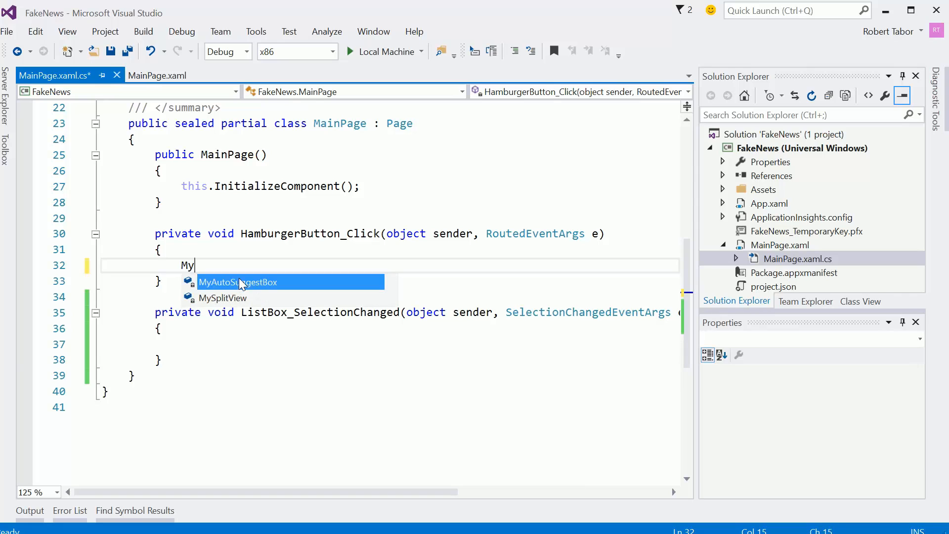
text(SplitView.UI)
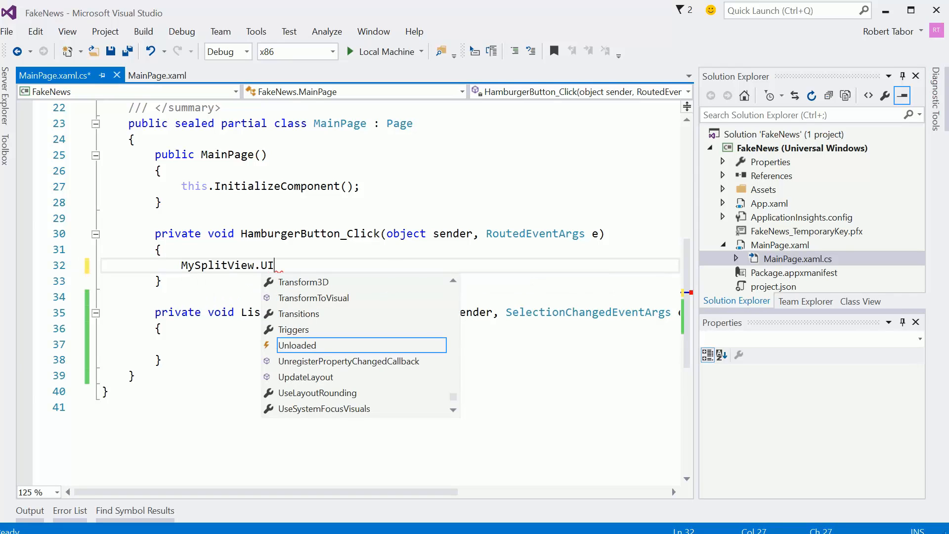
text(sO)
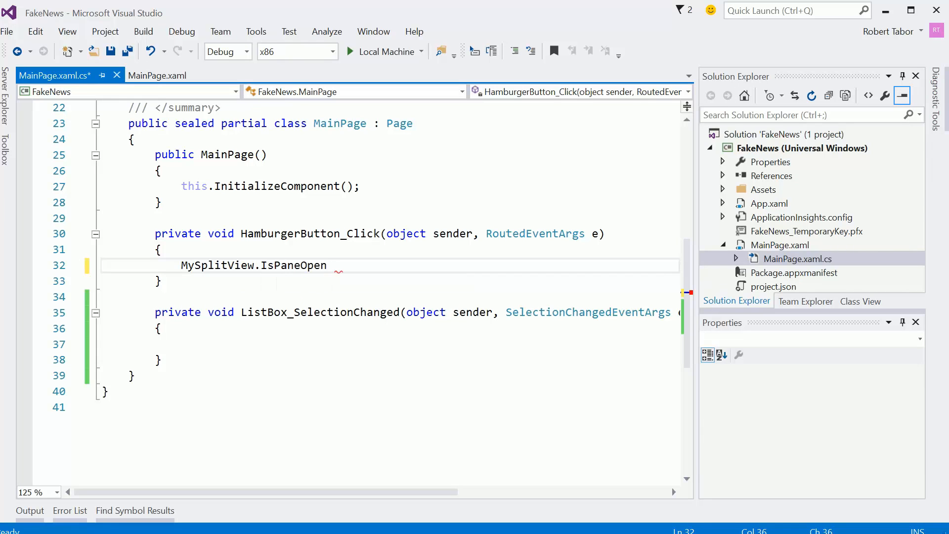
Step: Complete it as IsPaneOpen = !MySplitView.IsPaneOpen and run the app to test the toggle
text(!=)
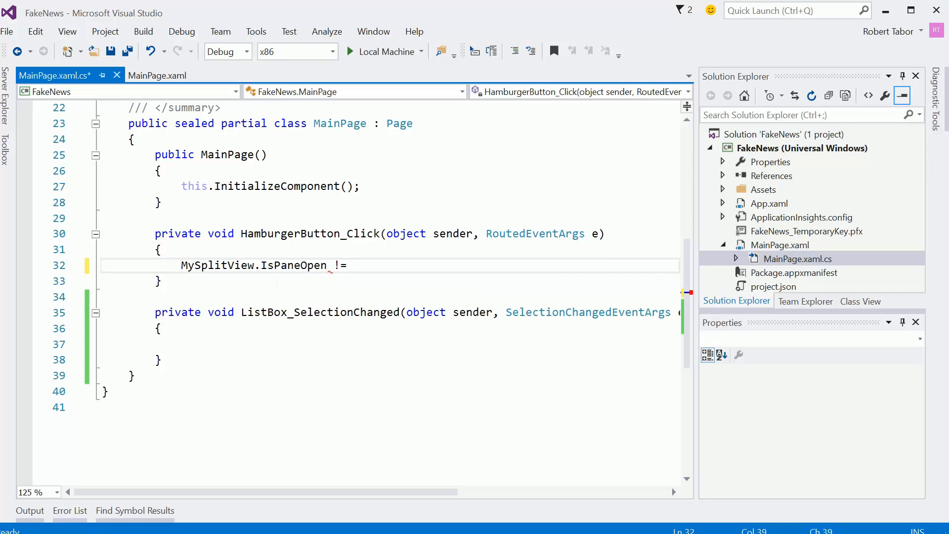
text(MySplitView.IsPaneOpen;)
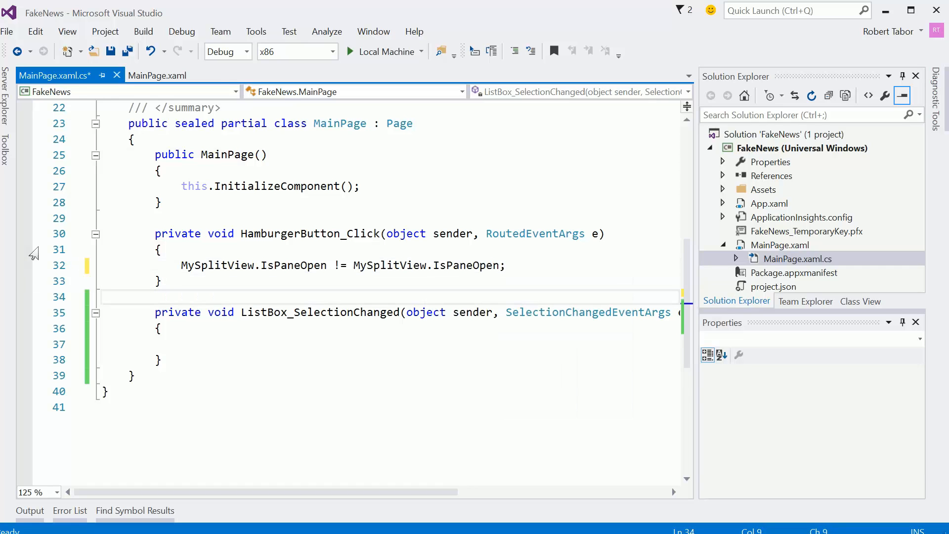
click(332, 51)
text(!)
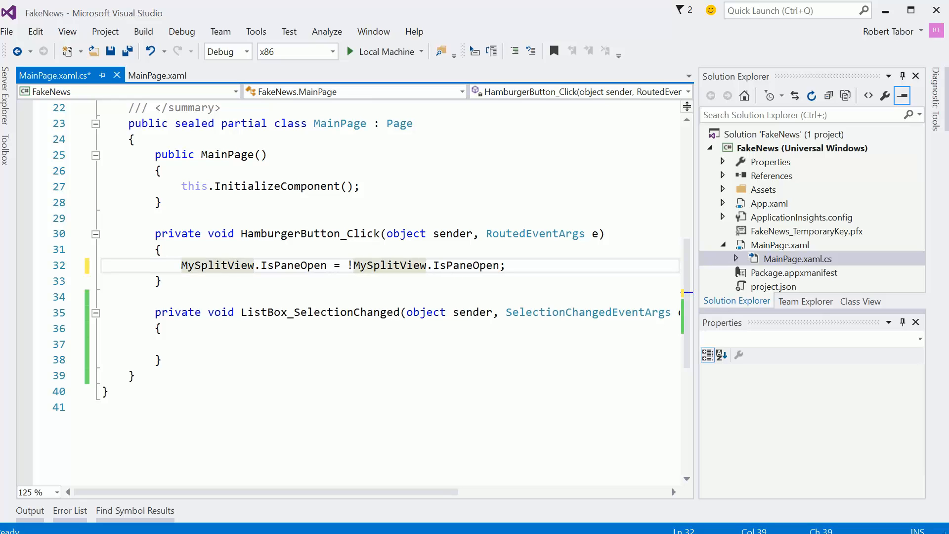
click(384, 51)
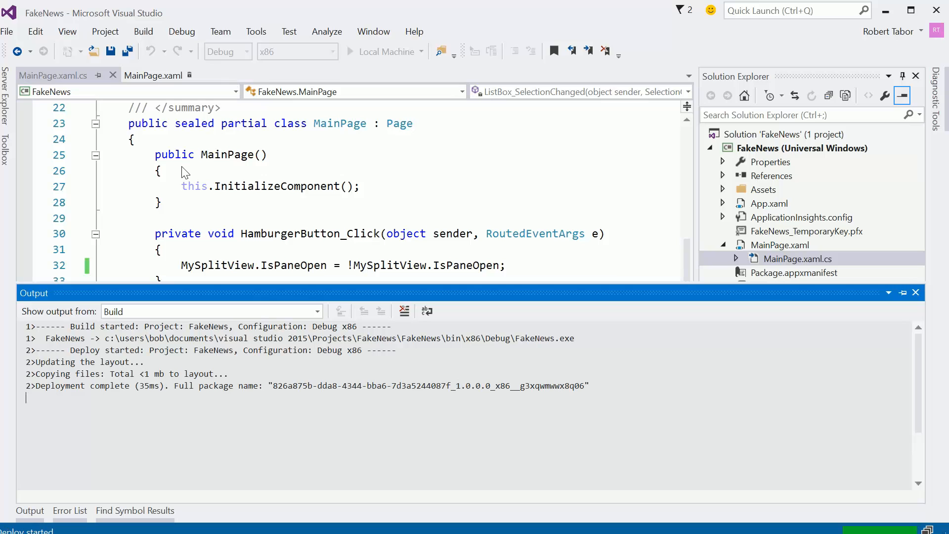
click(366, 51)
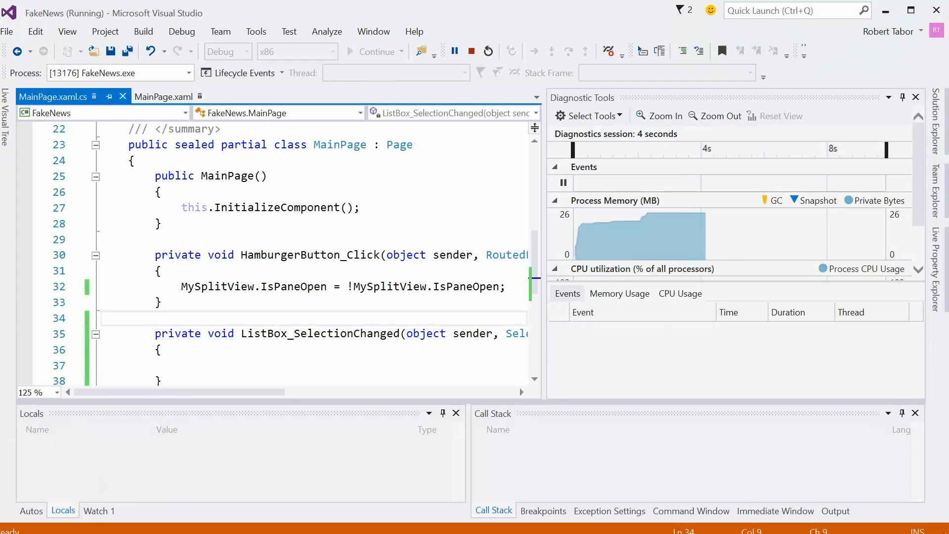
click(487, 51)
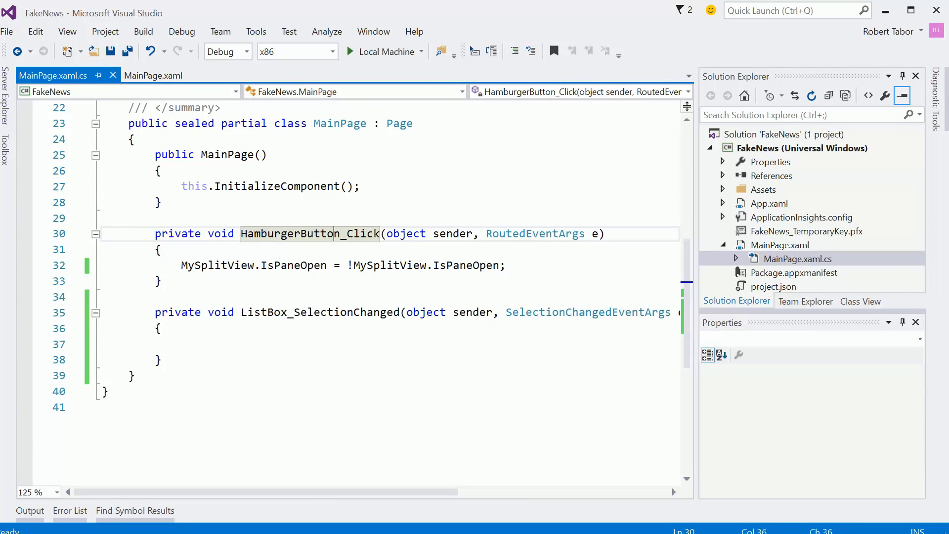
scroll(up, 3)
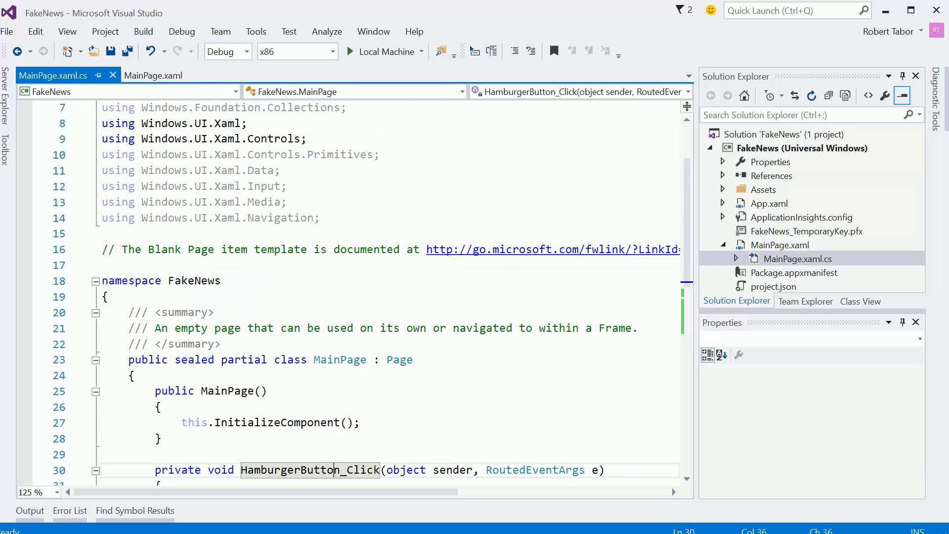